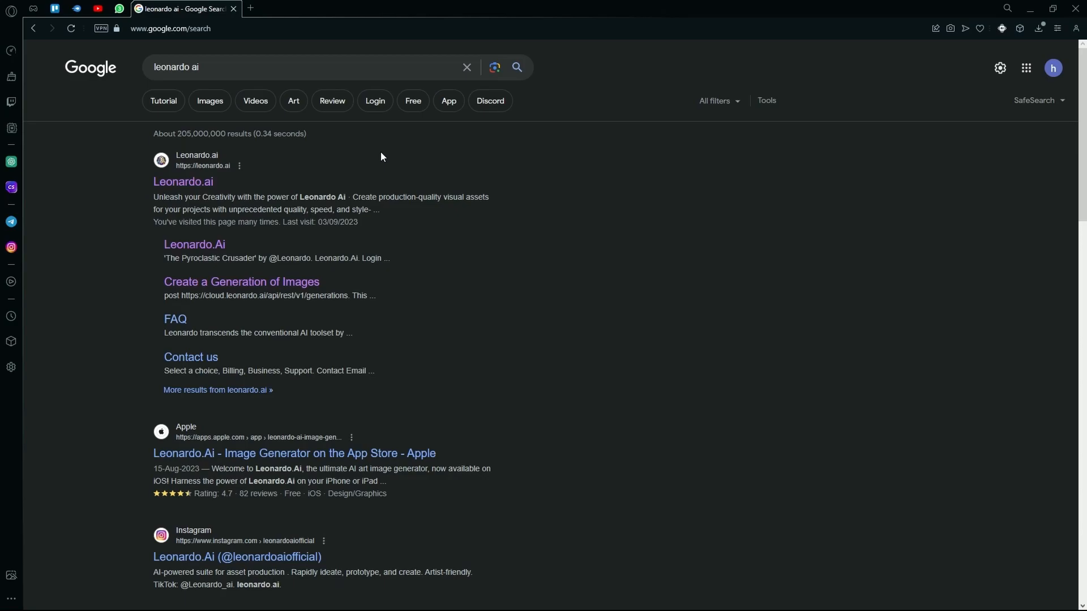
mouse_move(201, 194)
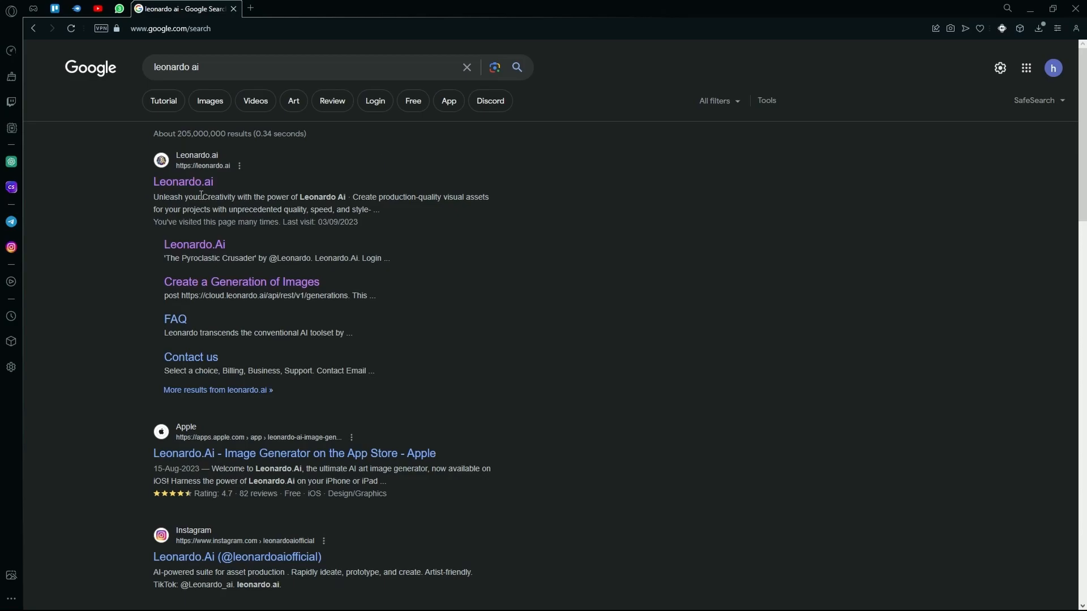
Go to the official Leonardo.ai website from the Google results for "leonardo ai".
left_click(183, 181)
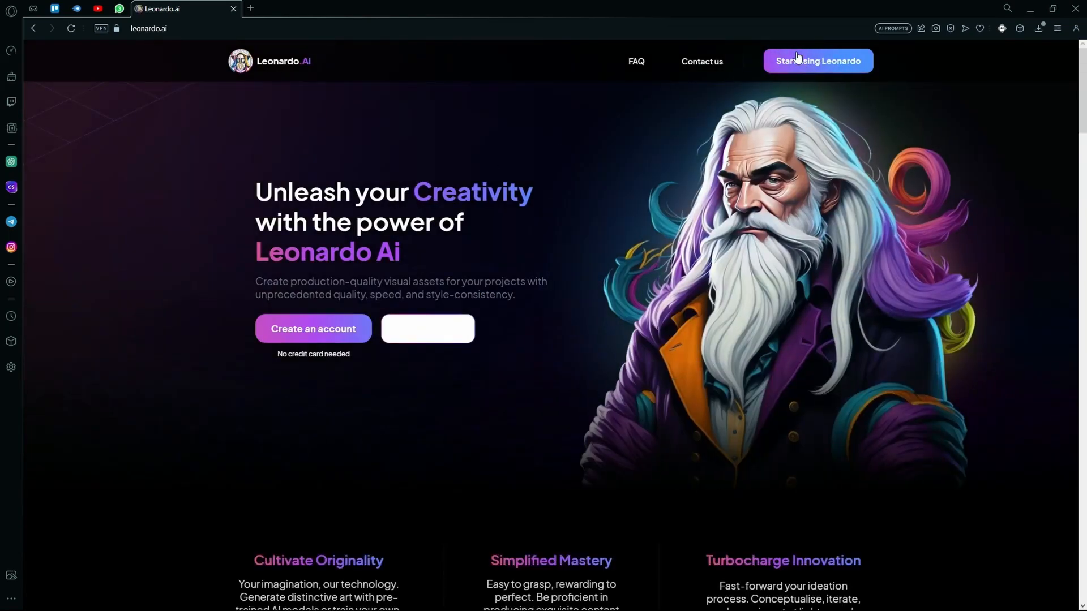
Reach the signed-in Home dashboard by continuing as a whitelisted user from the sign-in dialog.
left_click(818, 61)
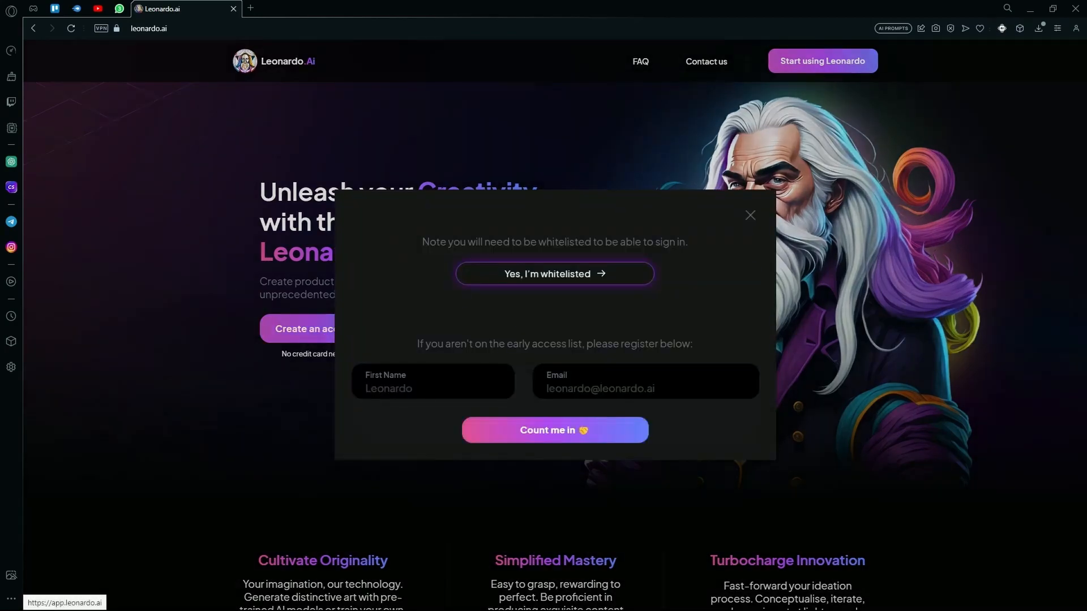
left_click(433, 389)
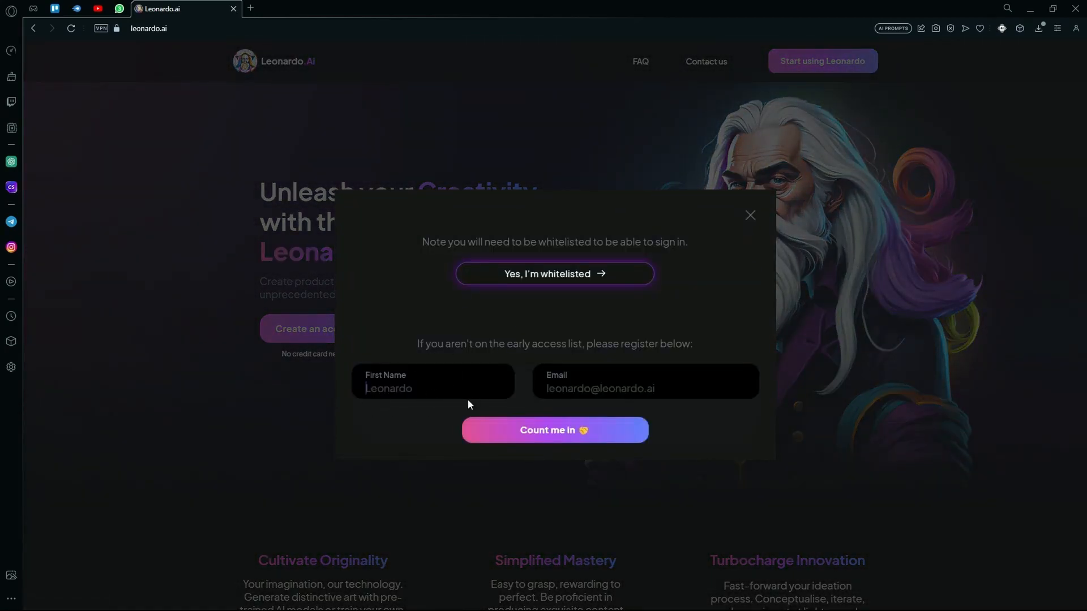
mouse_move(630, 380)
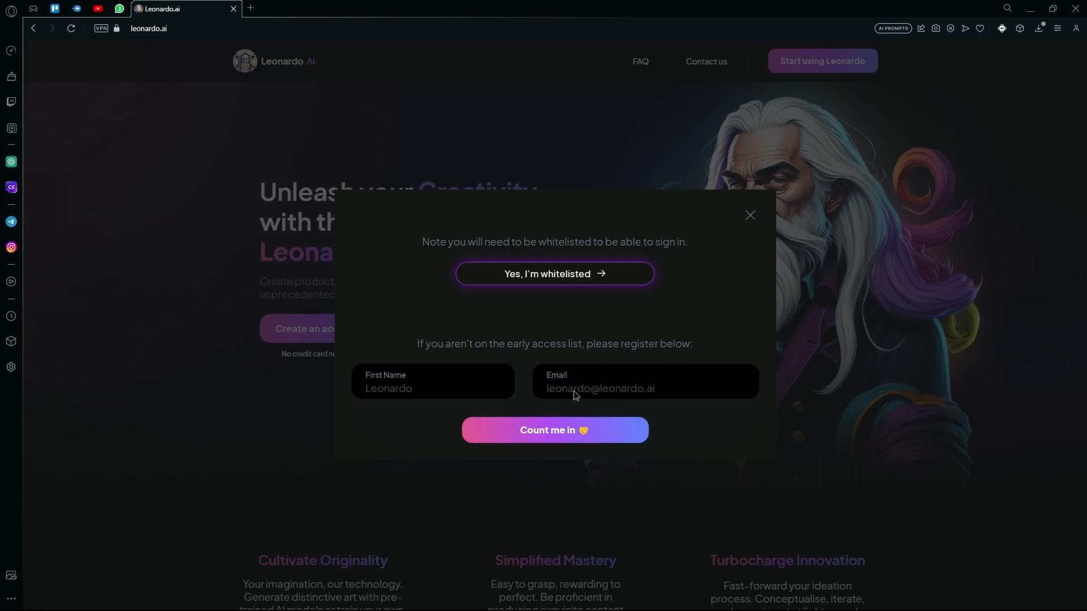
mouse_move(563, 426)
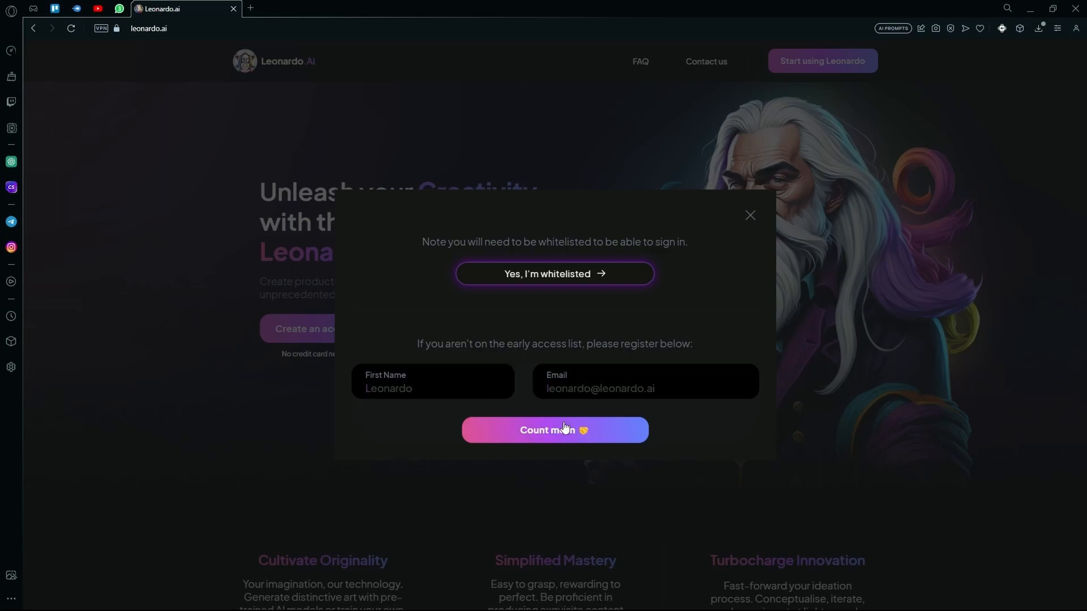
left_click(750, 215)
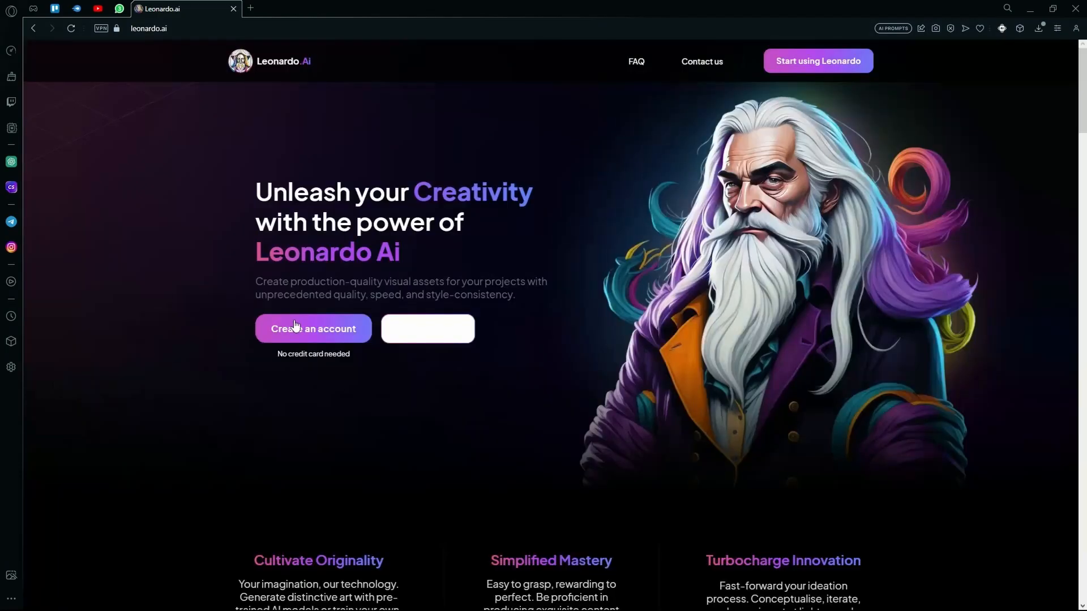
left_click(313, 329)
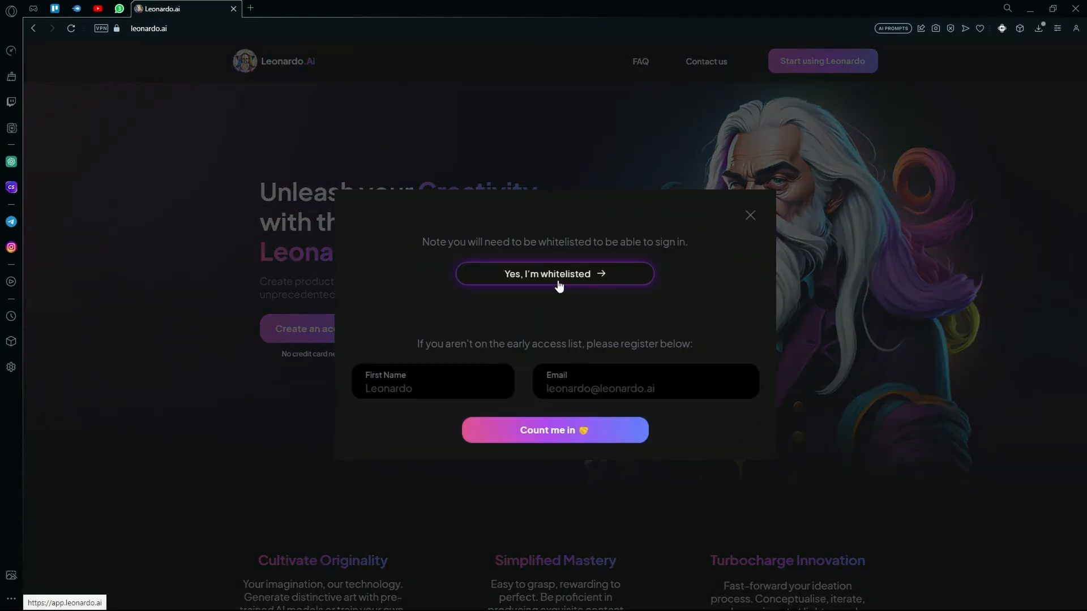
left_click(554, 274)
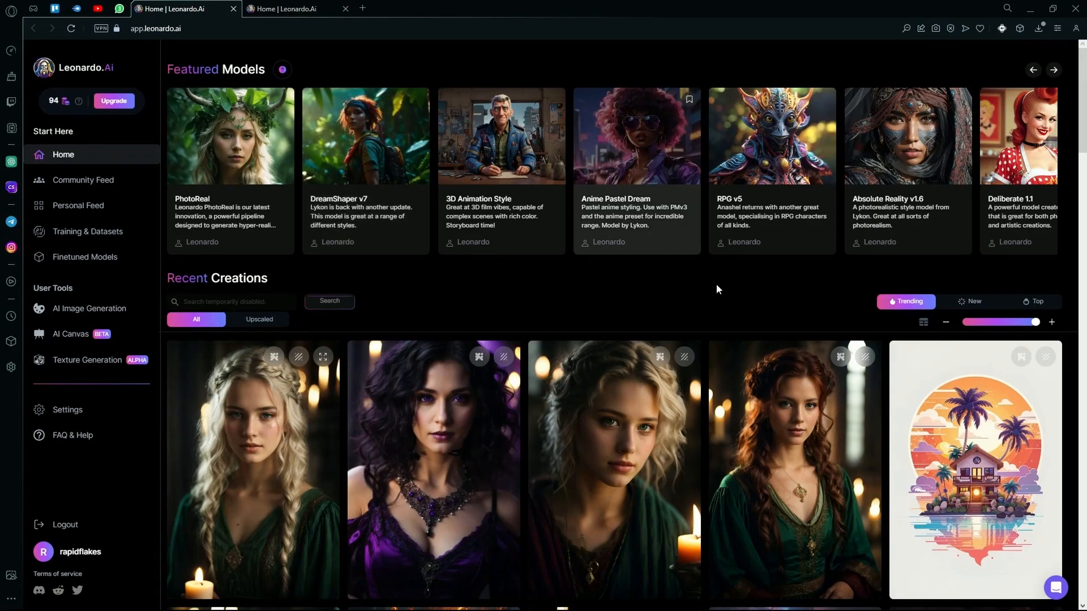
mouse_move(539, 179)
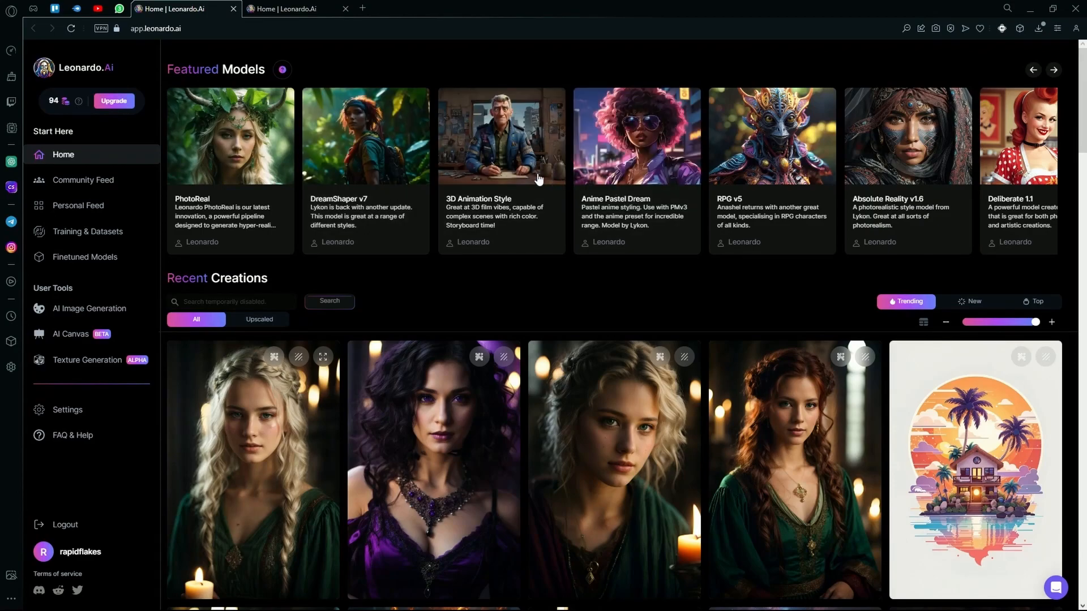
mouse_move(87, 232)
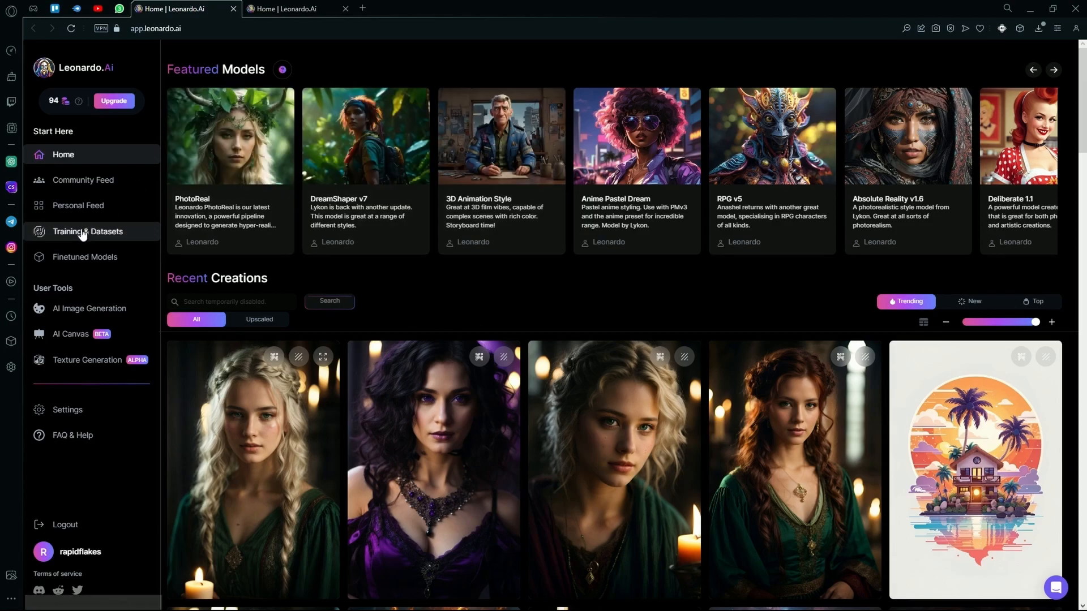
mouse_move(279, 88)
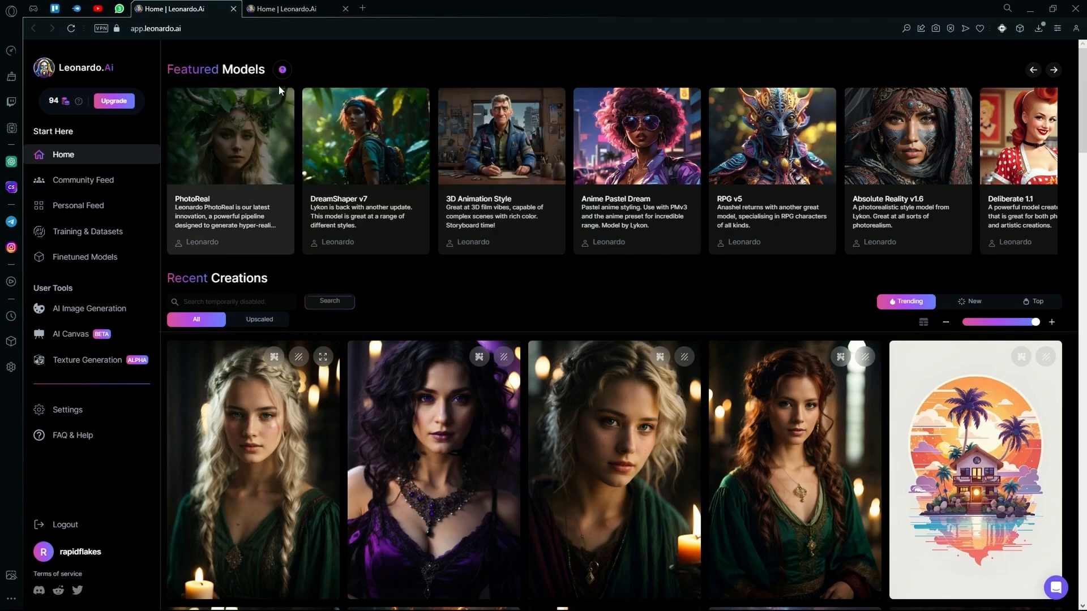
mouse_move(561, 175)
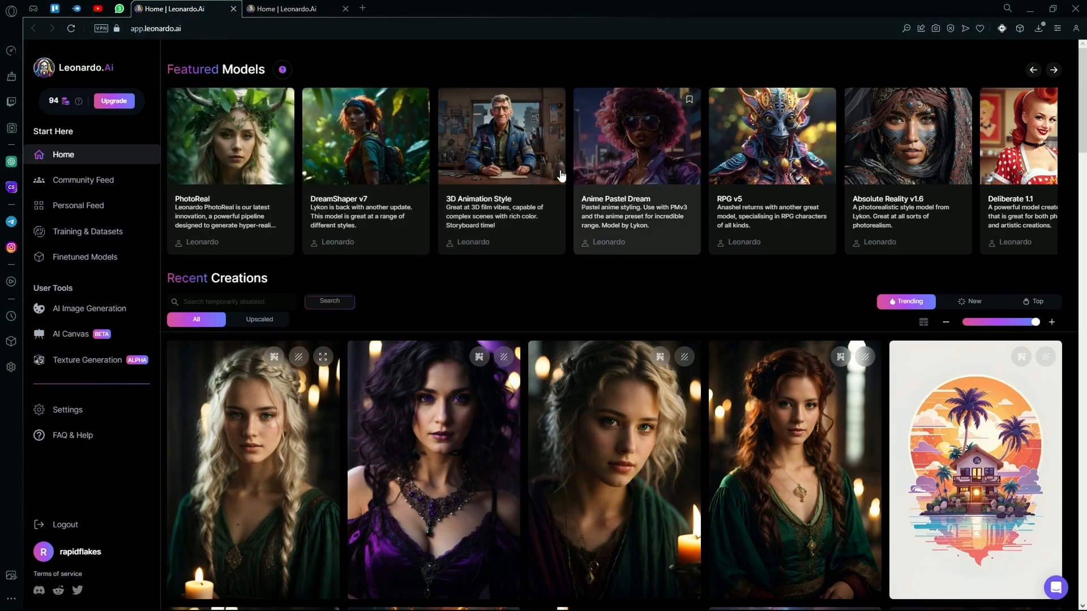
mouse_move(408, 123)
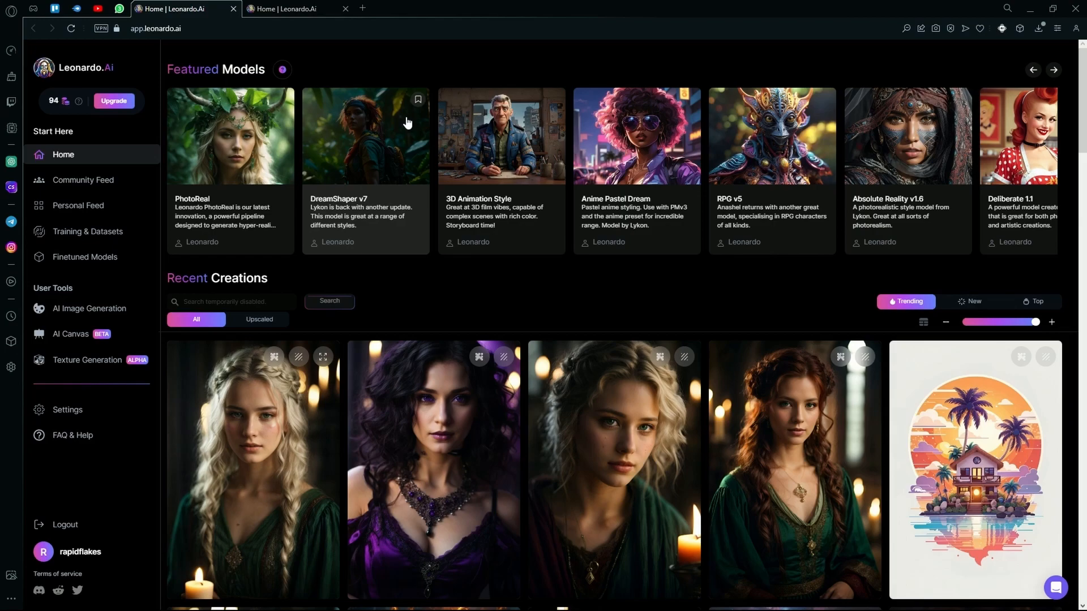
mouse_move(370, 87)
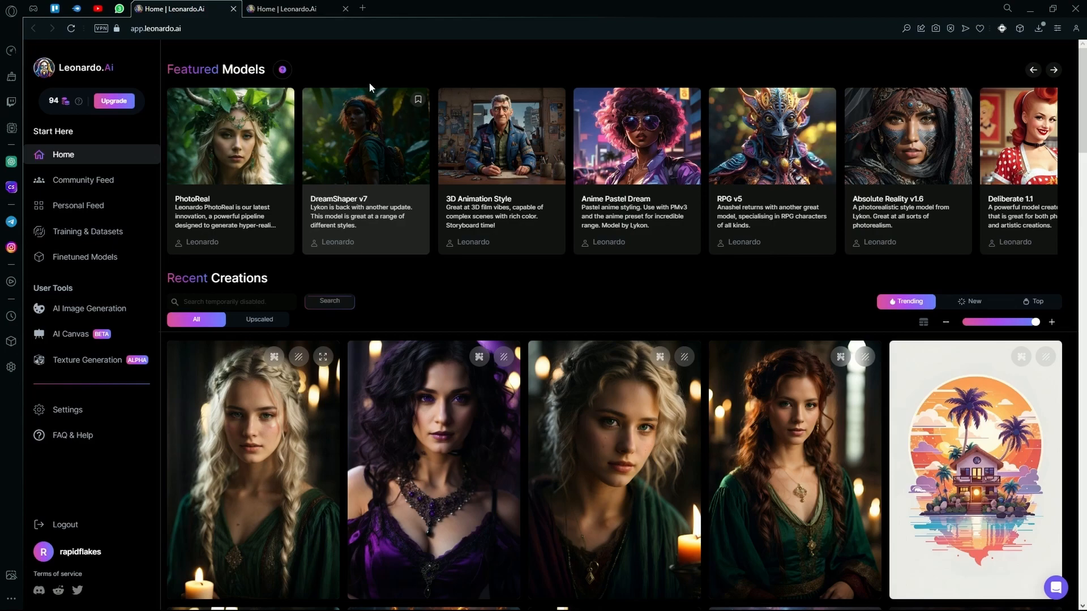
mouse_move(266, 147)
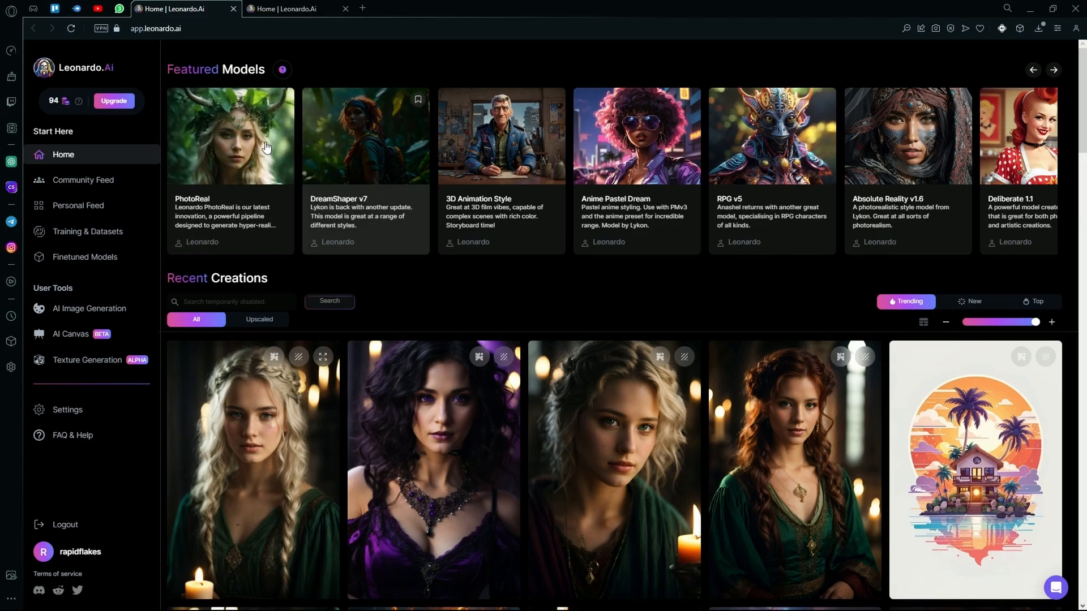
mouse_move(193, 211)
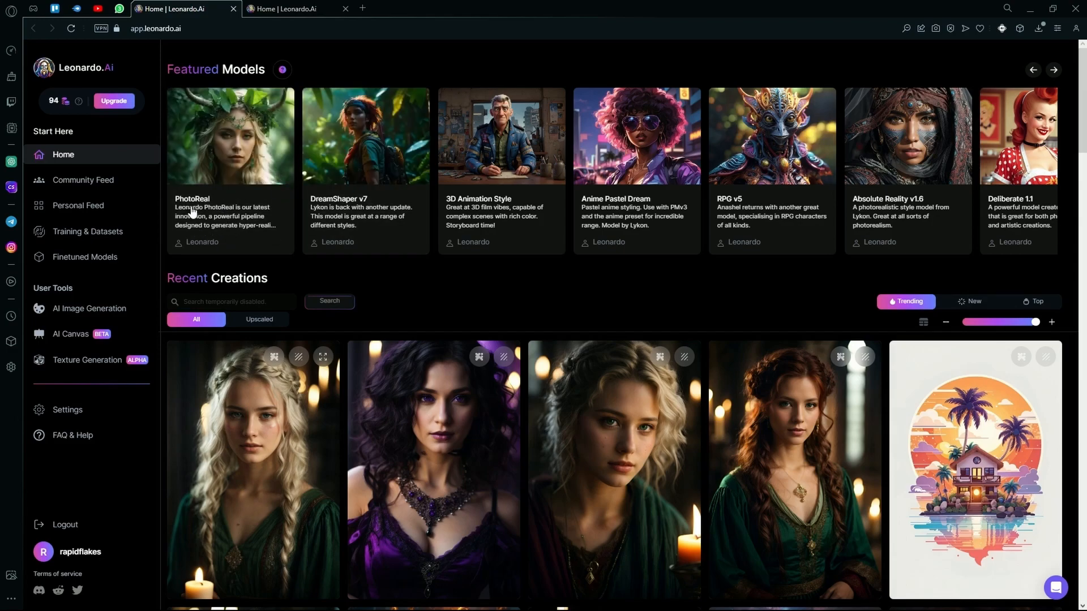
mouse_move(256, 103)
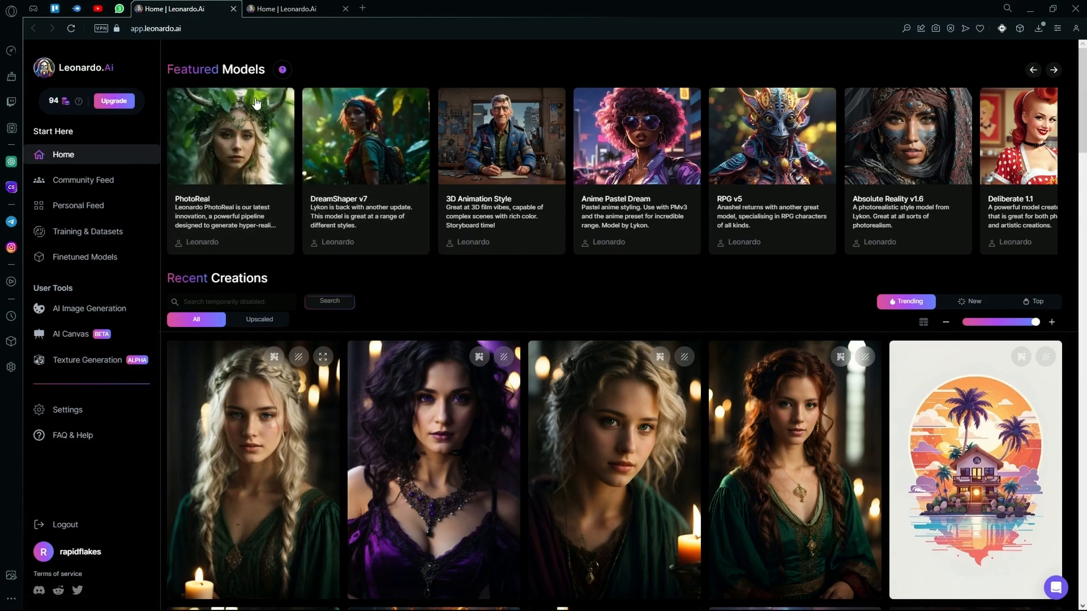
mouse_move(1054, 70)
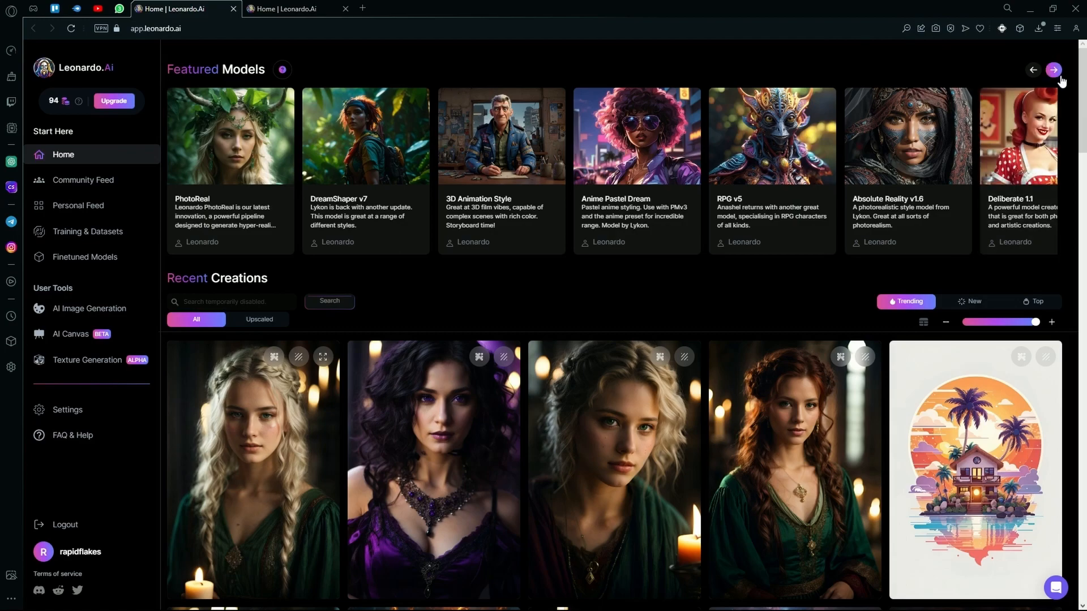
Advance the Featured Models carousel to reveal Leonardo Diffusion, Luna and Isometric Scifi Buildings.
left_click(1053, 70)
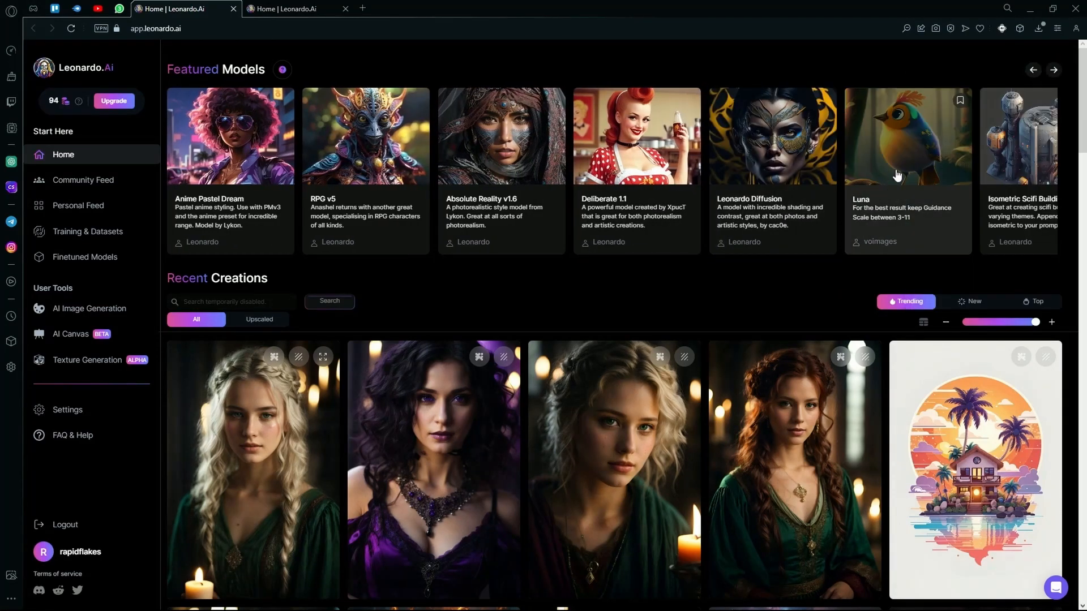
mouse_move(909, 147)
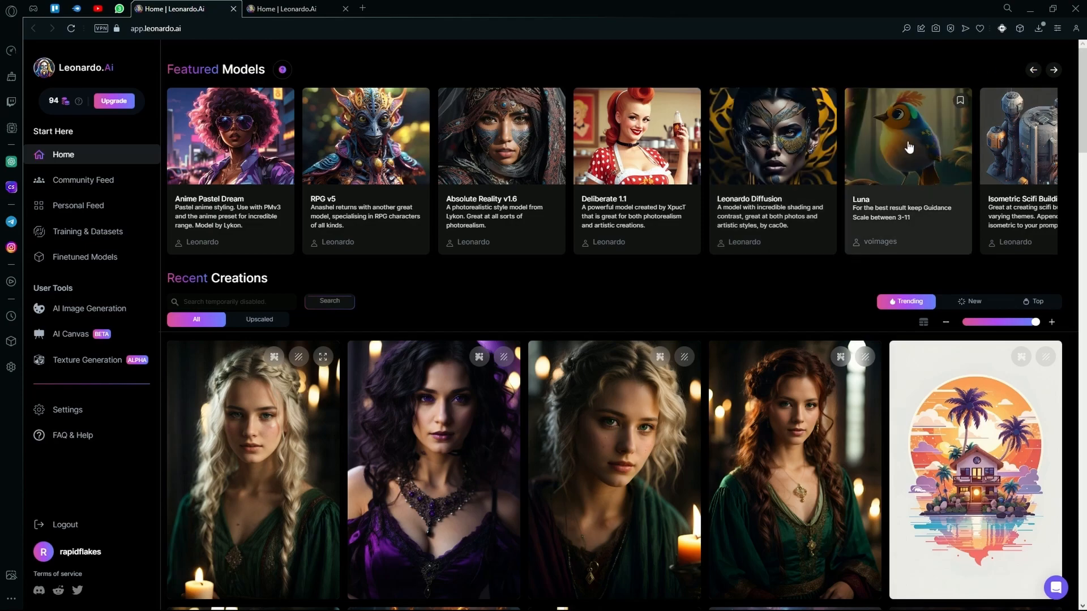
scroll("down", 3)
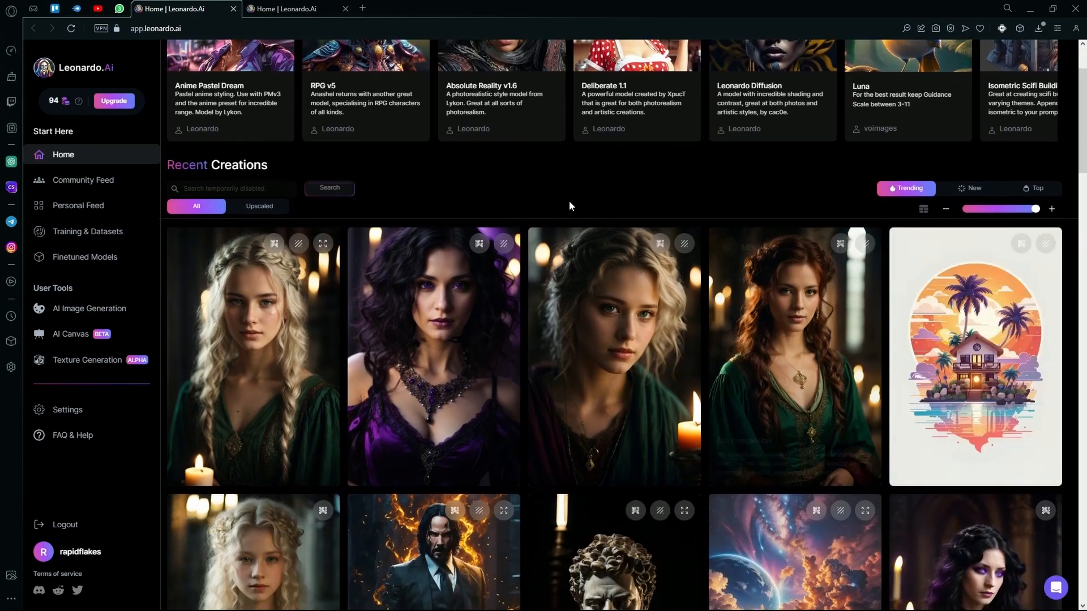
scroll("down", 3)
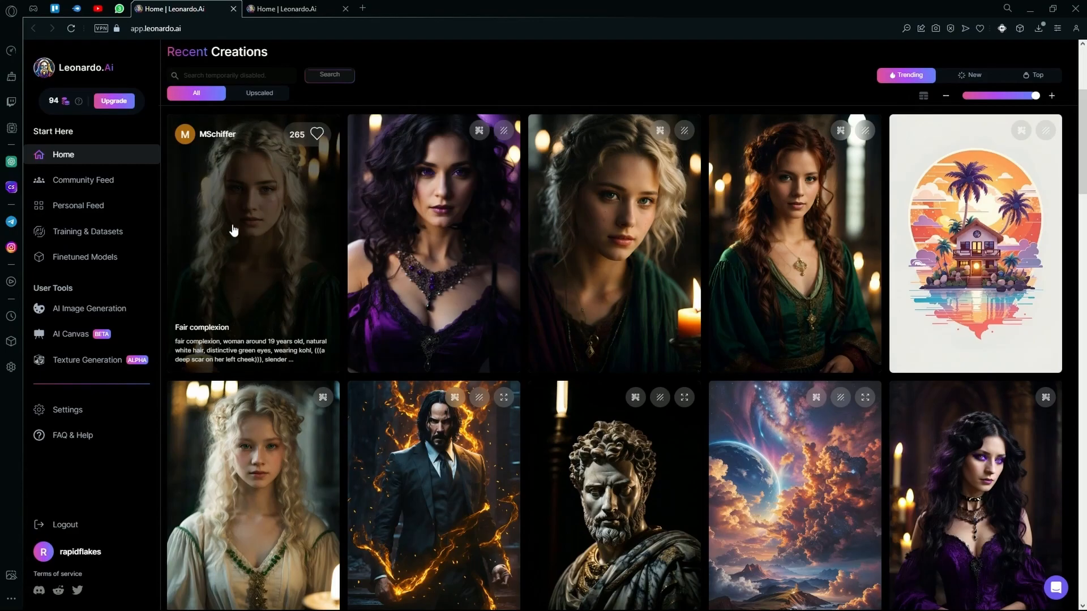
scroll("down", 3)
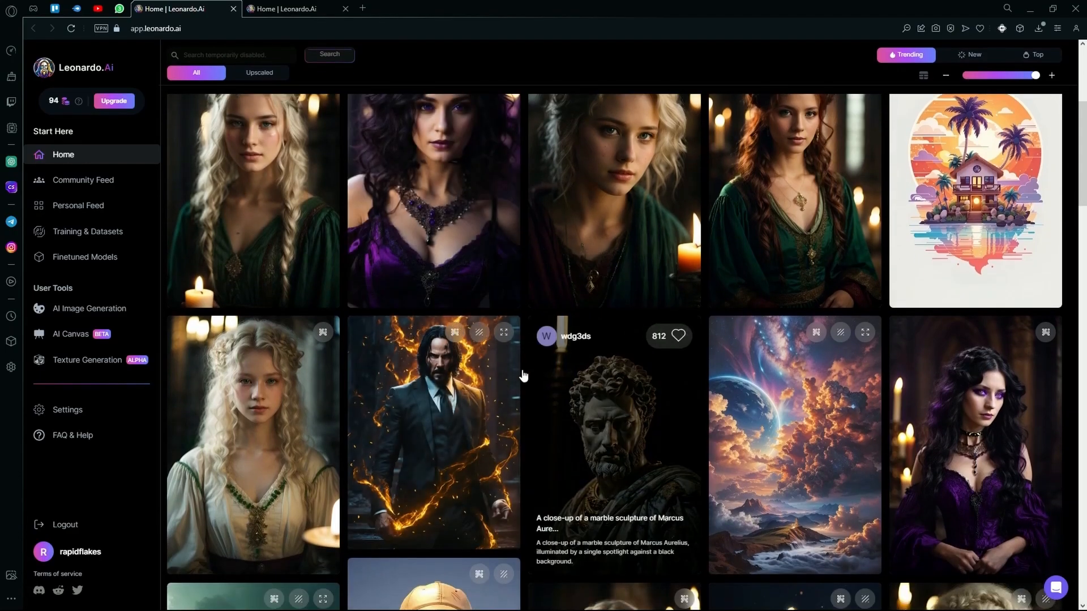
scroll("down", 3)
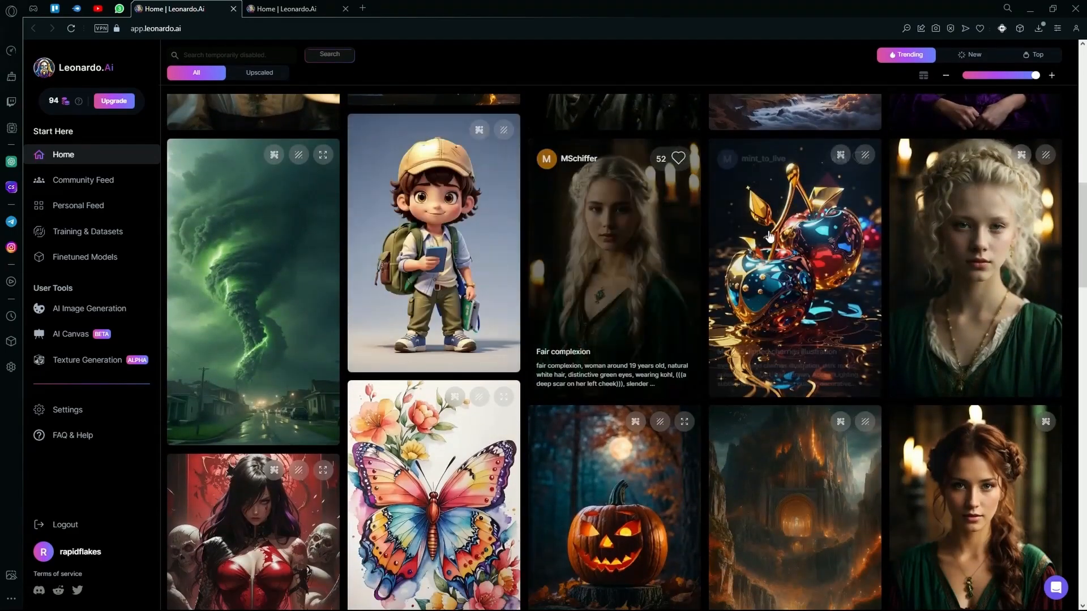
left_click(794, 269)
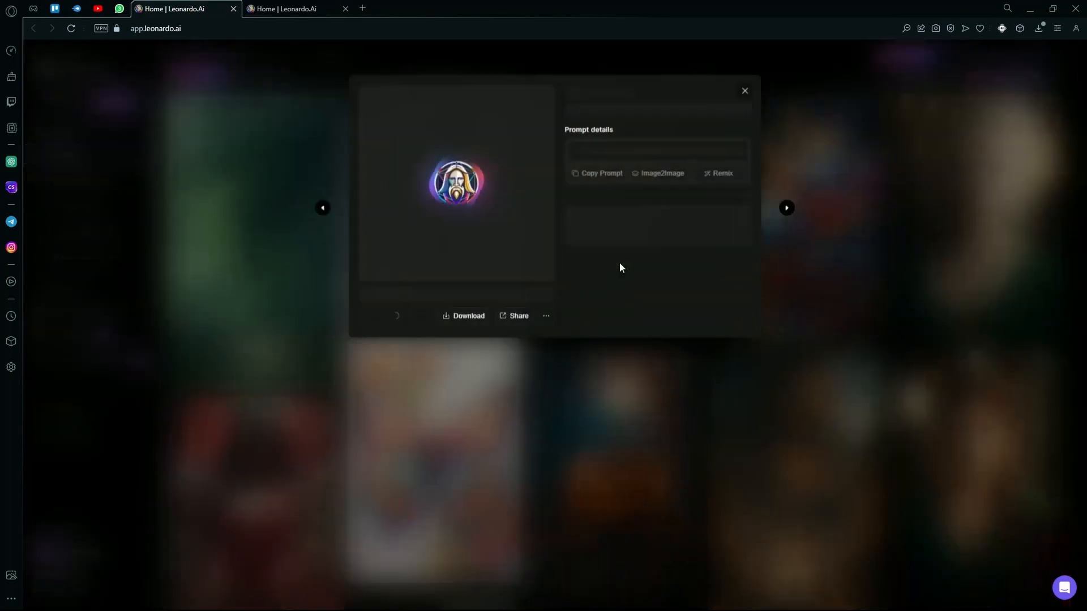
left_click(744, 90)
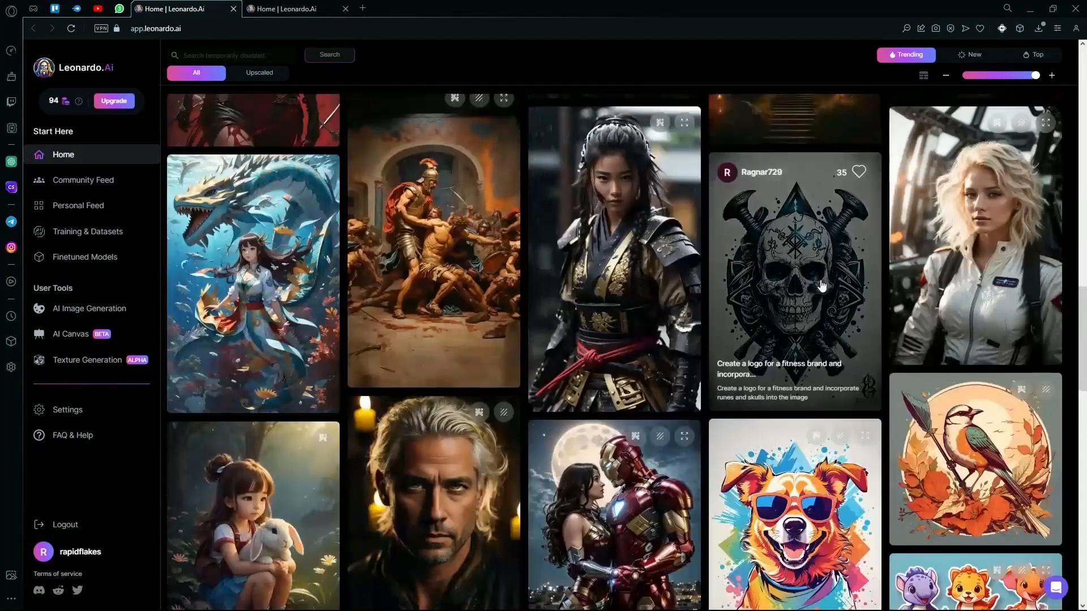
mouse_move(77, 158)
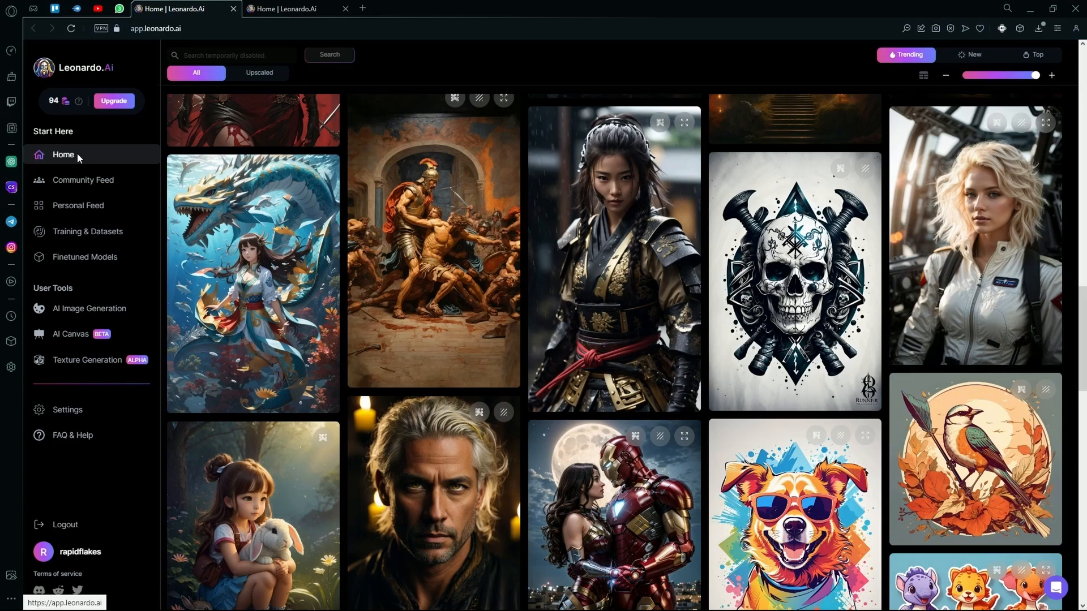
left_click(82, 180)
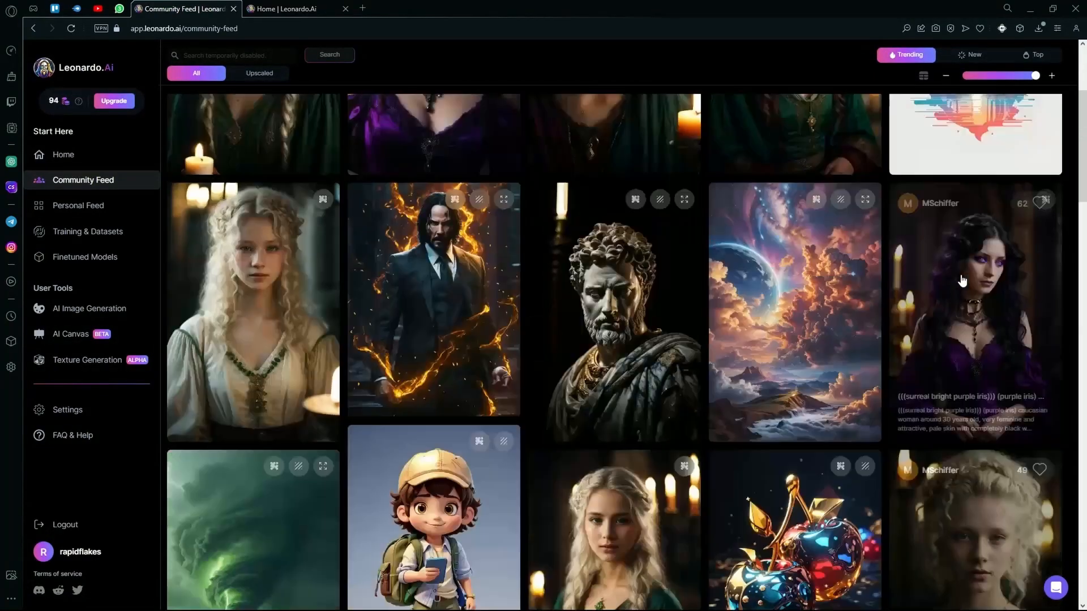
scroll("up", 3)
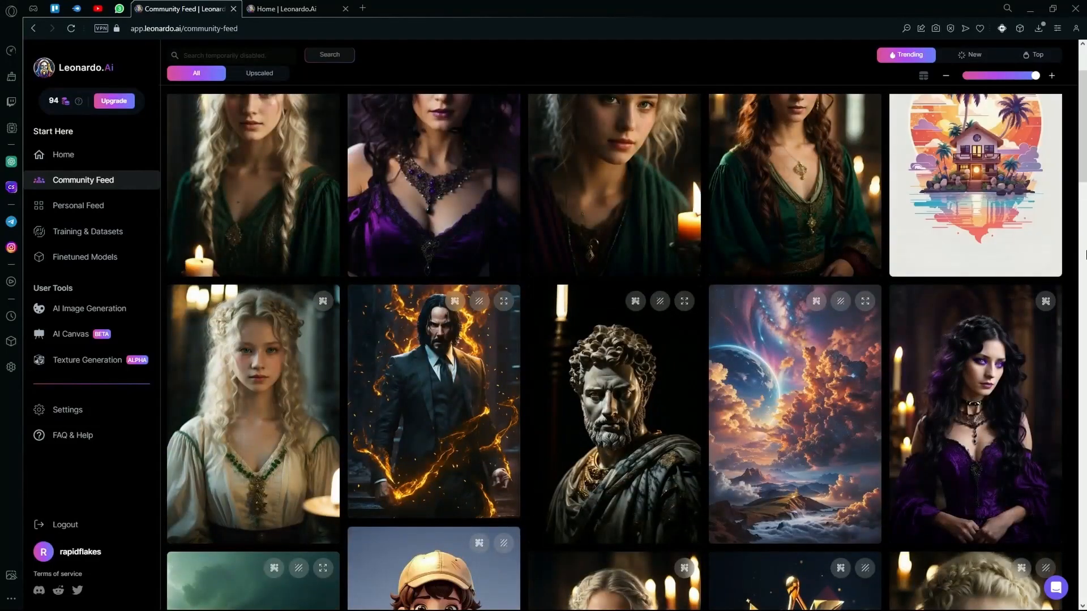
scroll("down", 3)
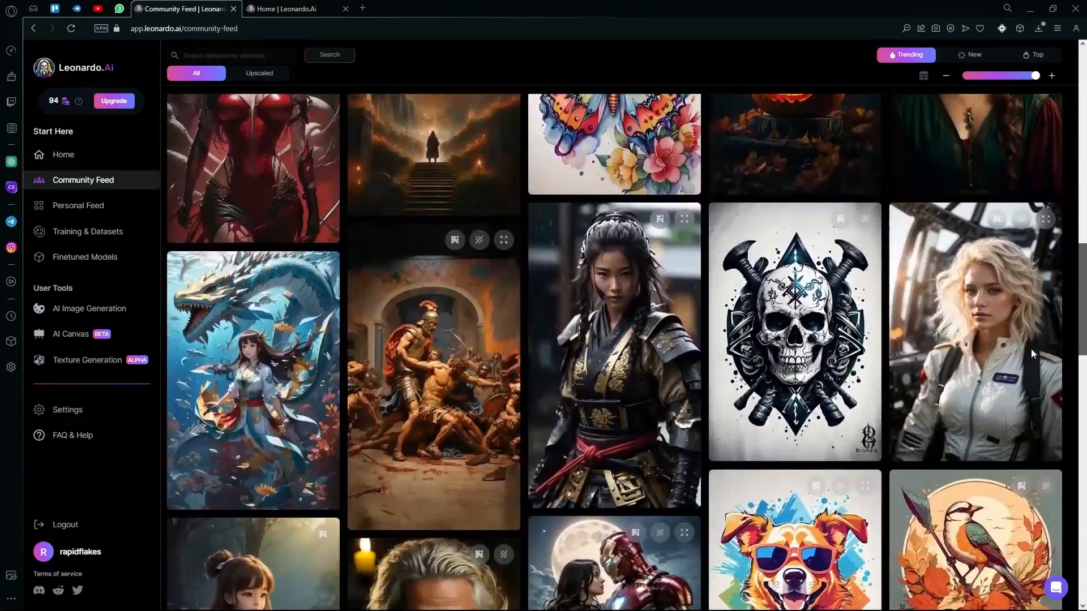
scroll("down", 3)
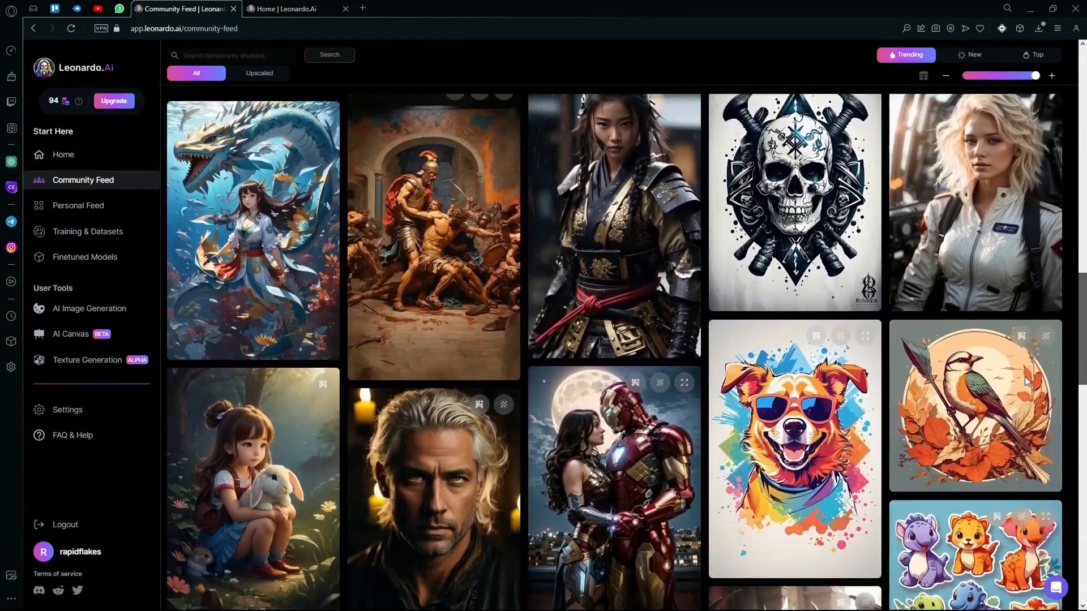
scroll("down", 3)
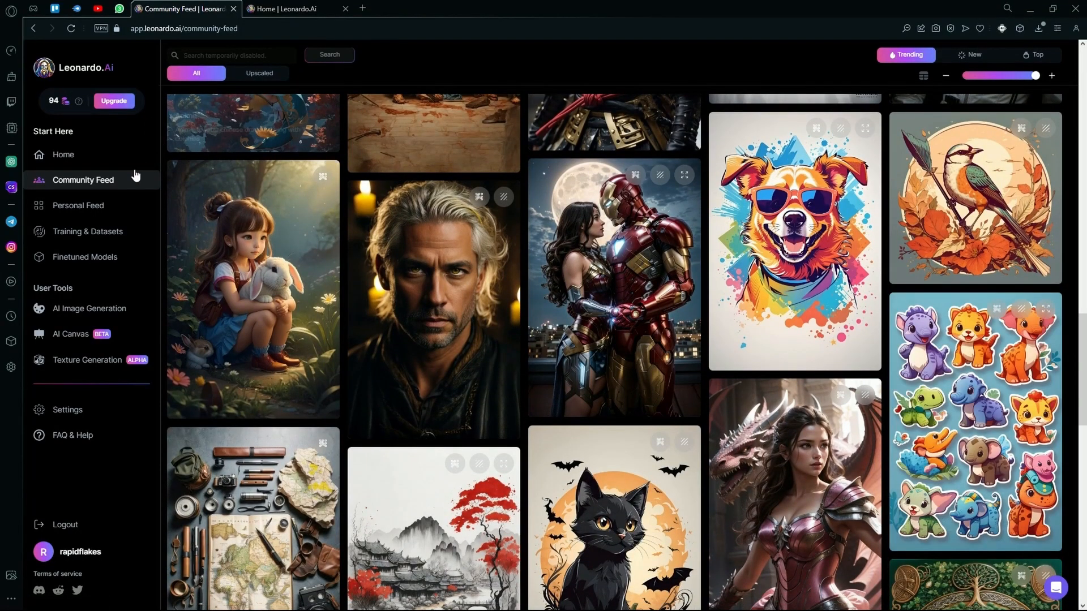
scroll("down", 3)
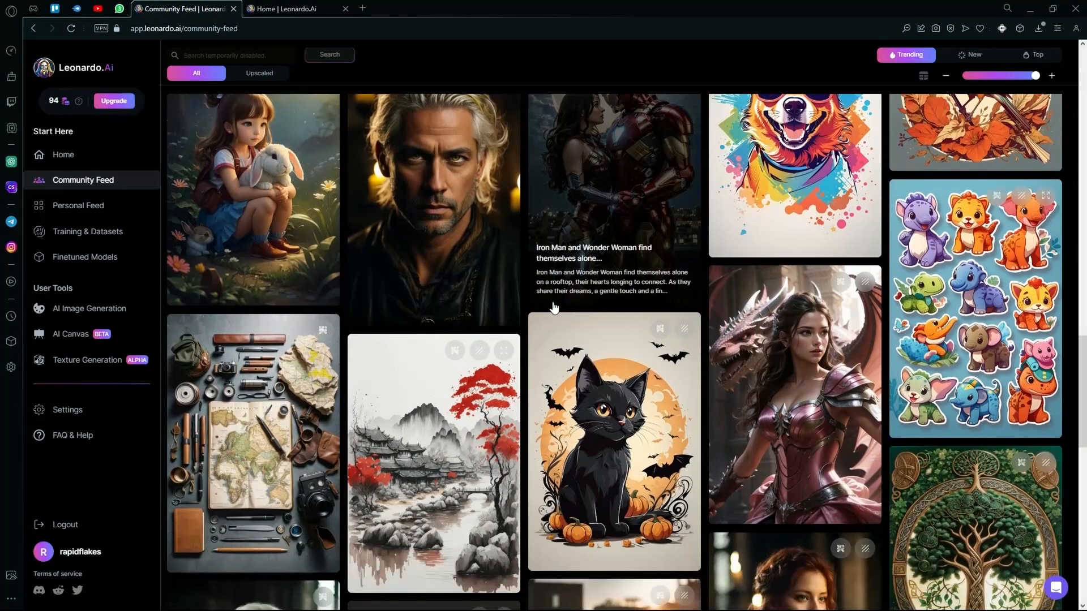
scroll("down", 3)
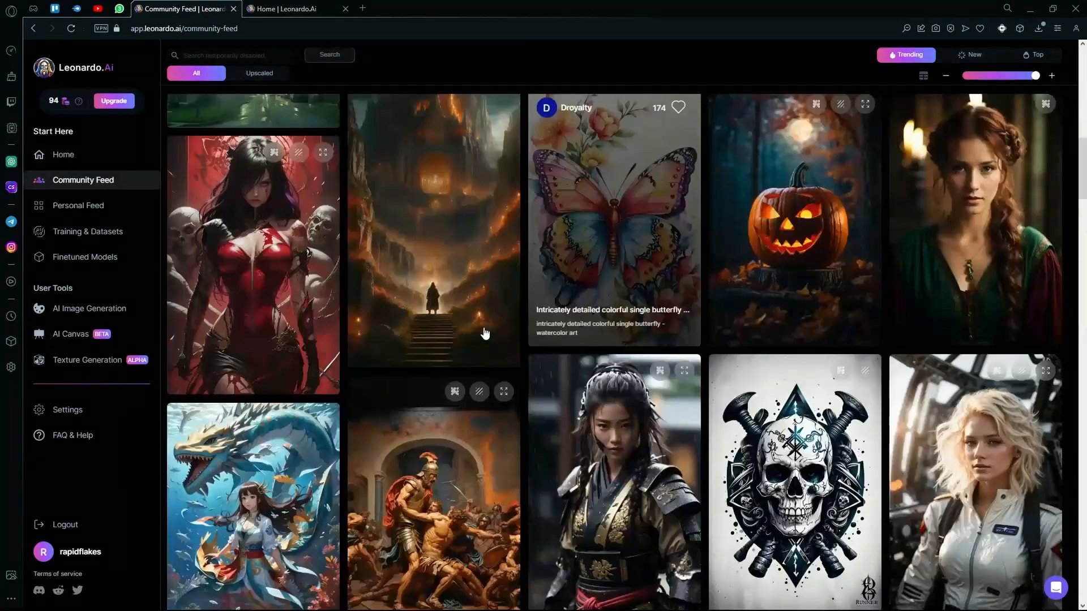
View the red Horror Comics image's prompt, negative prompt, Prompt Magic version and settings.
left_click(252, 263)
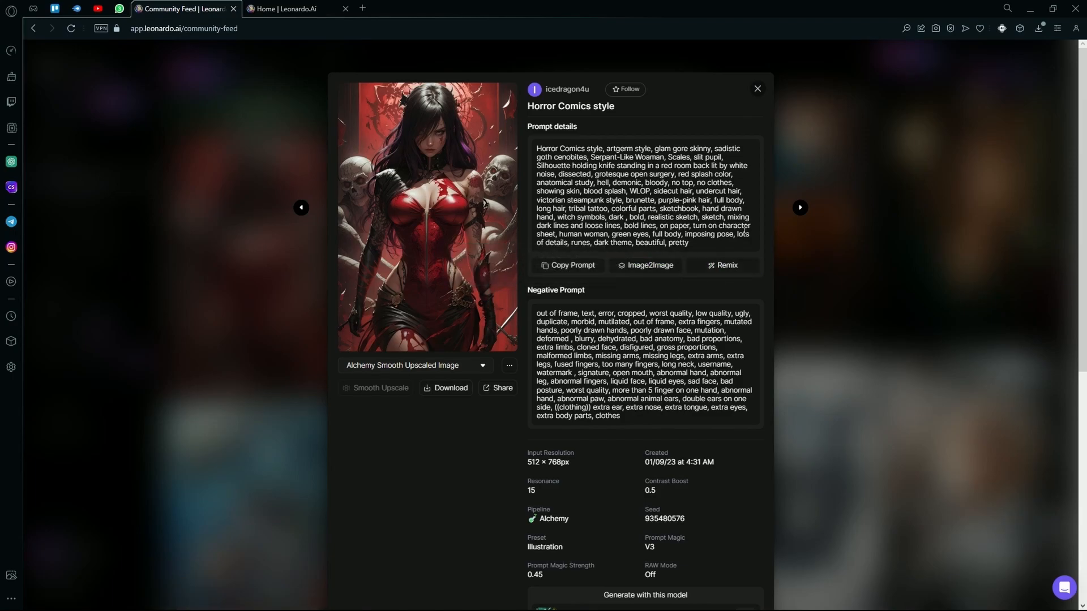
mouse_move(413, 179)
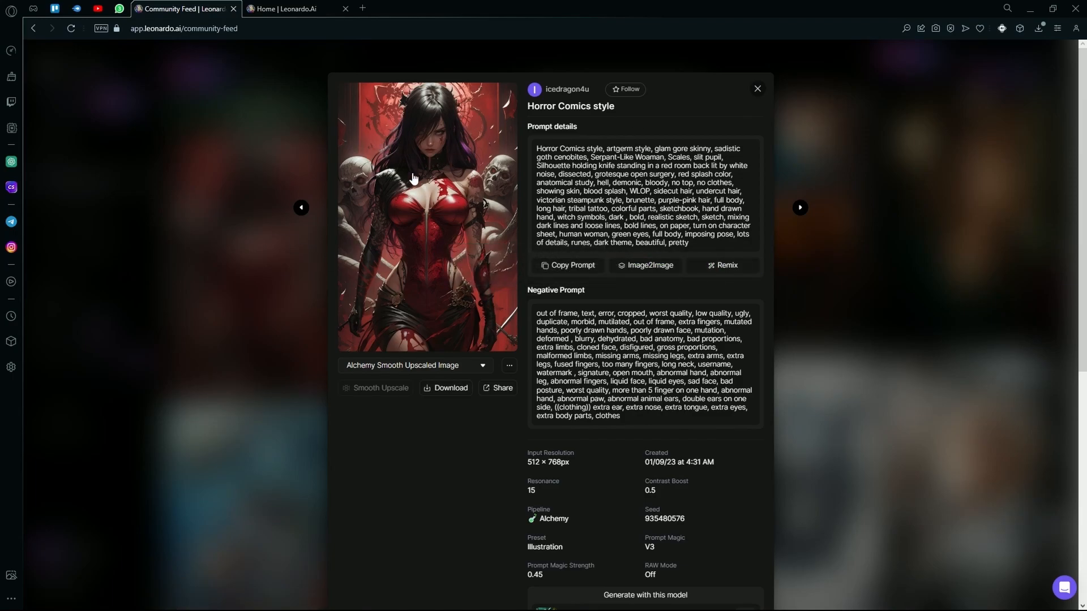
scroll("down", 3)
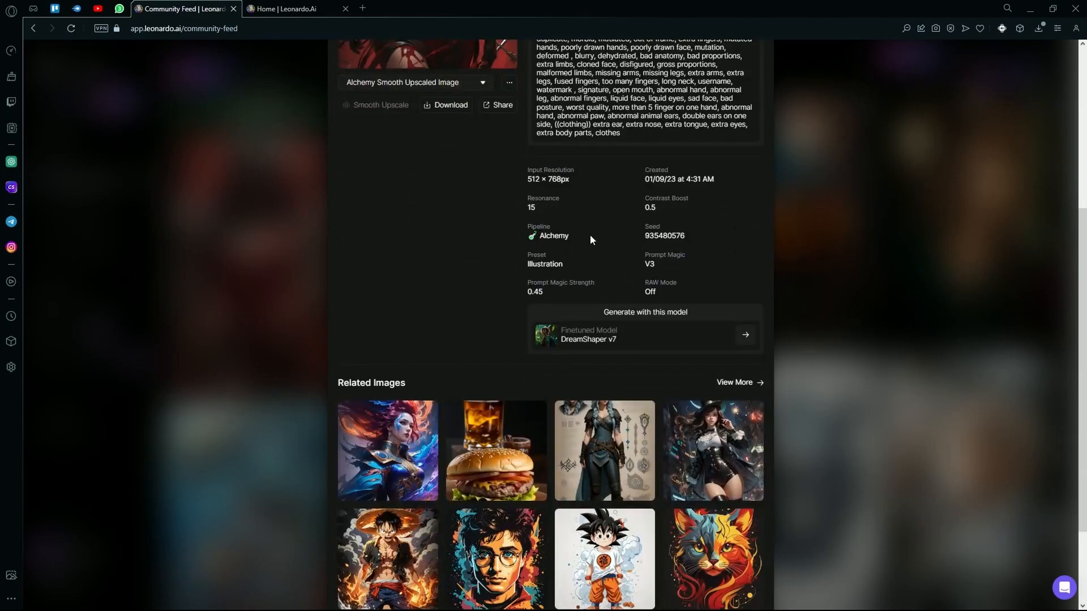
double_click(664, 259)
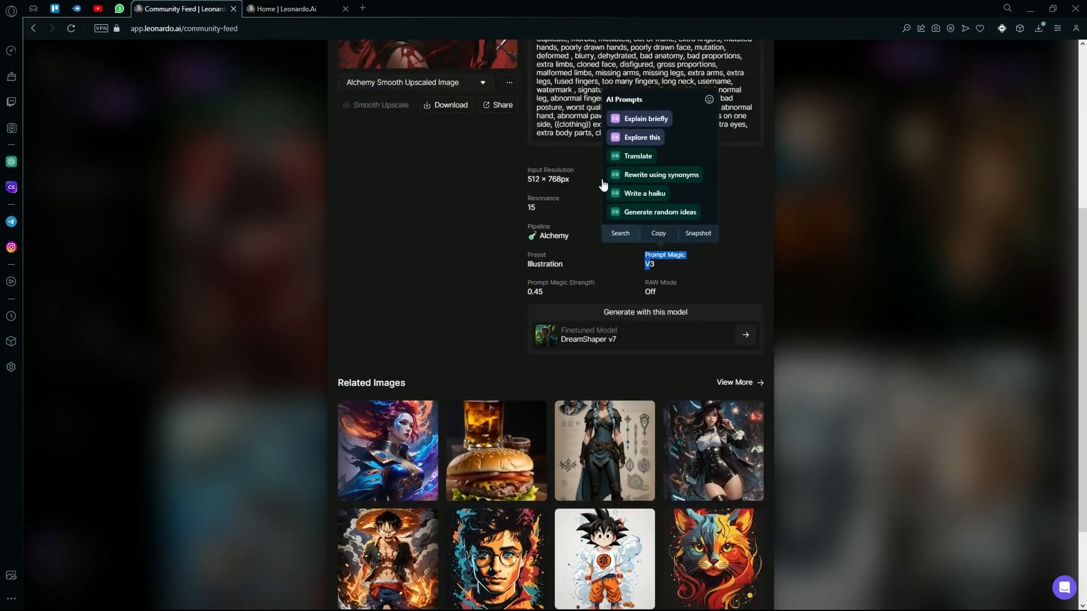
left_click(510, 186)
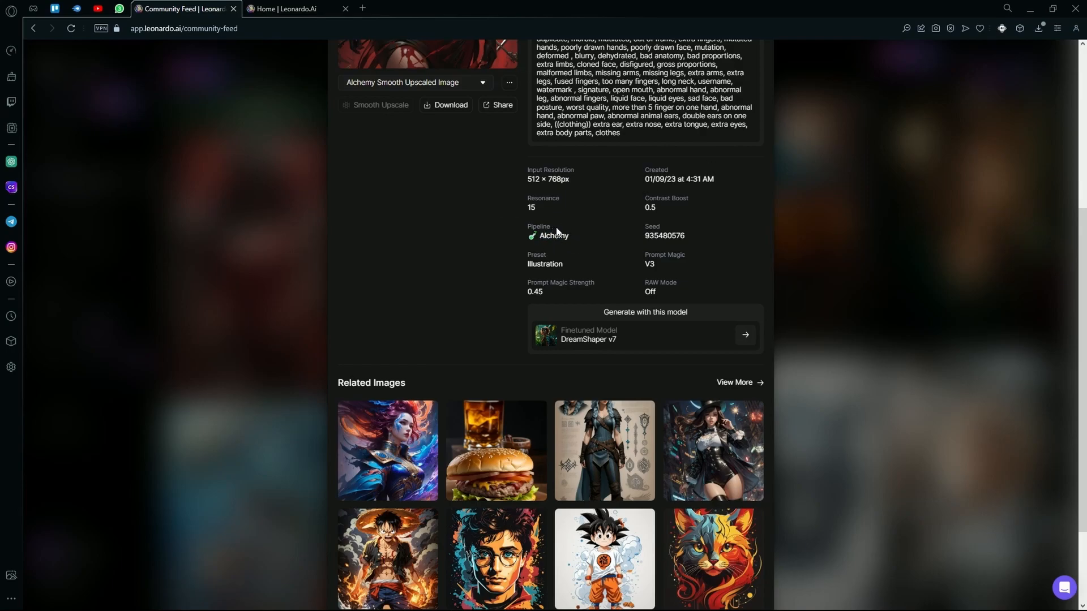
mouse_move(528, 361)
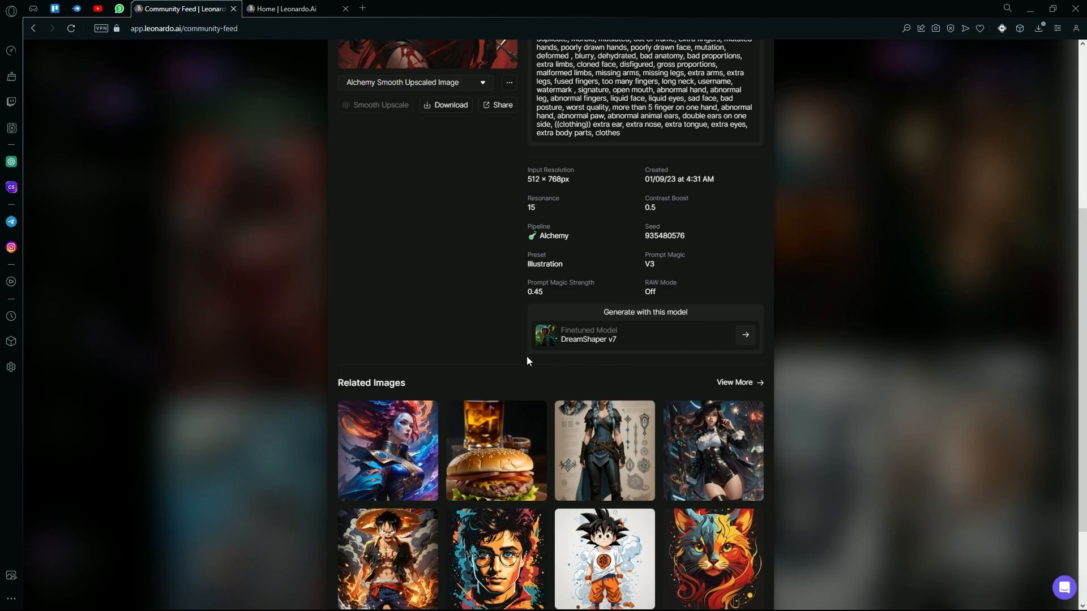
mouse_move(654, 352)
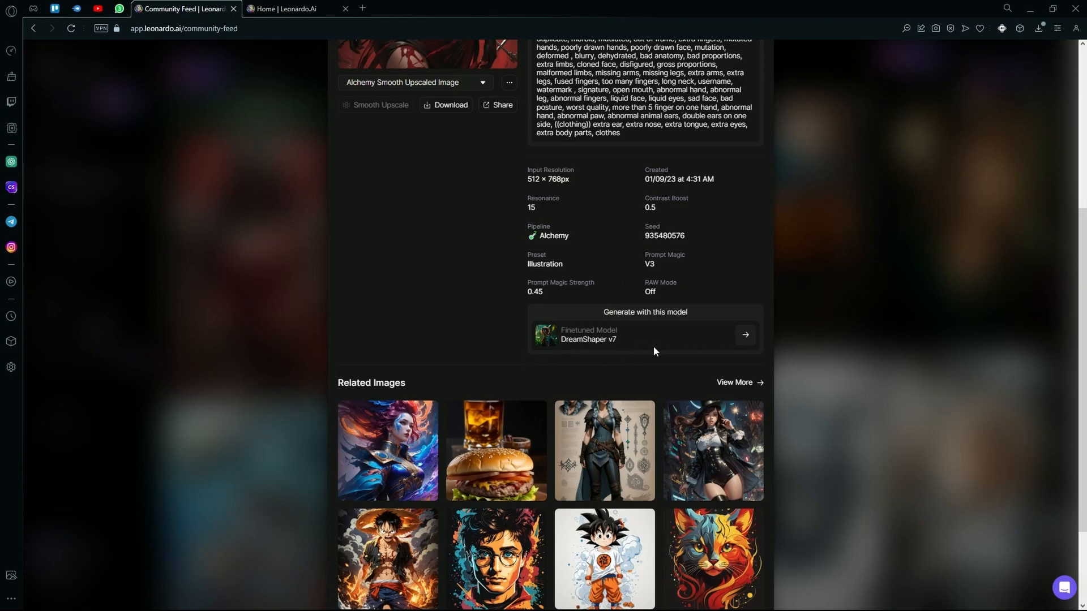
mouse_move(685, 297)
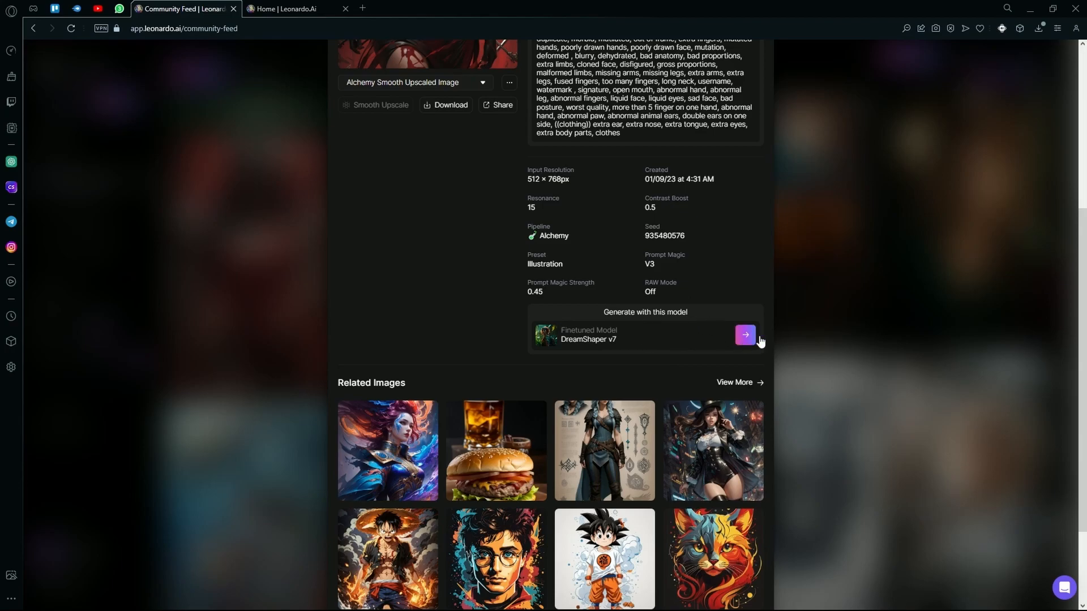
mouse_move(808, 180)
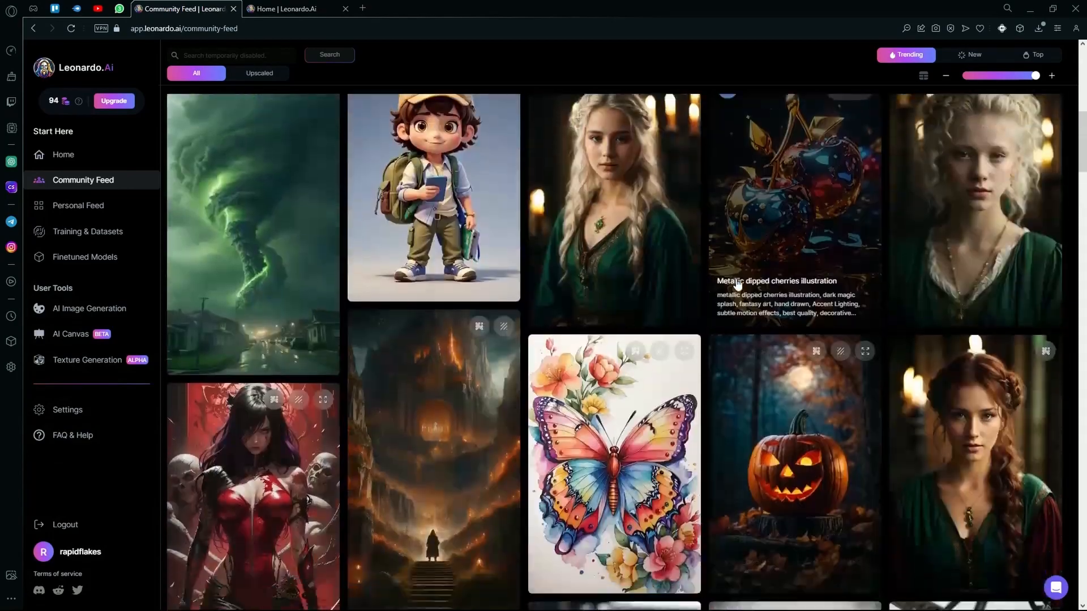
Switch from the Community Feed to the Personal Feed of your own generated images.
scroll("down", 3)
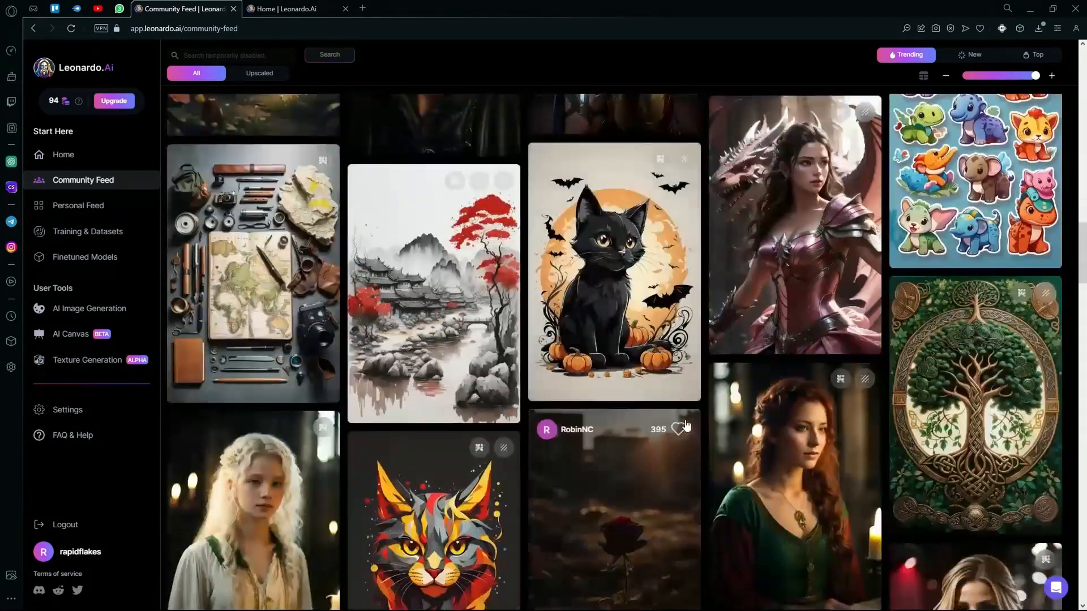
scroll("down", 3)
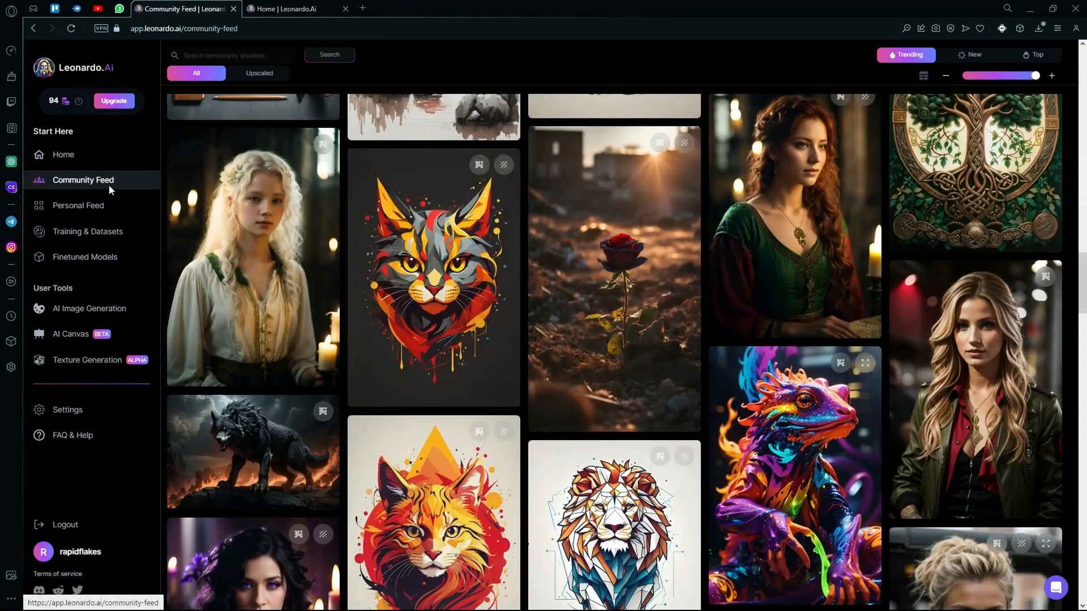
mouse_move(78, 205)
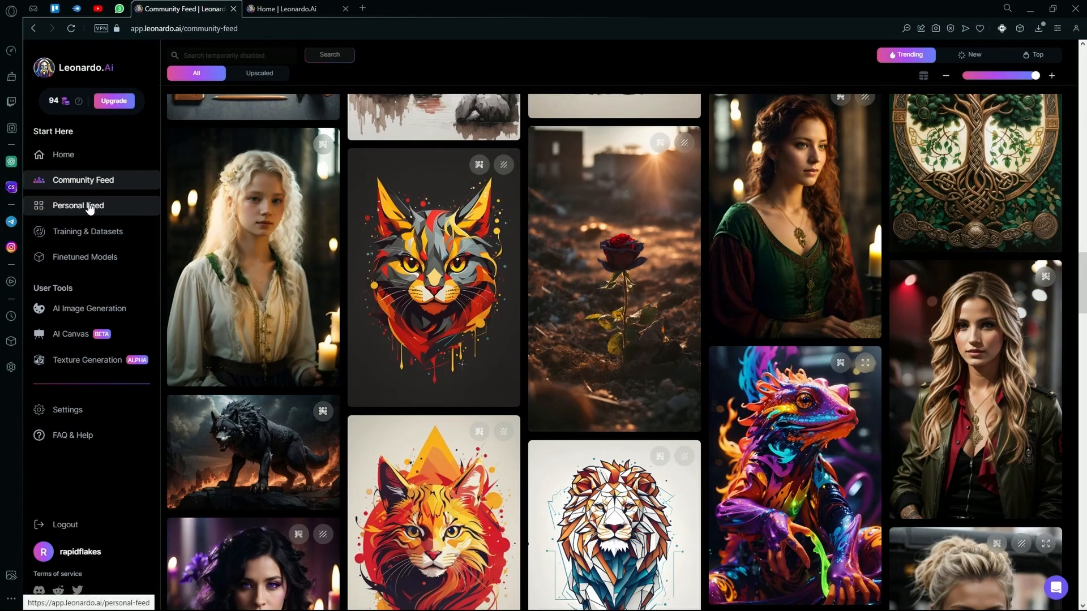
left_click(77, 205)
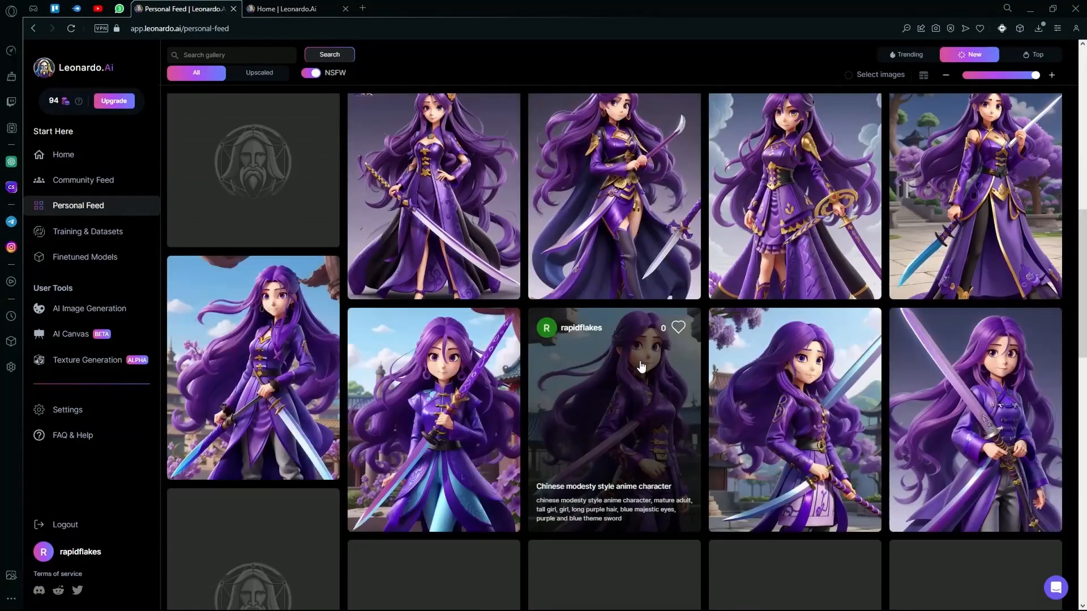
scroll("down", 3)
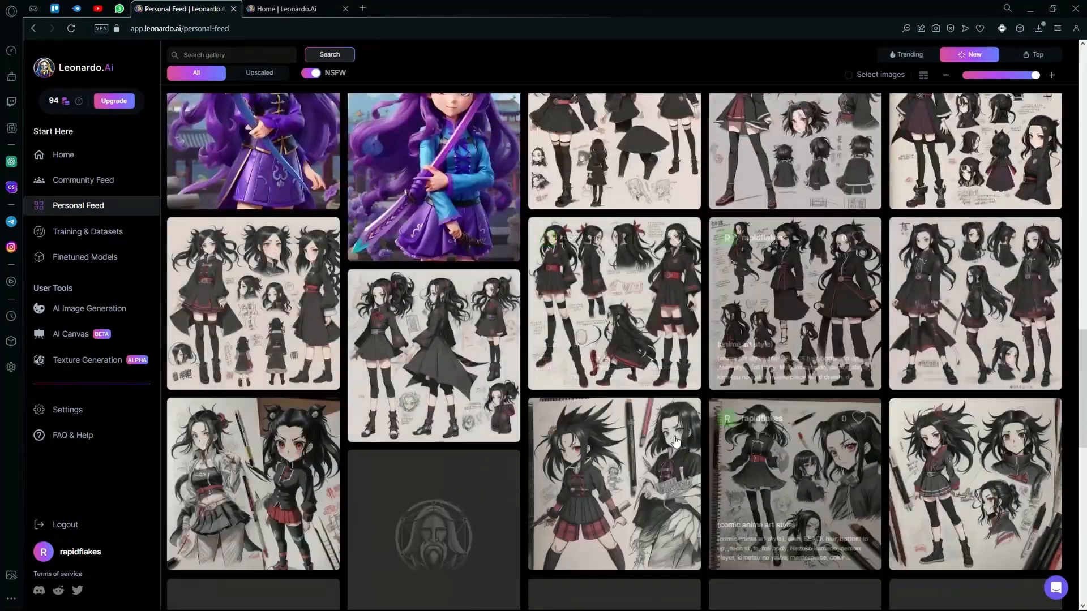
scroll("down", 3)
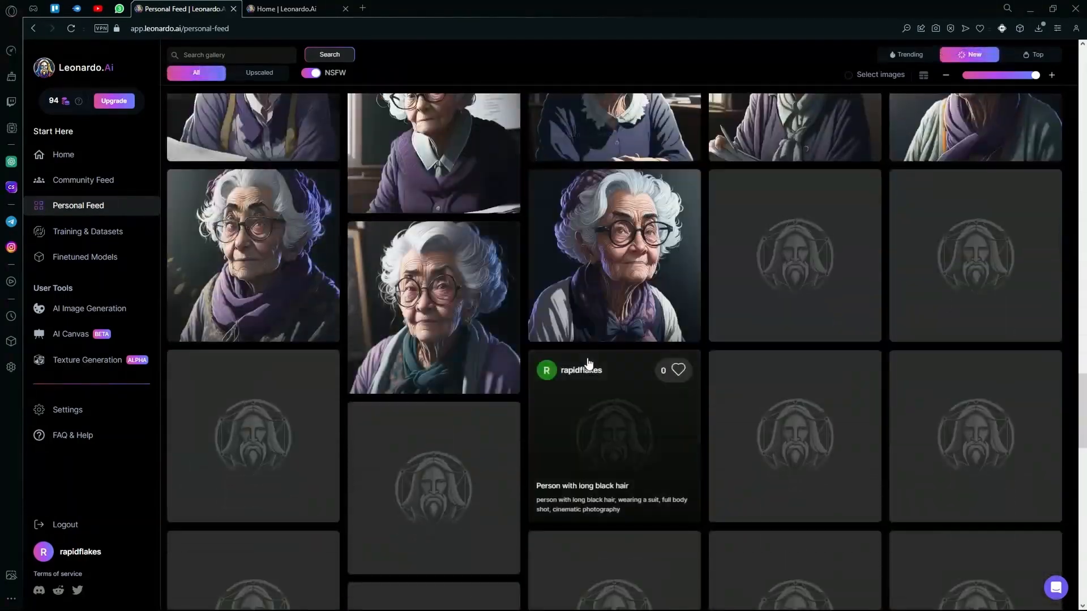
scroll("down", 3)
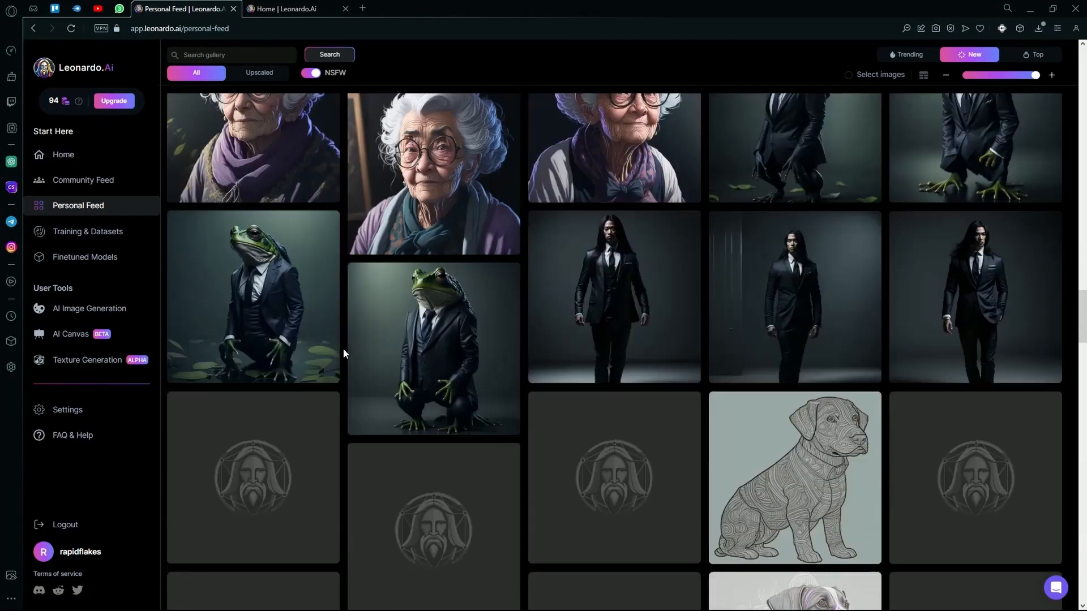
scroll("down", 3)
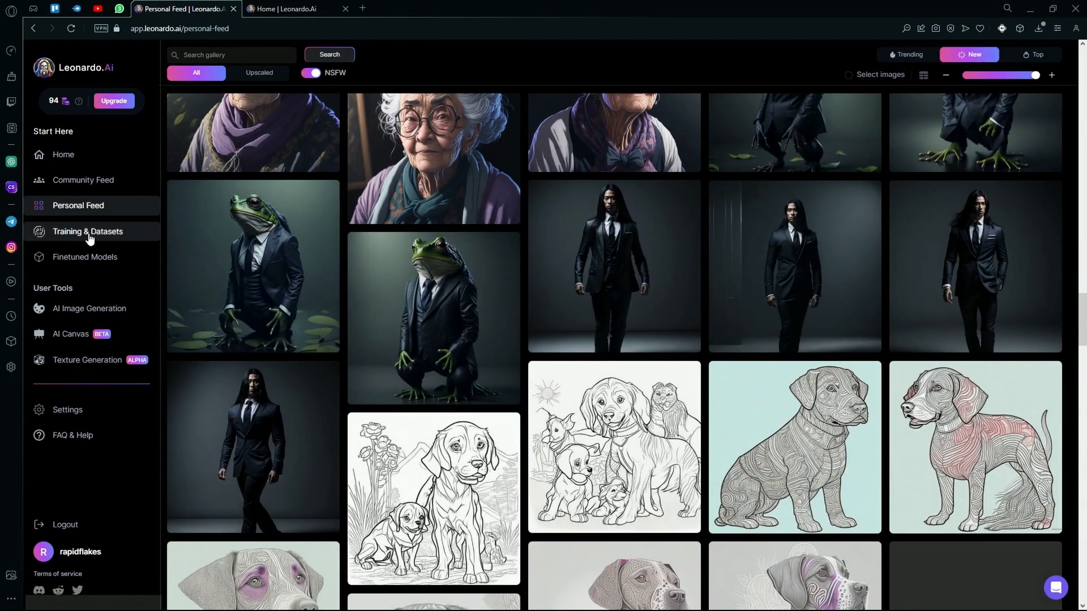
Show the Training & Datasets page with the "sketch" dataset, dismissing the New Dataset form uncreated.
left_click(89, 231)
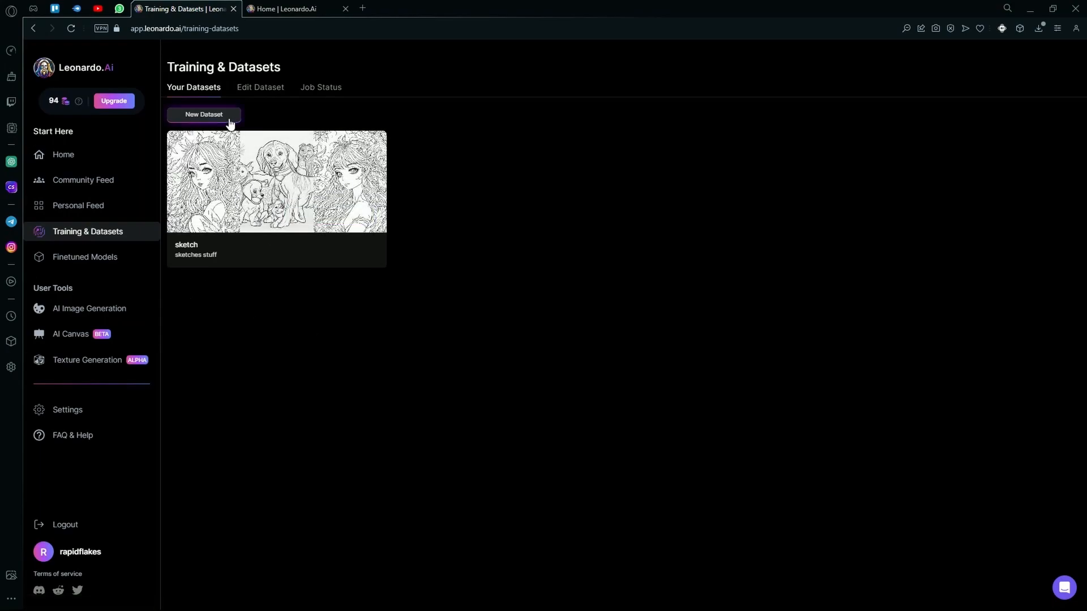
left_click(204, 115)
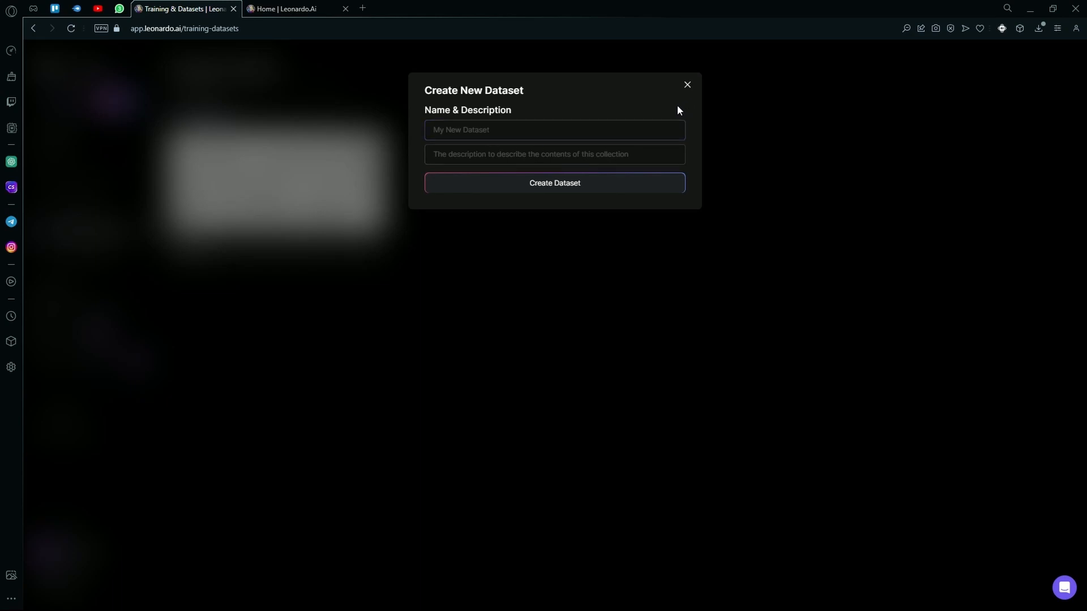
left_click(686, 84)
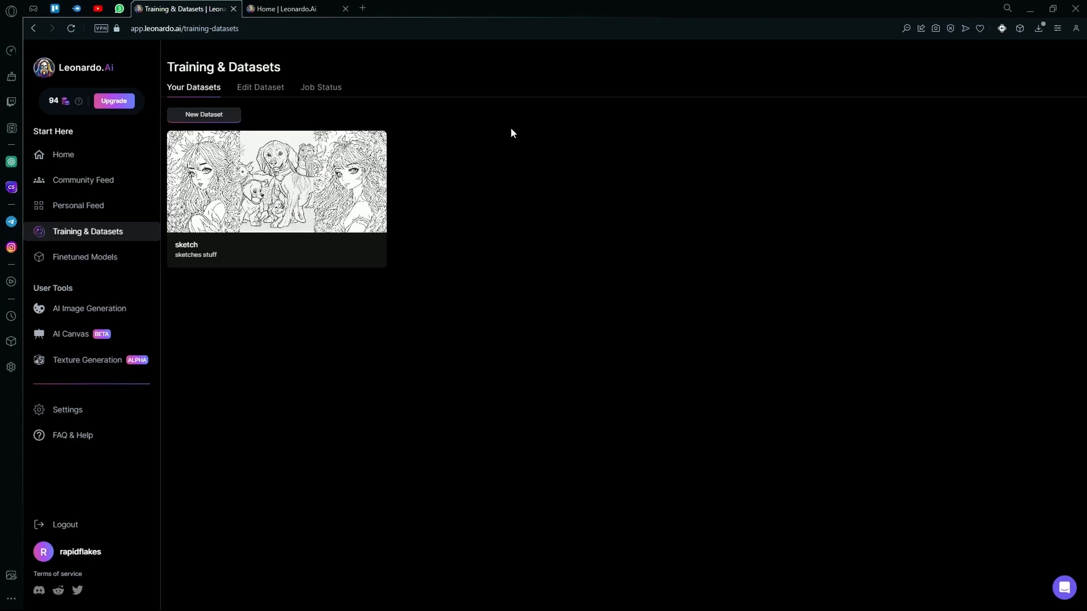
mouse_move(340, 152)
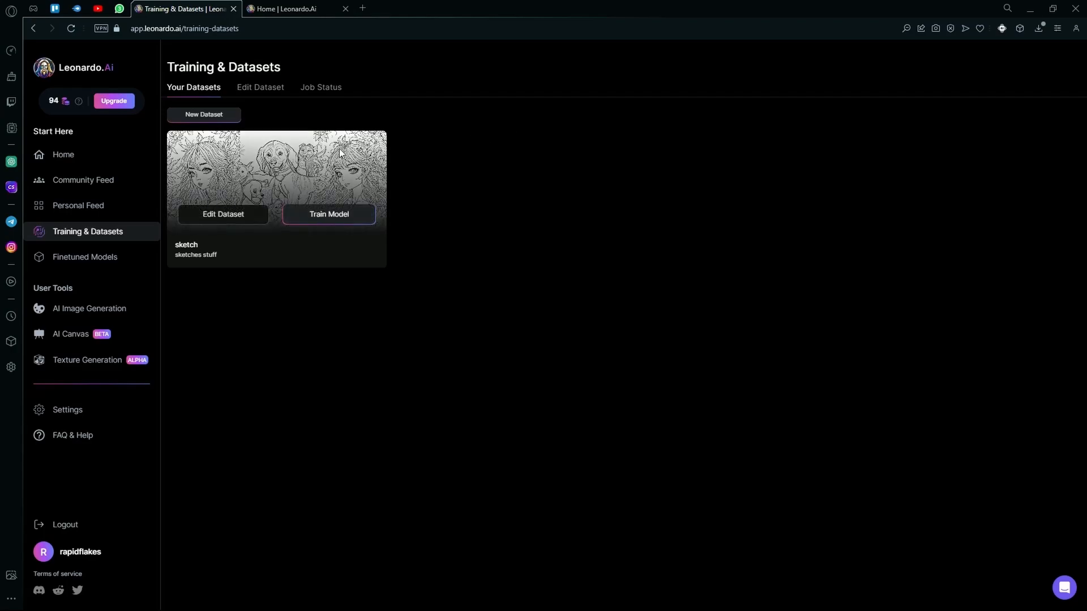
mouse_move(564, 164)
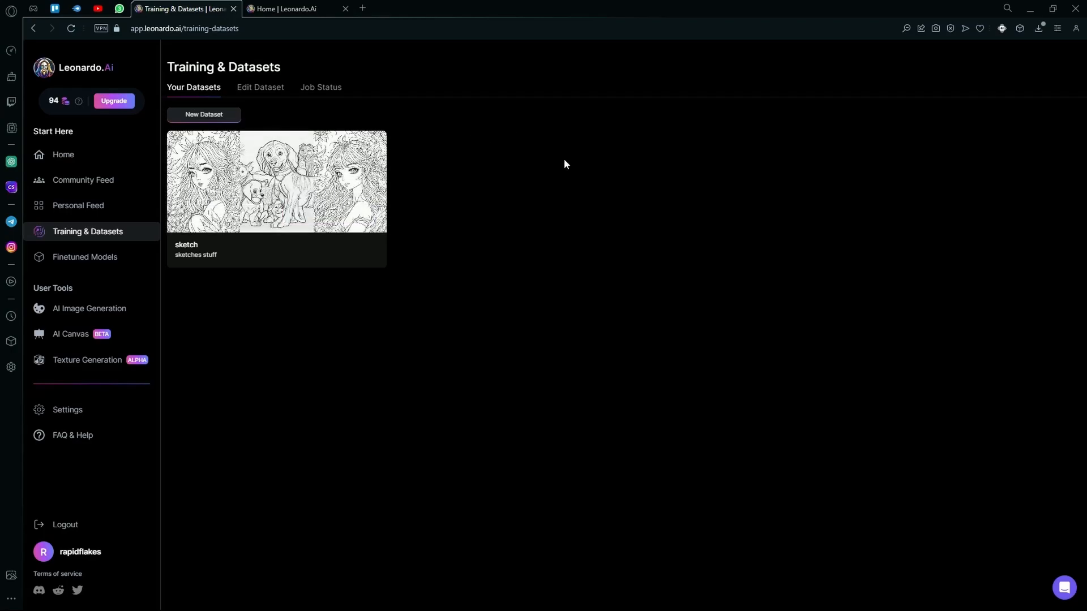
Browse Platform and Community Models, then show Your Models listing the "sketch" model.
left_click(85, 256)
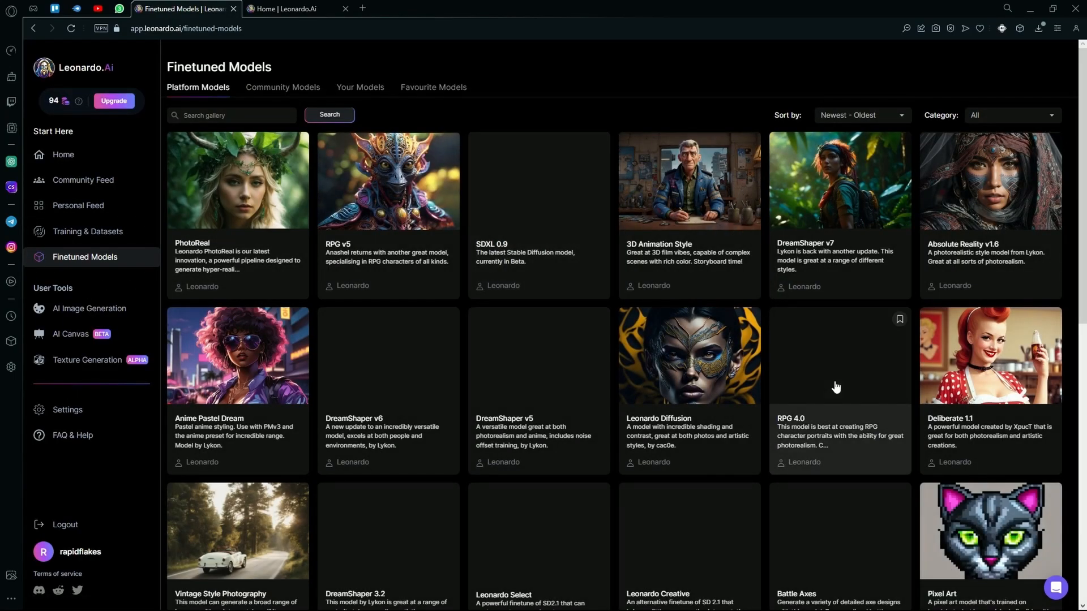
scroll("down", 3)
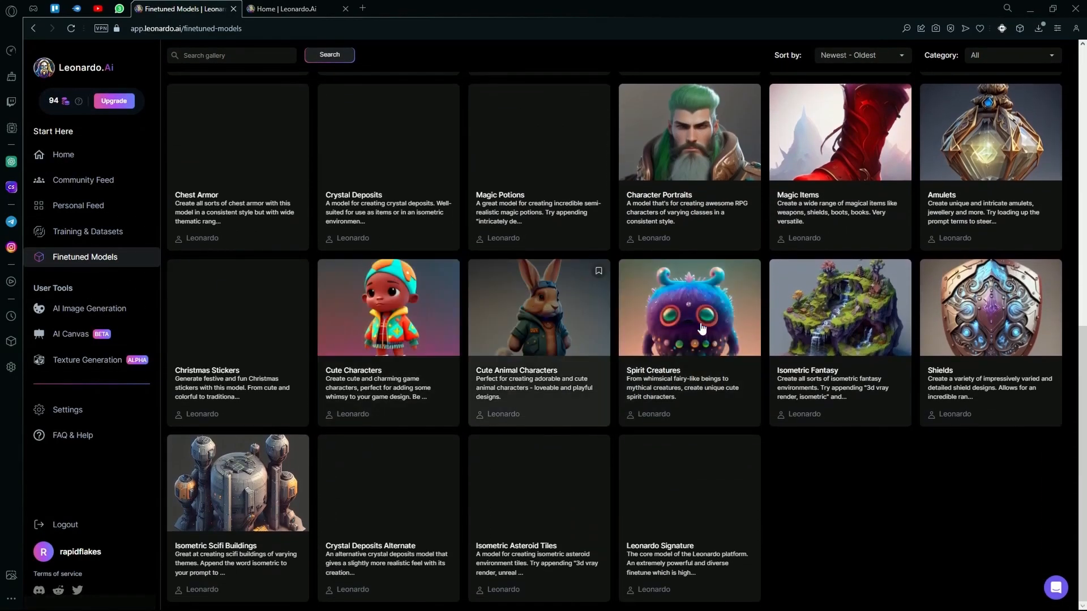
scroll("up", 3)
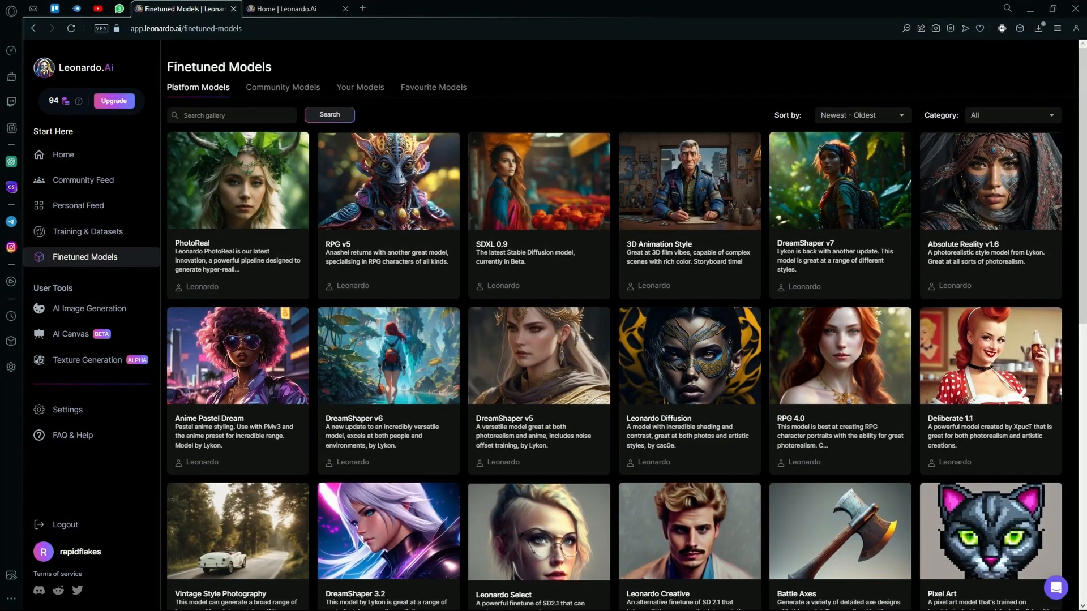
mouse_move(578, 272)
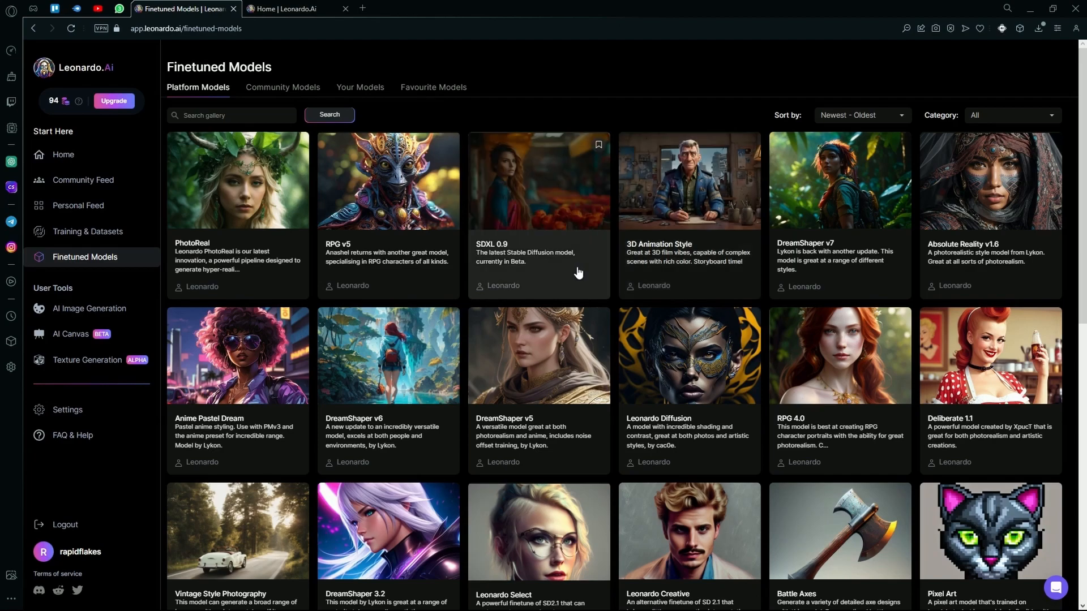
mouse_move(568, 268)
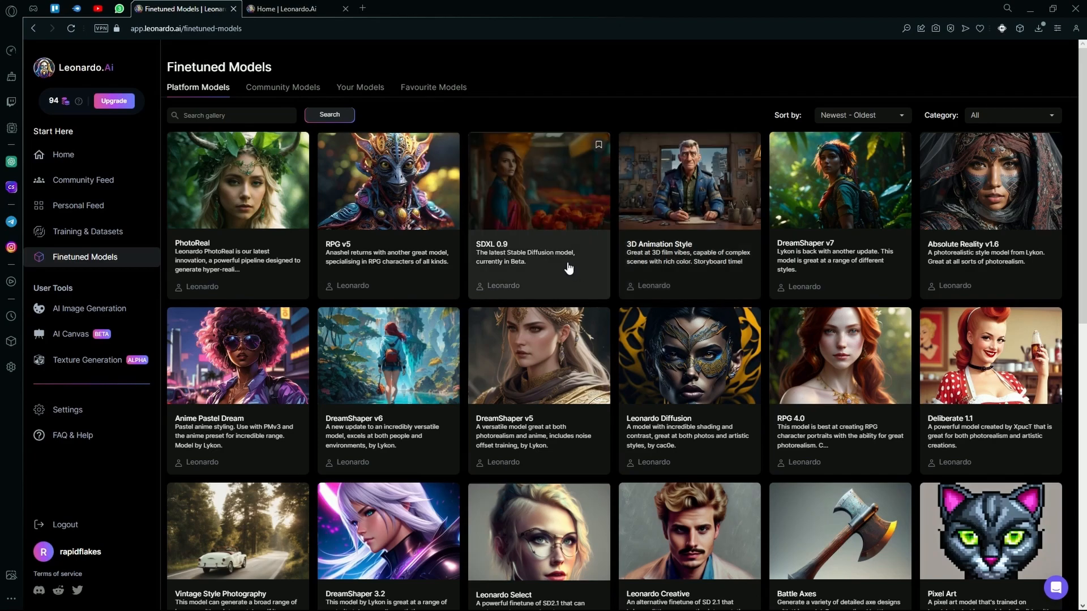
mouse_move(306, 72)
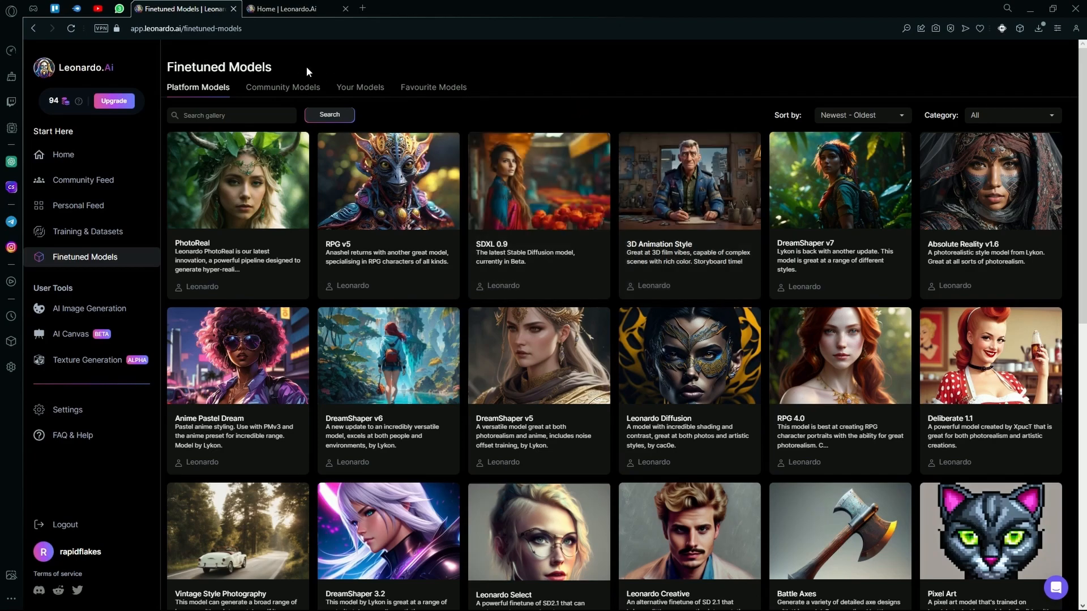
left_click(282, 87)
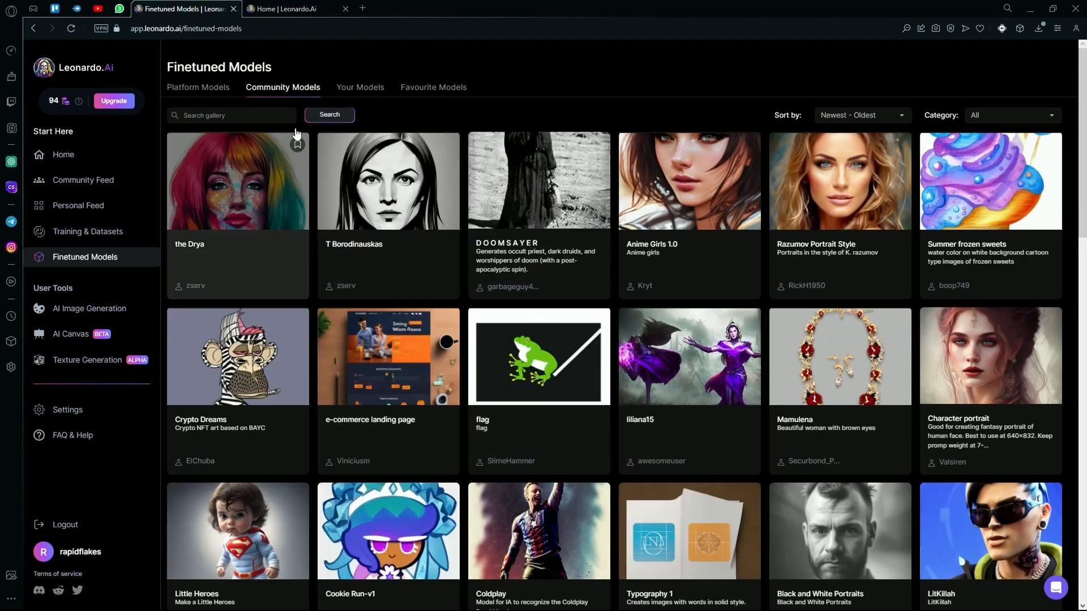
left_click(360, 86)
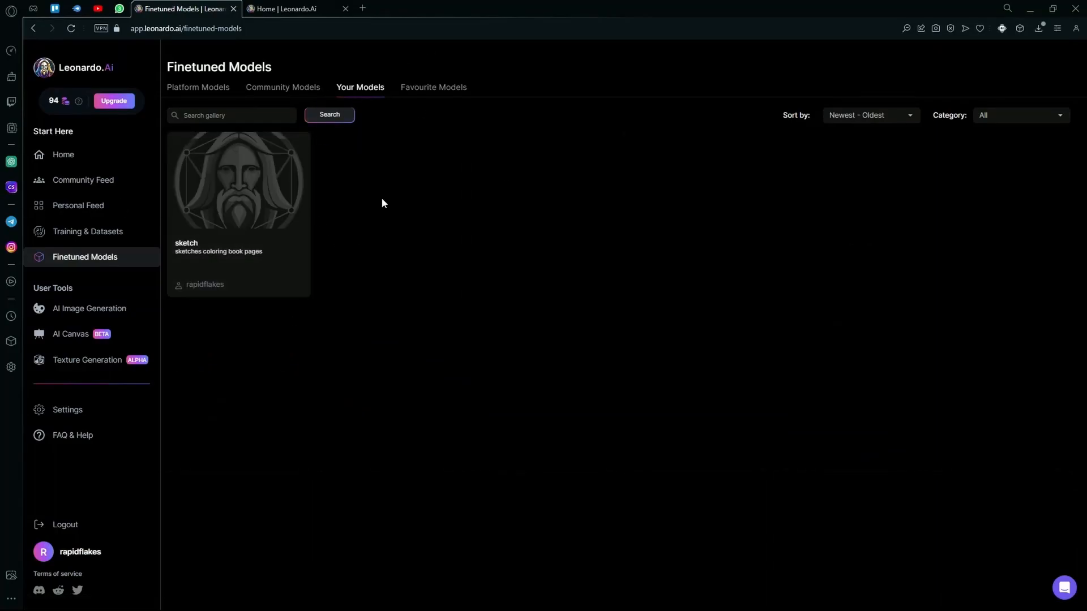
mouse_move(95, 339)
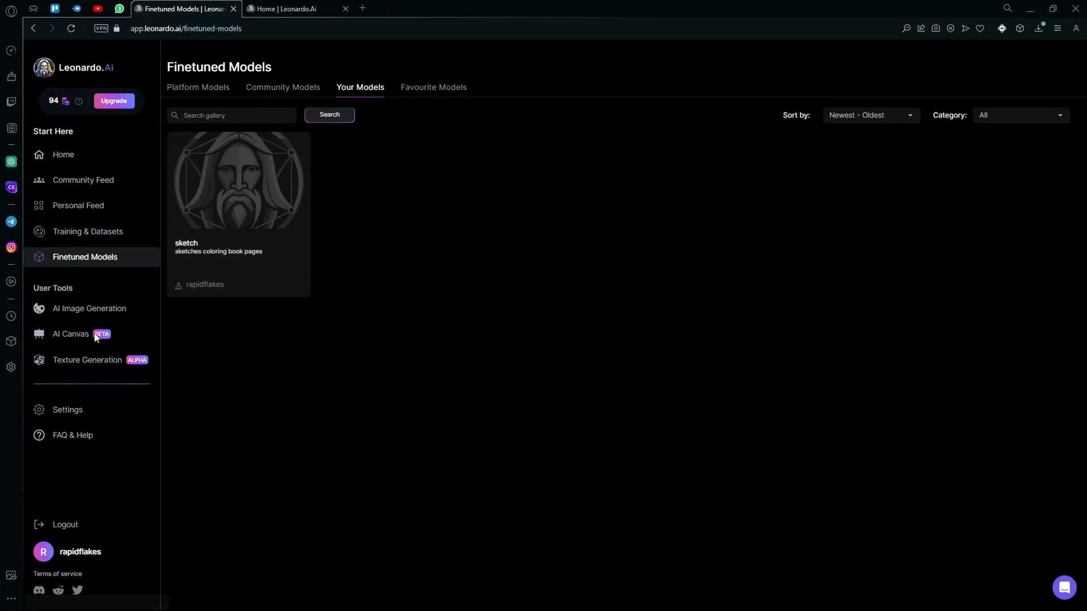
mouse_move(3, 241)
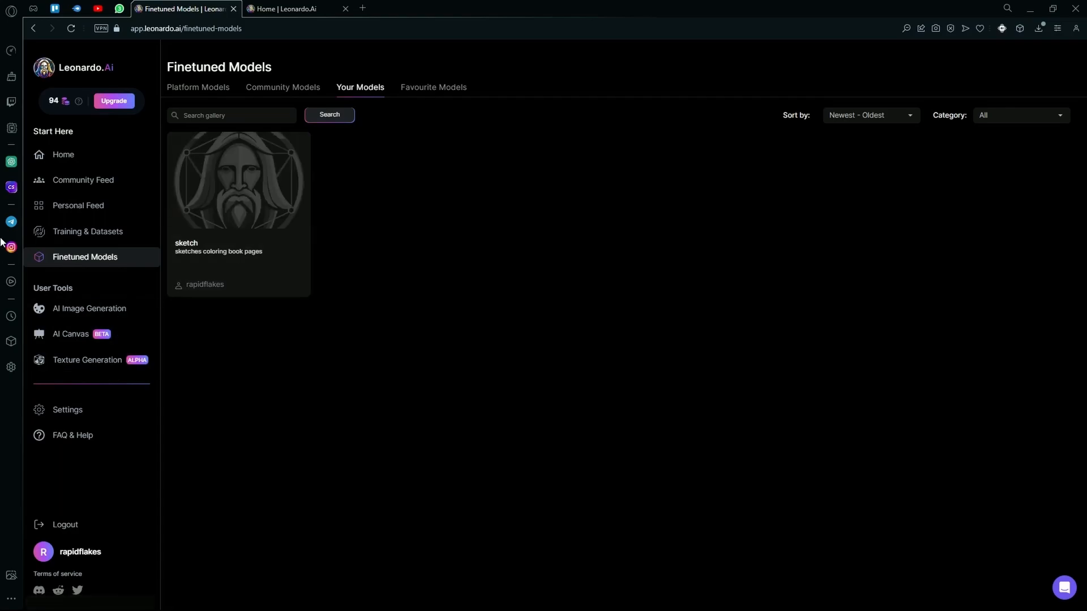
mouse_move(90, 309)
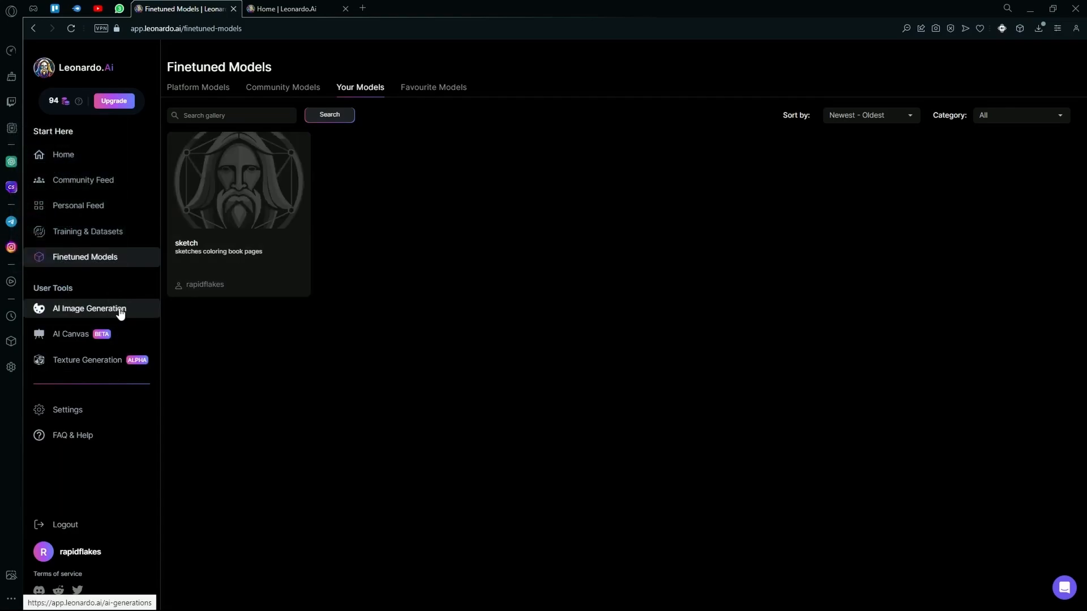
Enter the AI Image Generation workspace and set Number of Images to 2.
left_click(89, 308)
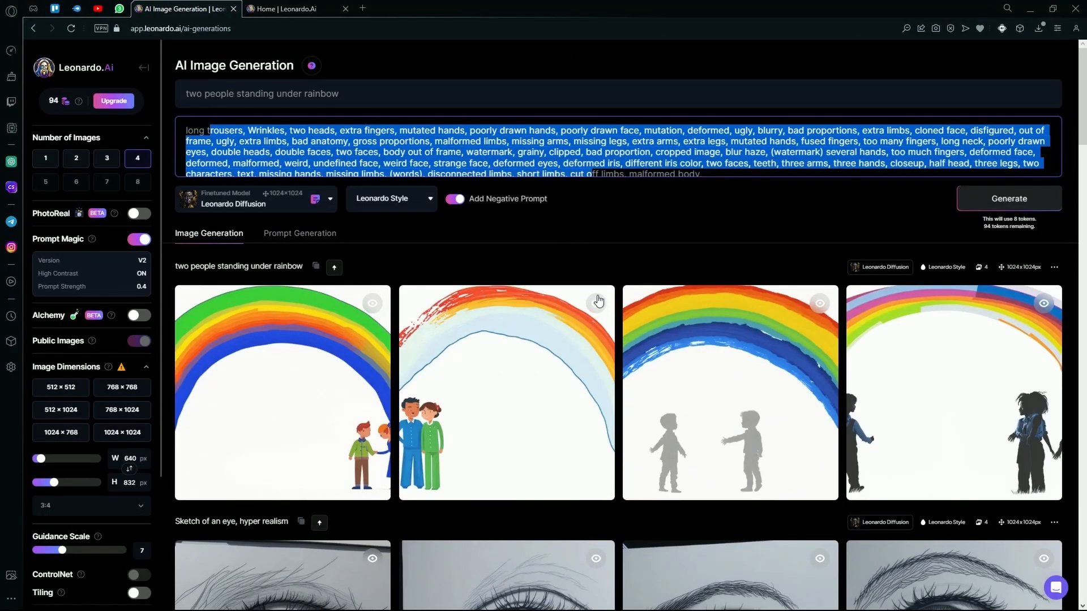
left_click(693, 175)
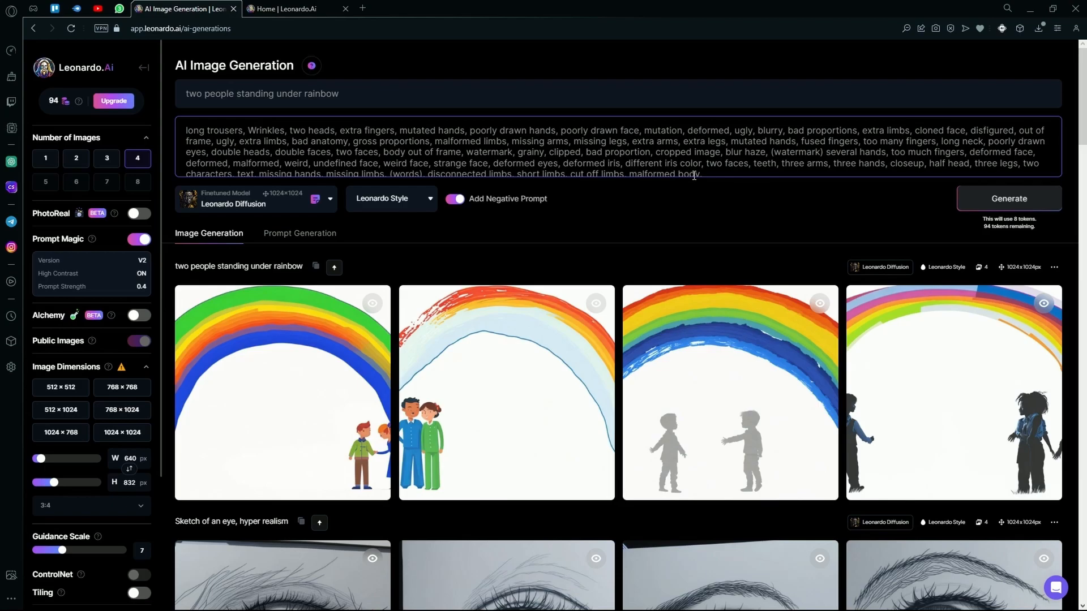
left_click(77, 159)
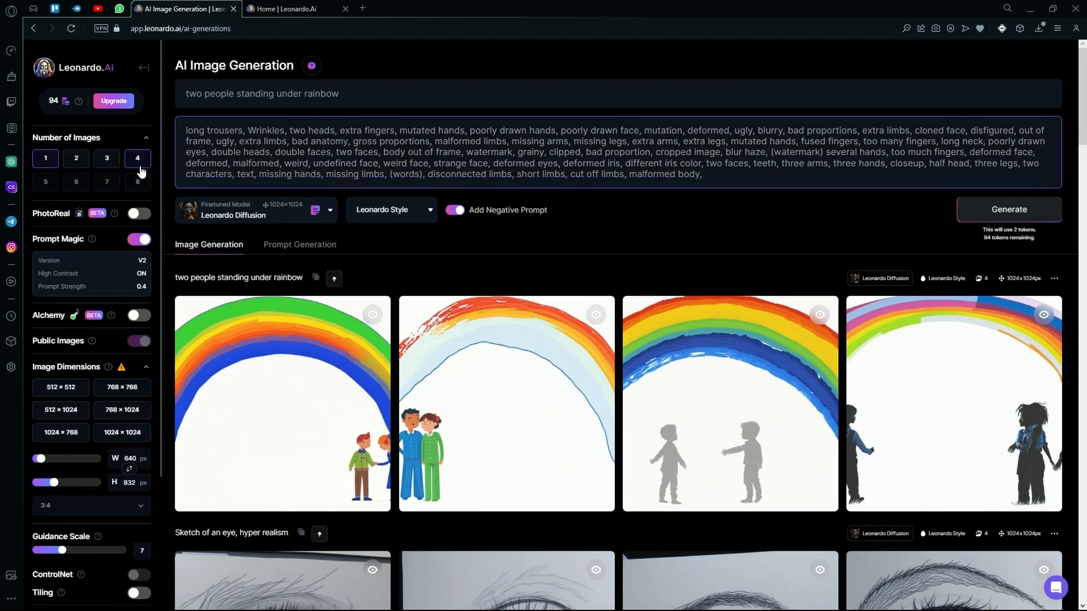
left_click(76, 159)
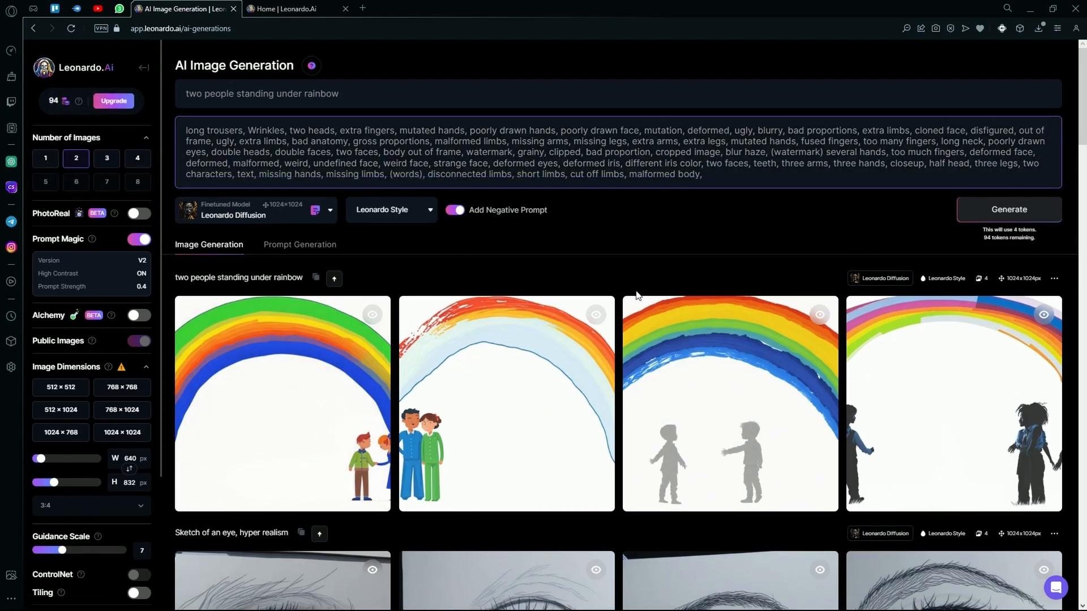
mouse_move(99, 226)
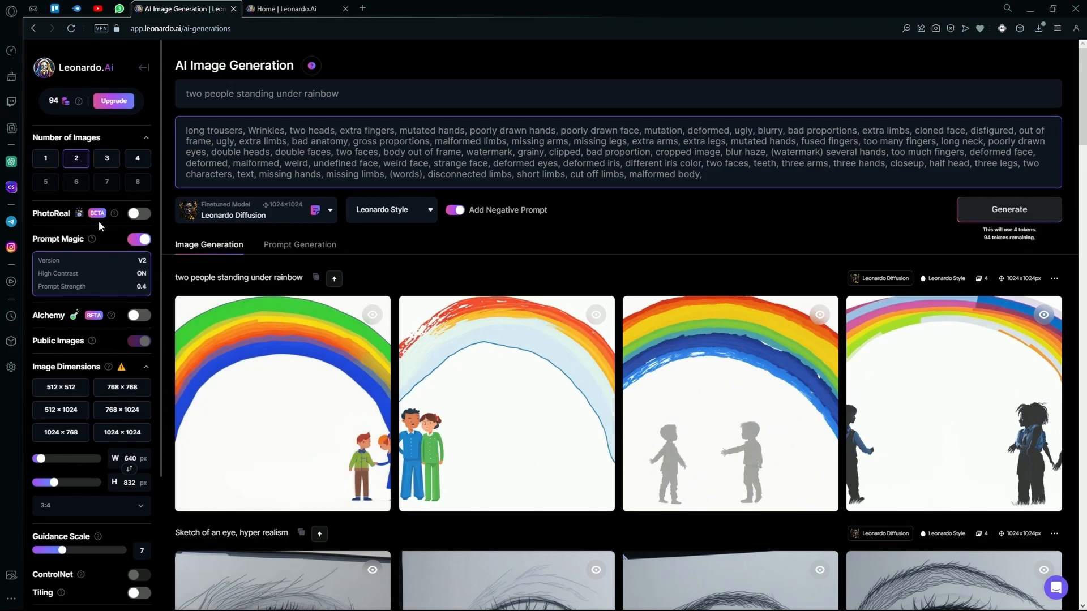
scroll("down", 3)
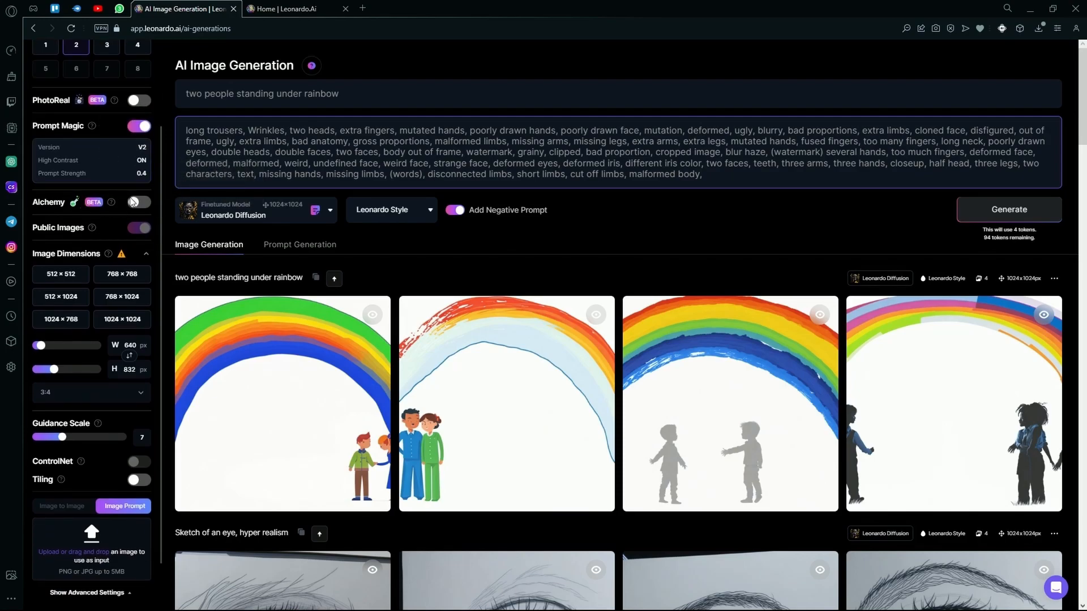
left_click(138, 201)
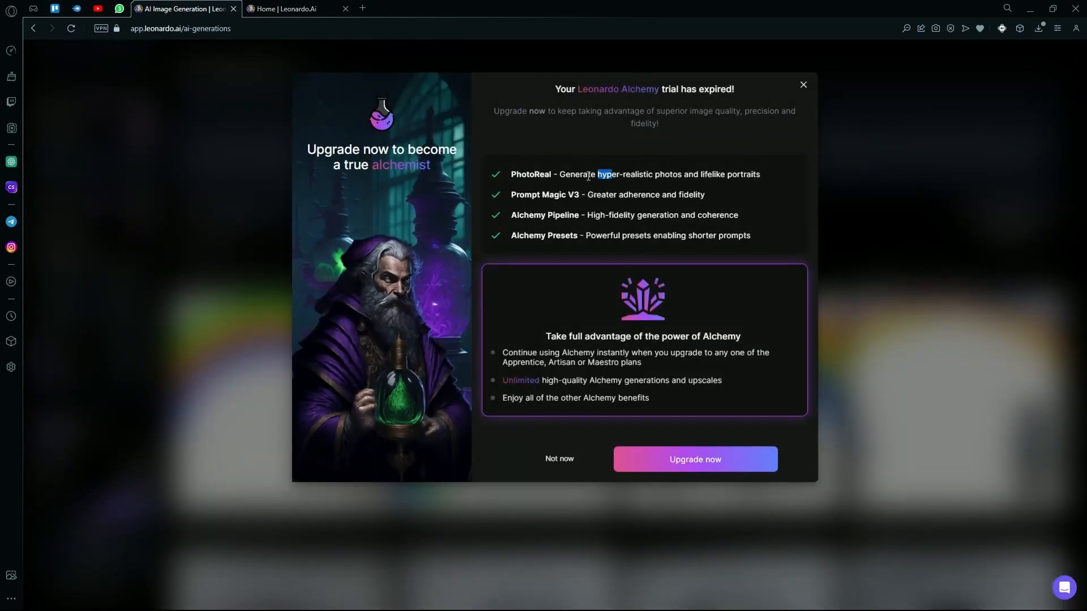
mouse_move(416, 266)
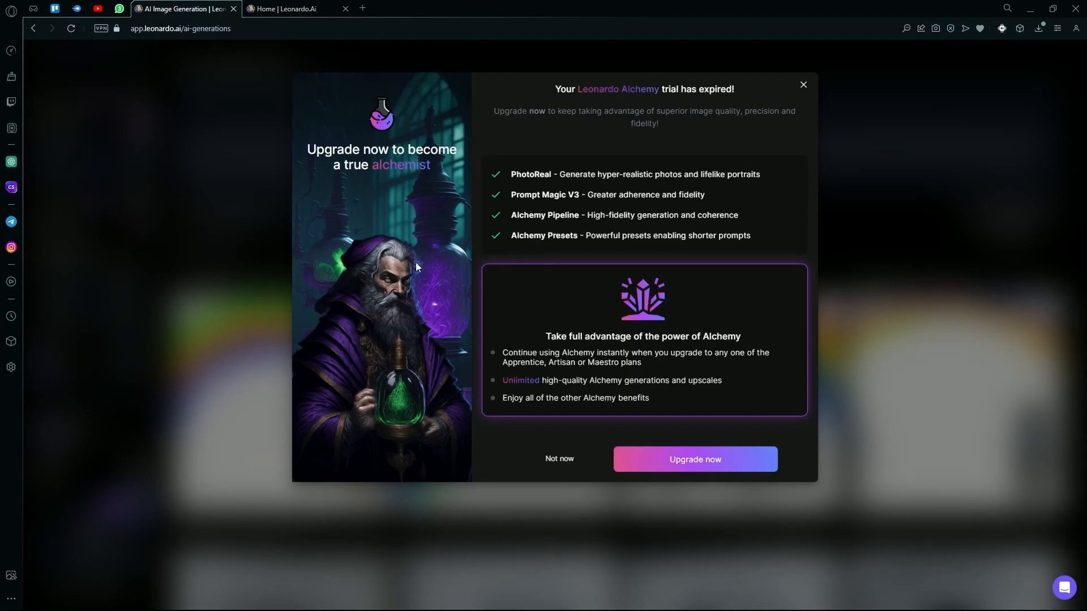
mouse_move(736, 292)
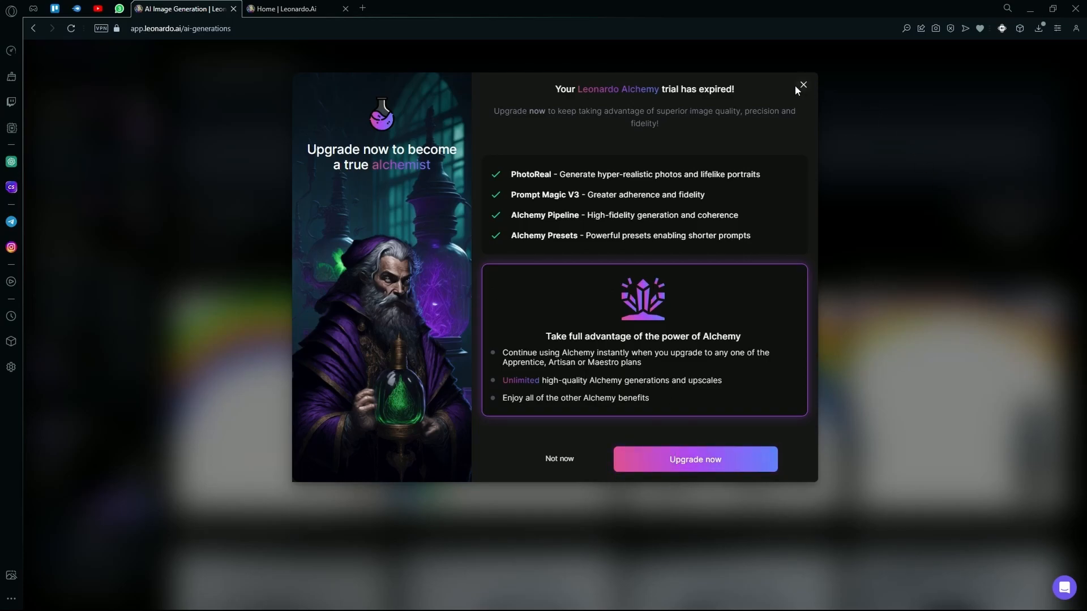
left_click(804, 85)
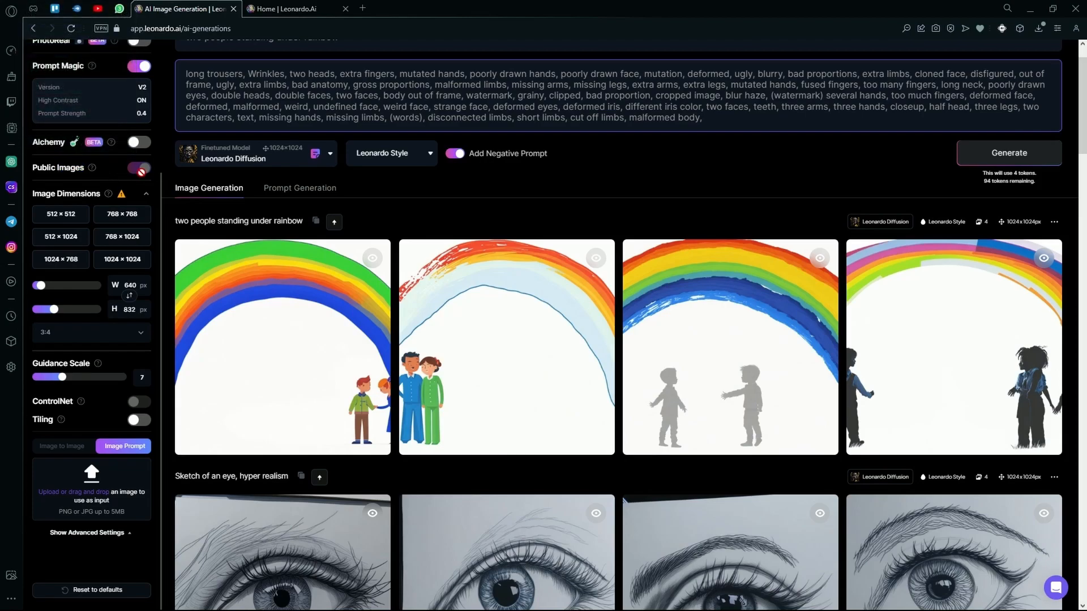
mouse_move(138, 167)
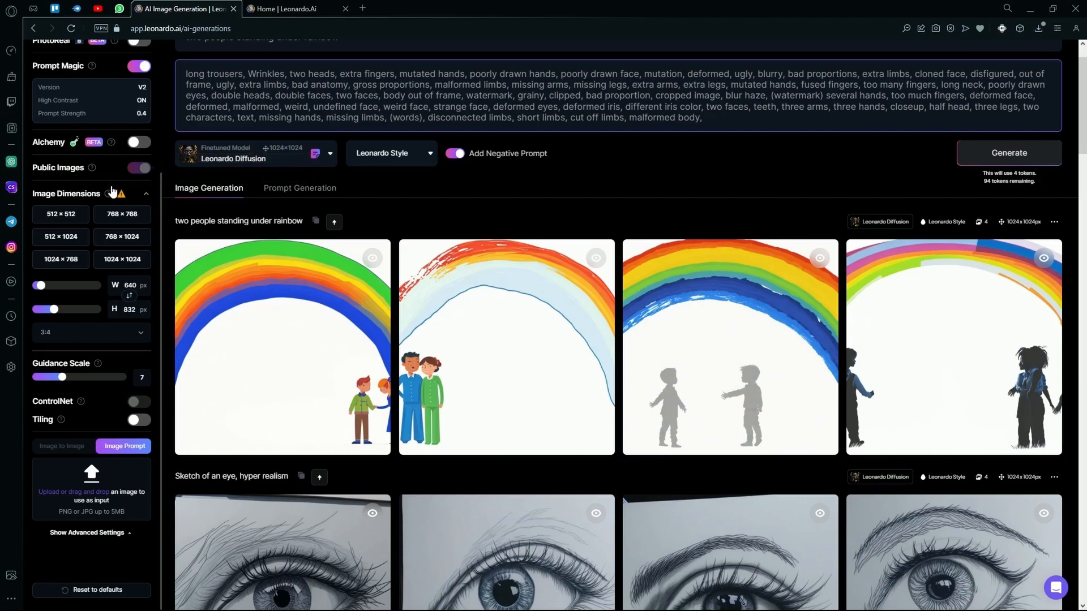
Set the image dimensions to 1024×1024, raising the generation cost to 7 tokens.
scroll("down", 3)
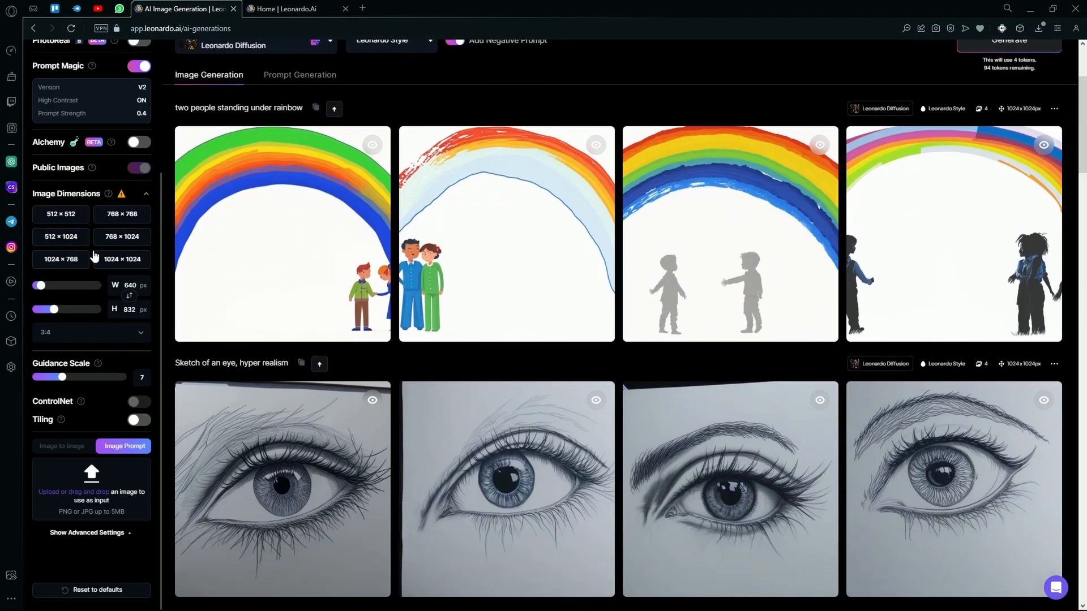
mouse_move(121, 193)
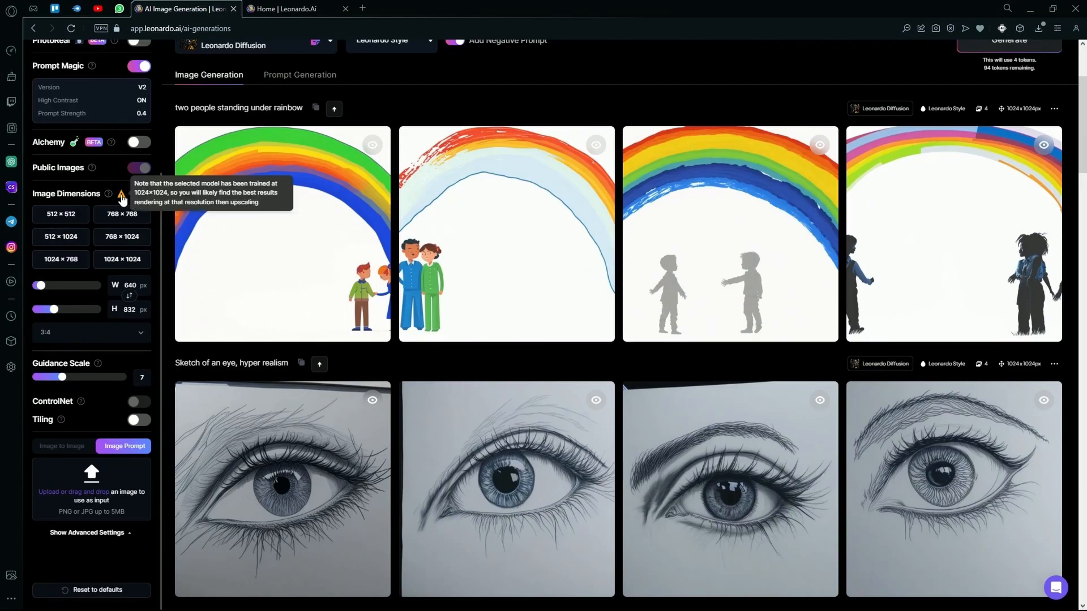
scroll("up", 3)
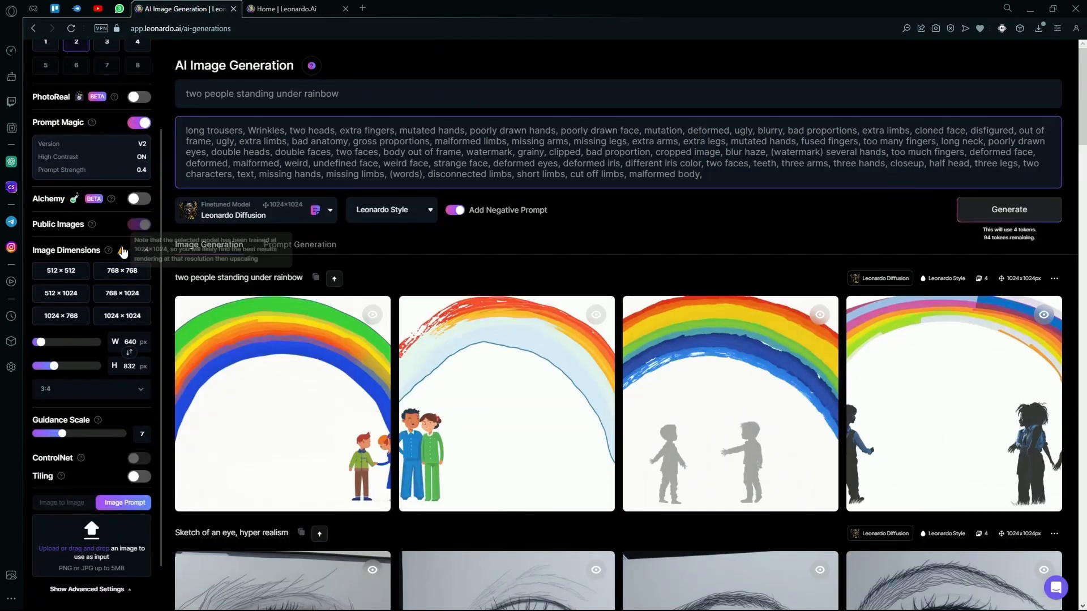
mouse_move(121, 252)
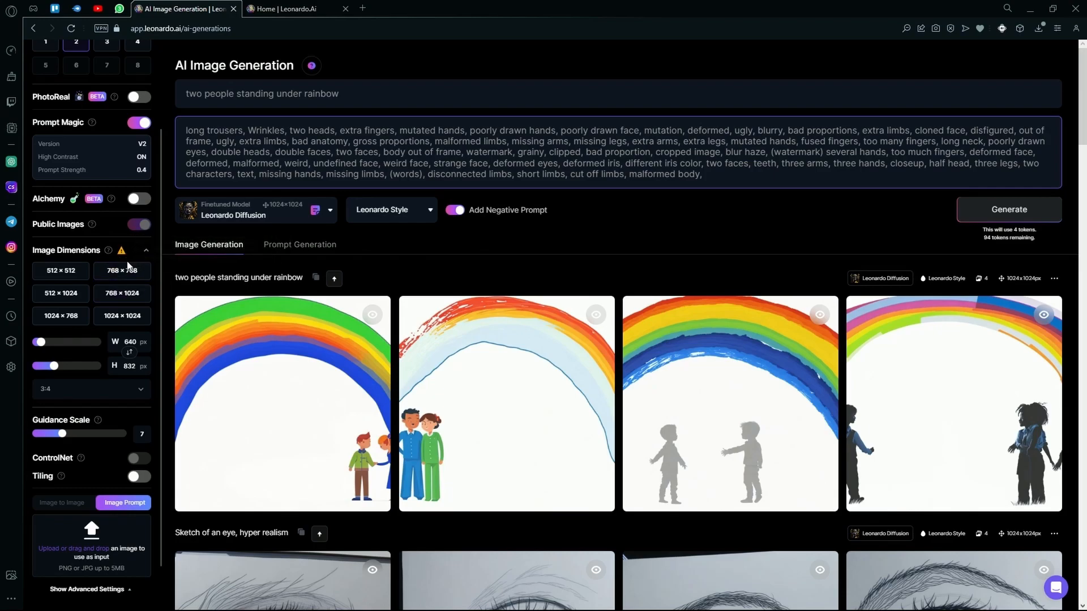
left_click(121, 316)
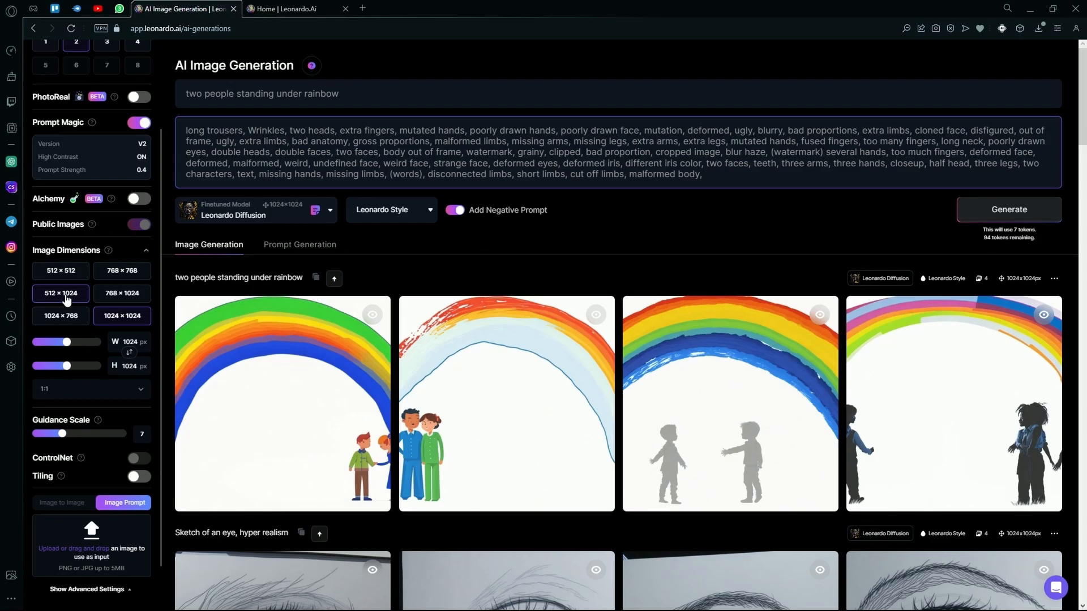
scroll("down", 3)
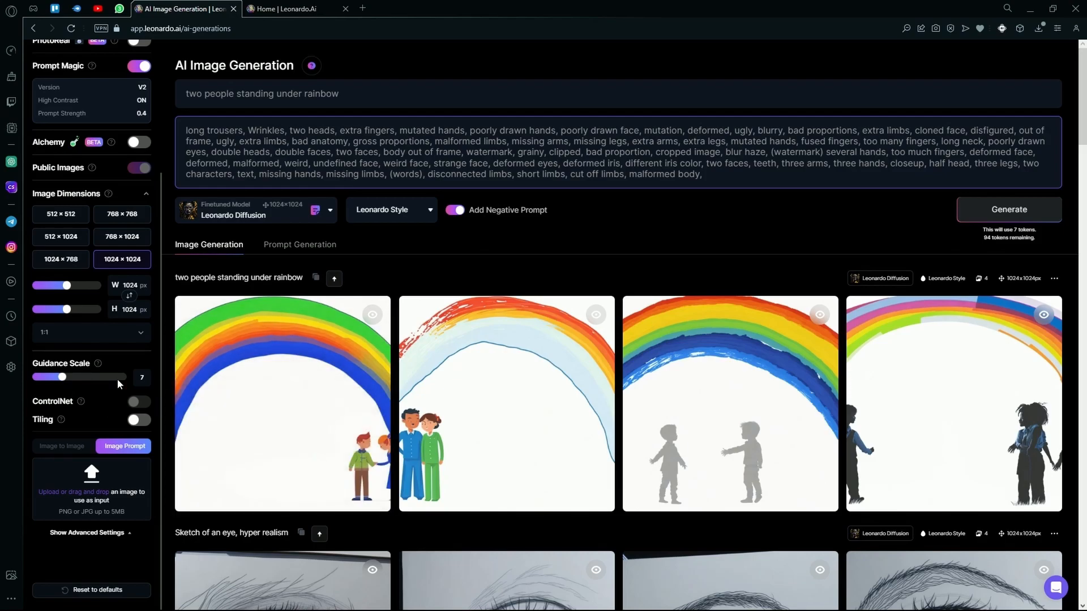
scroll("down", 3)
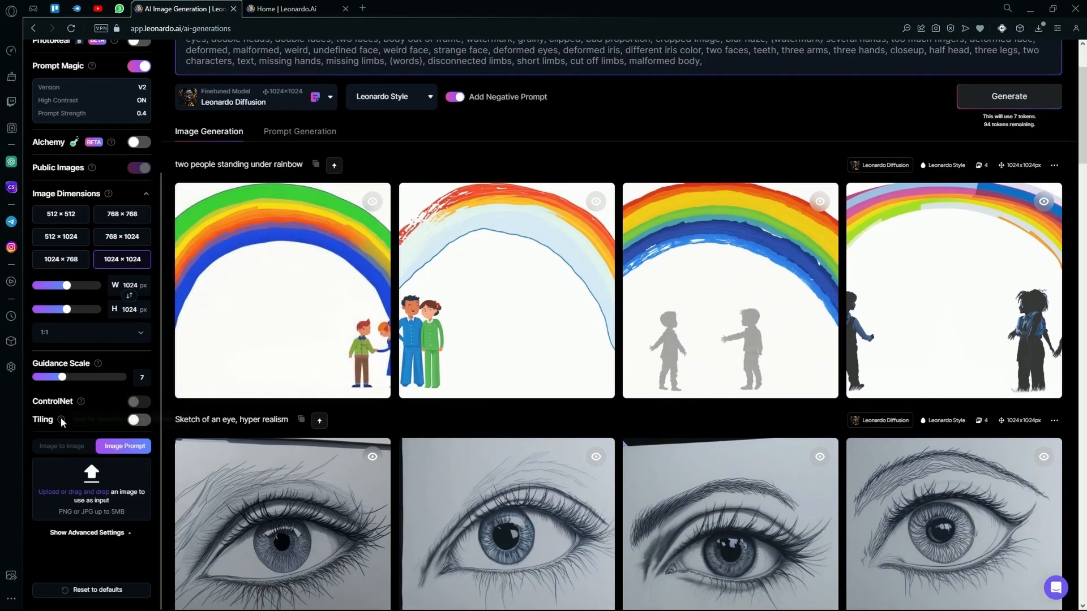
mouse_move(215, 414)
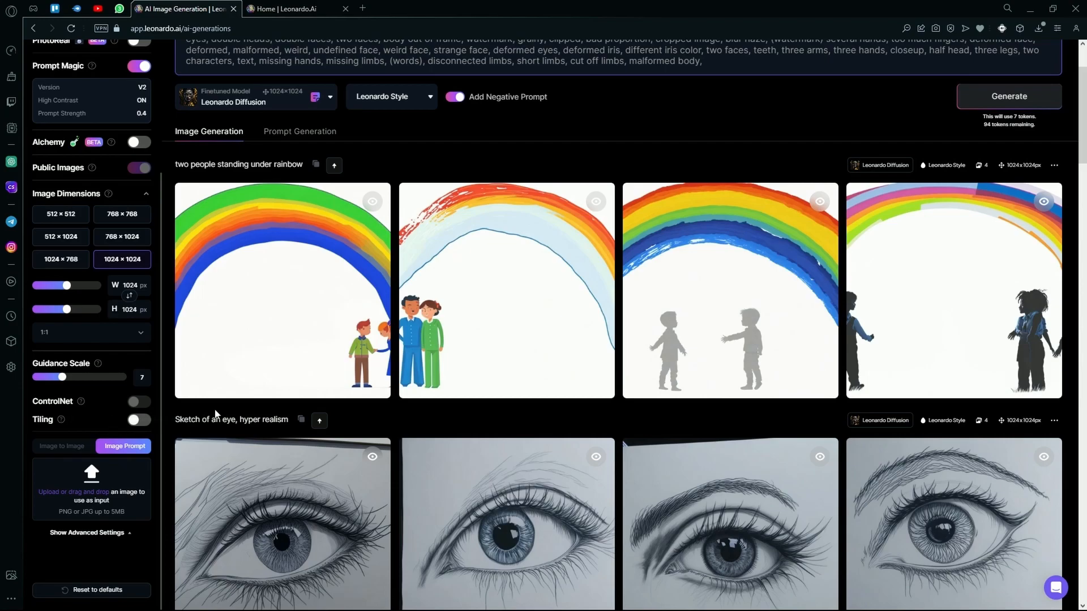
mouse_move(93, 418)
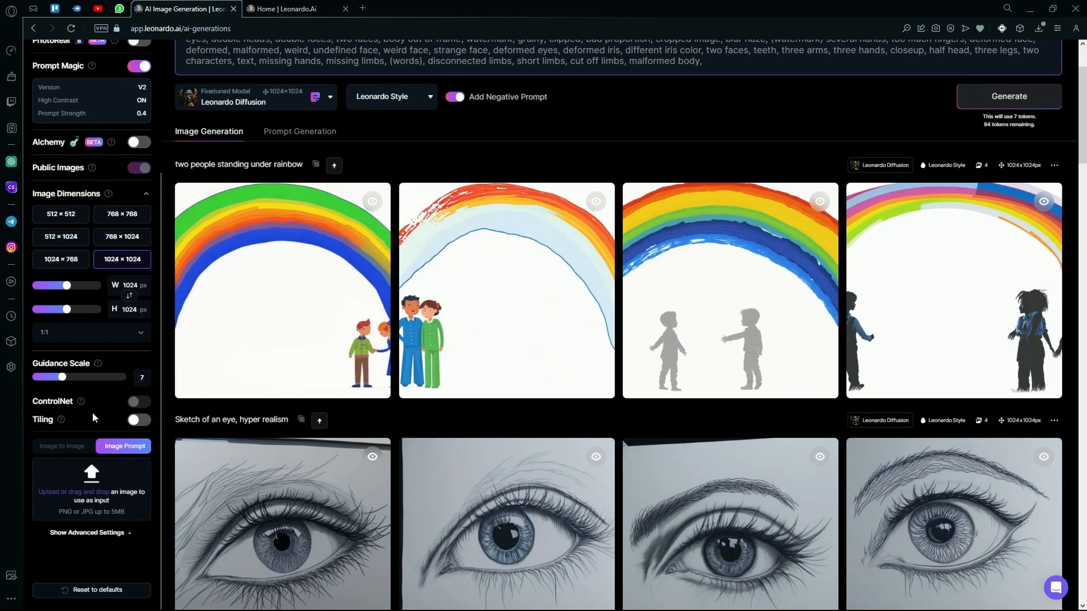
mouse_move(83, 470)
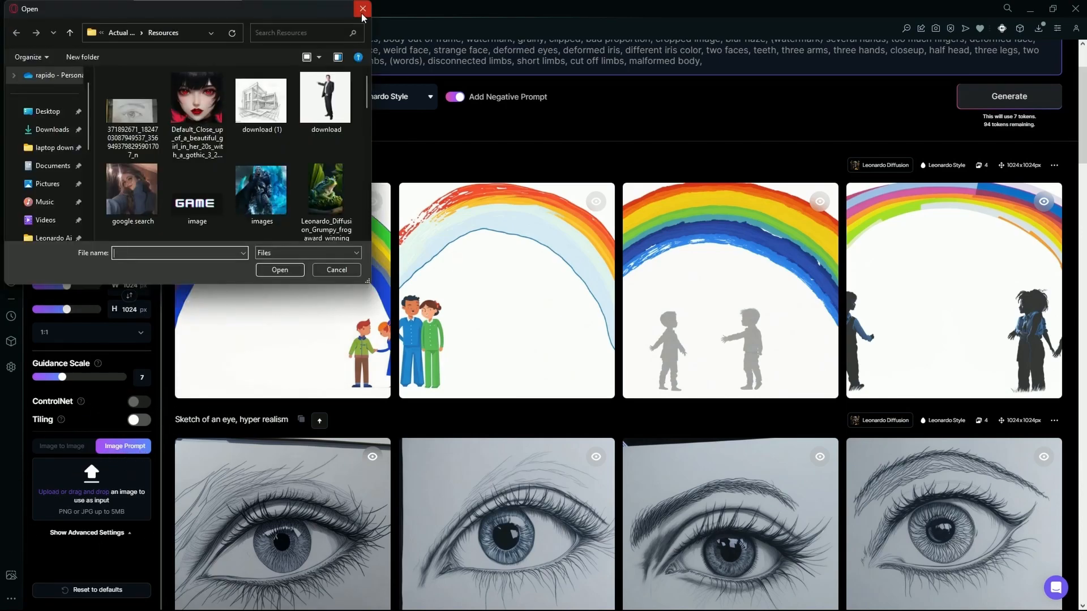
Dismiss the image-prompt file picker without choosing a picture.
scroll("down", 3)
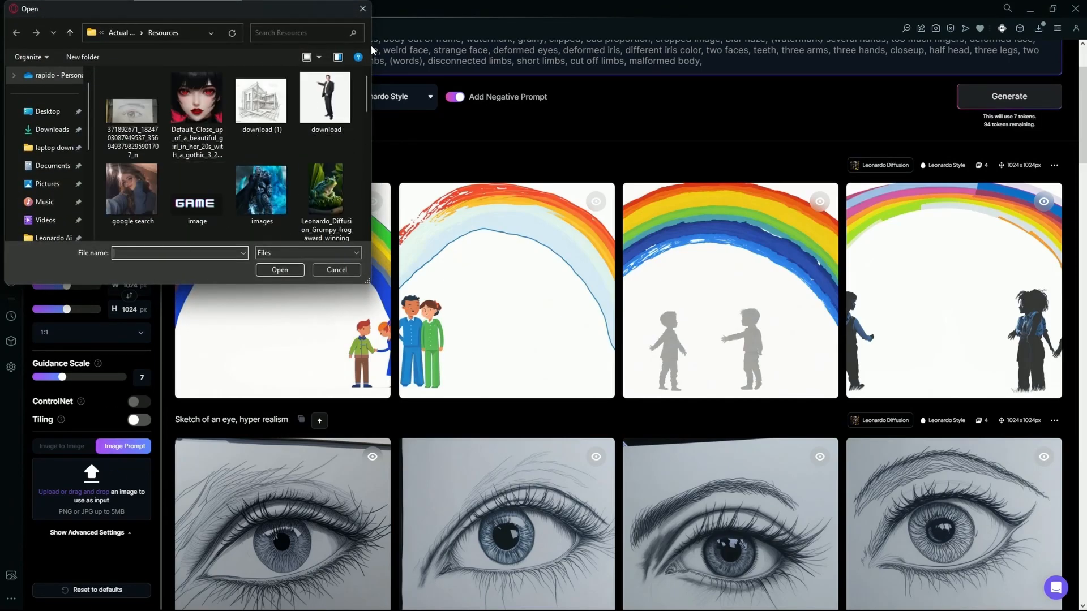
left_click(337, 269)
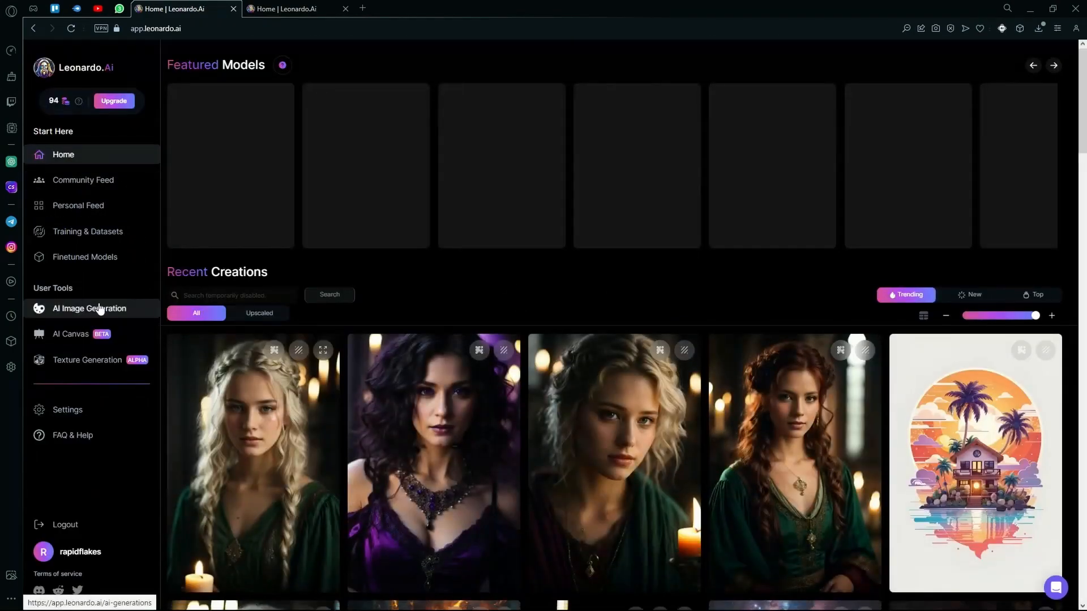
Enter the AI Canvas editor and briefly show, then dismiss, the Add Image source menu.
left_click(70, 334)
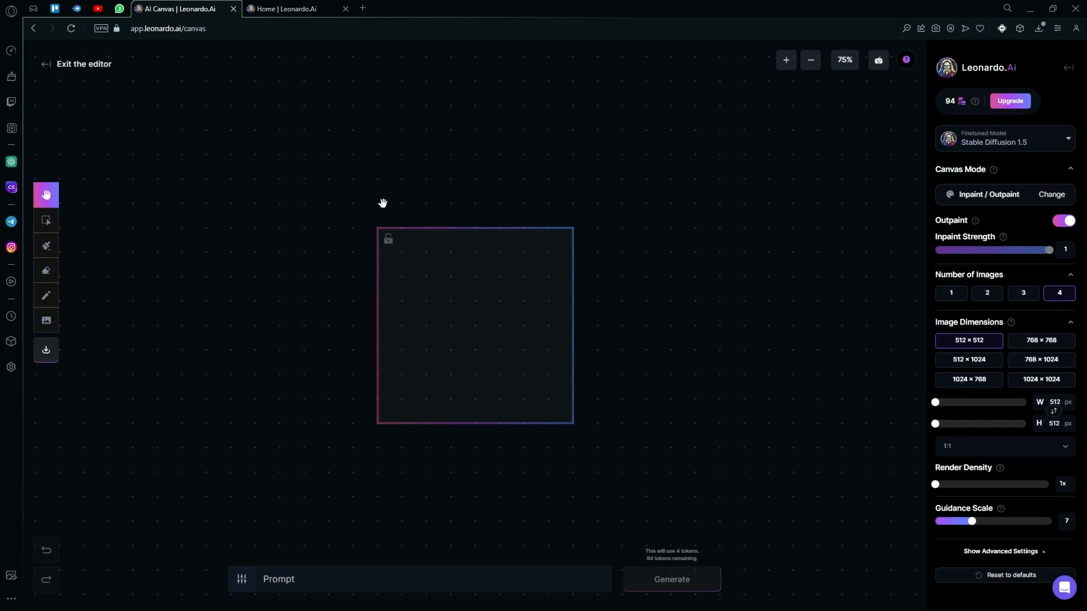
mouse_move(103, 298)
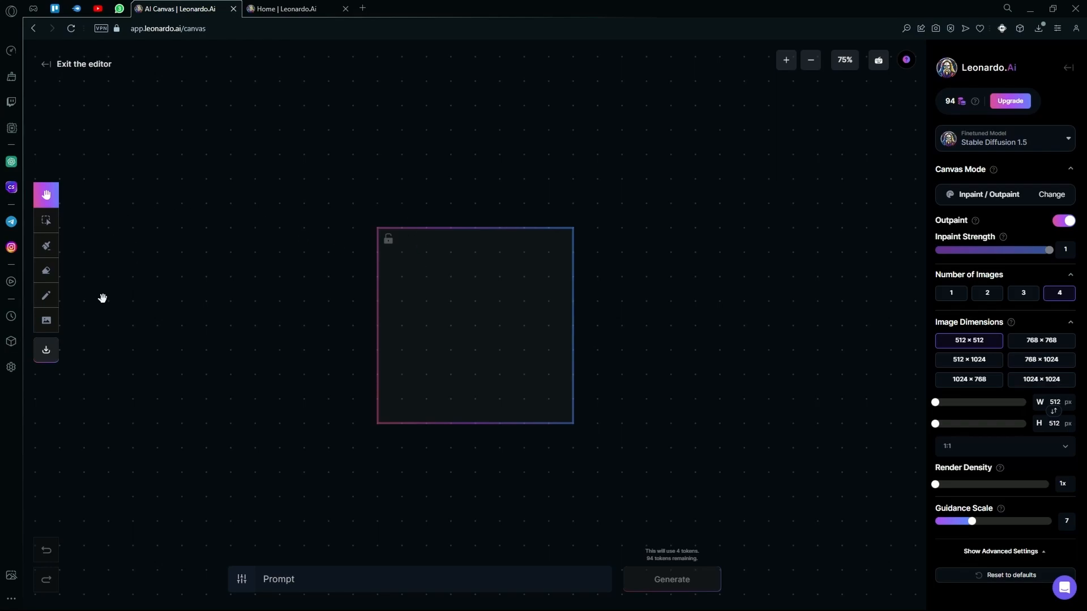
mouse_move(46, 195)
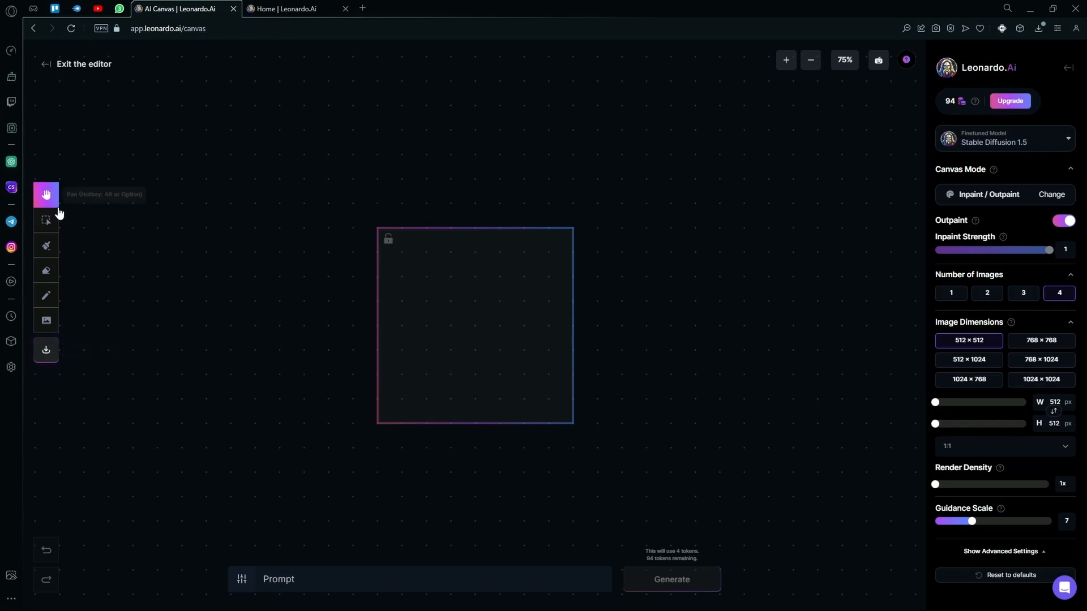
mouse_move(479, 260)
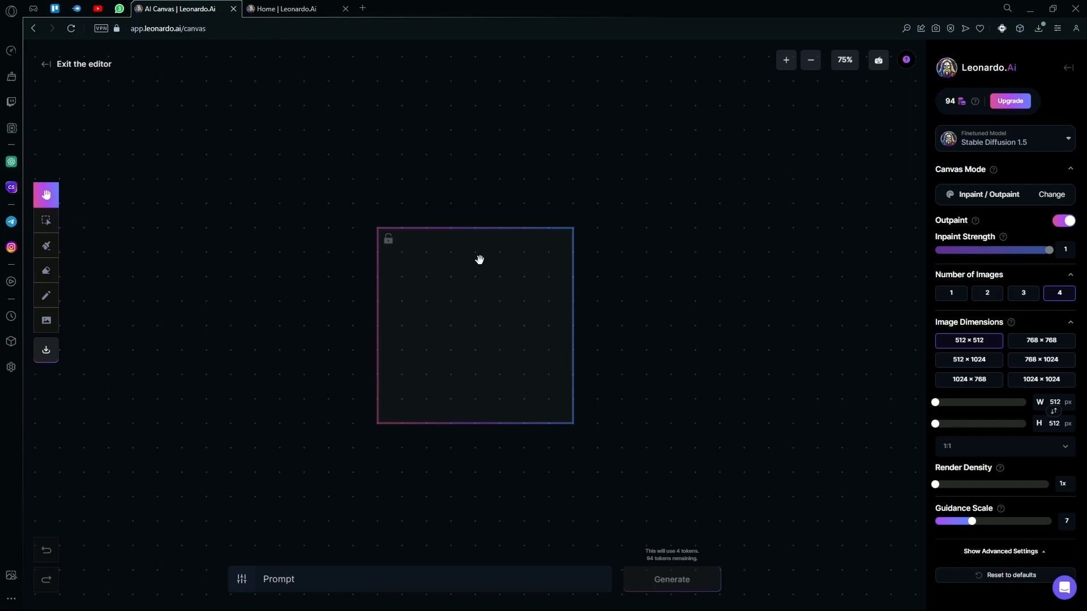
mouse_move(46, 245)
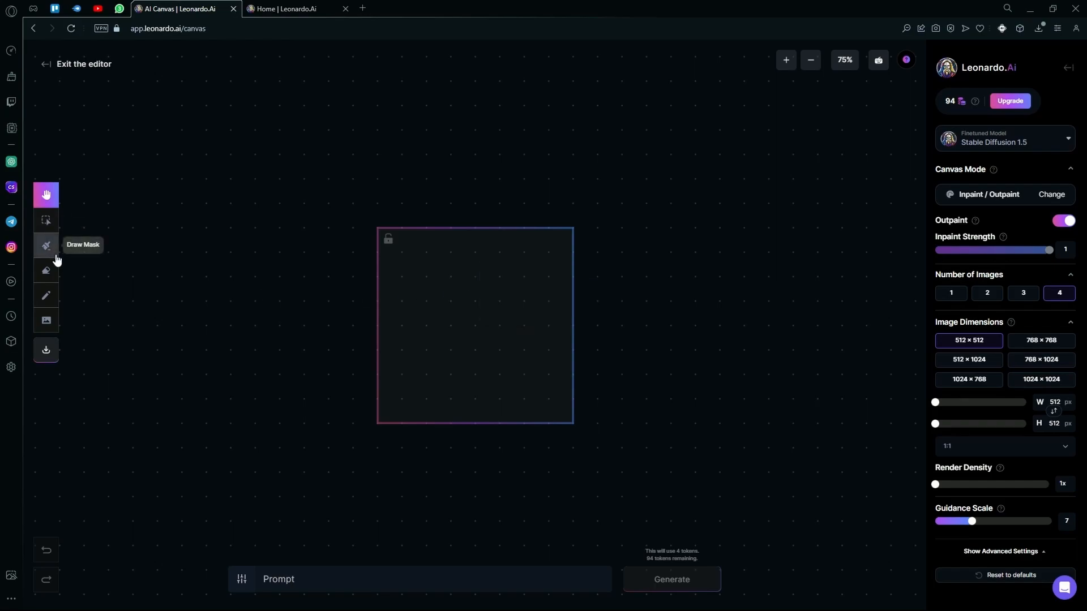
left_click(46, 320)
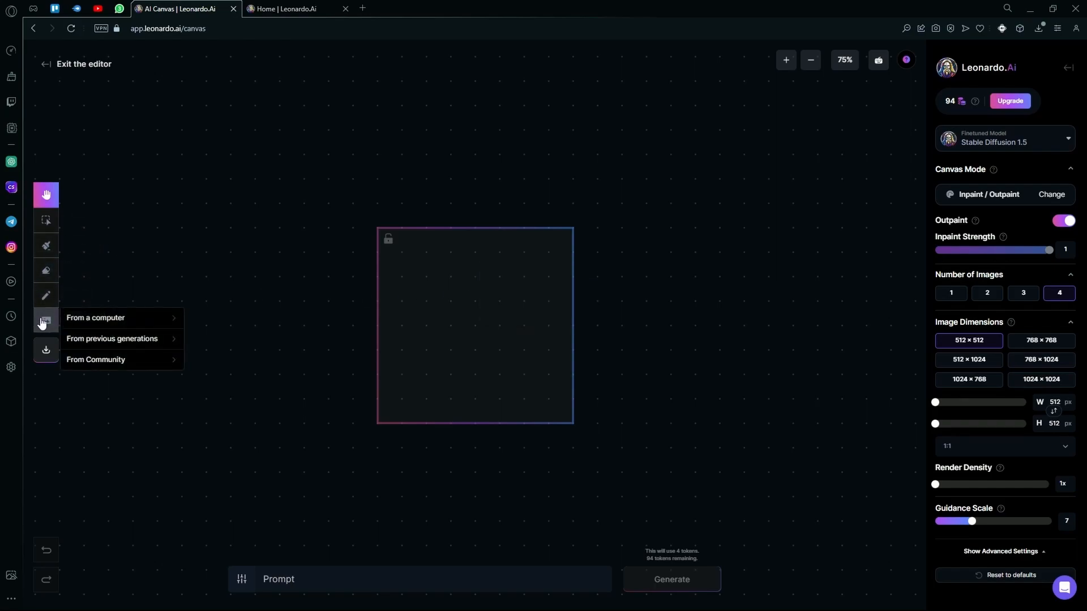
left_click(96, 317)
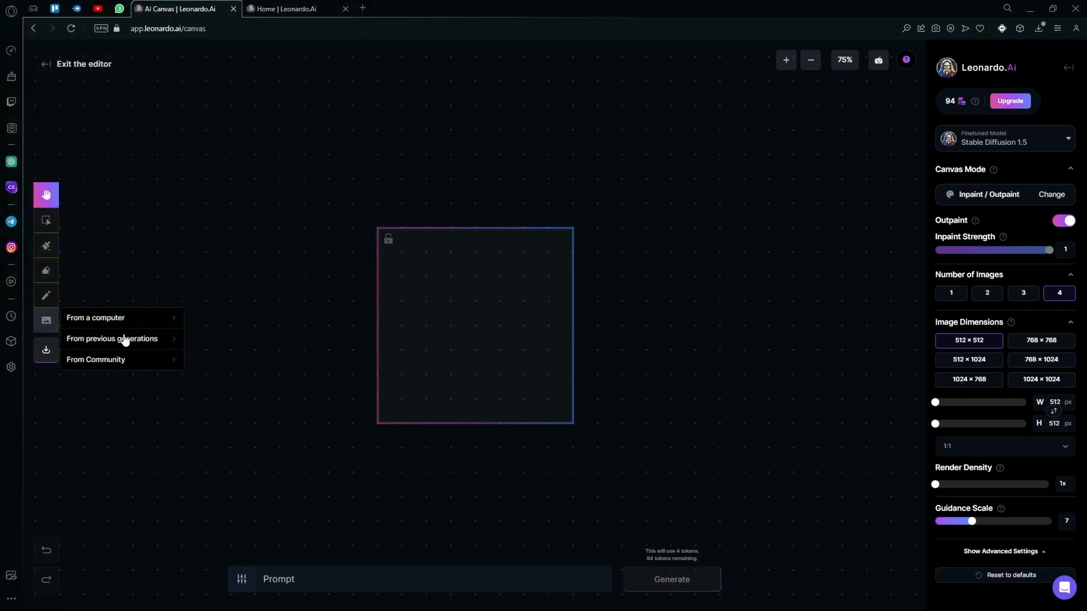
mouse_move(96, 359)
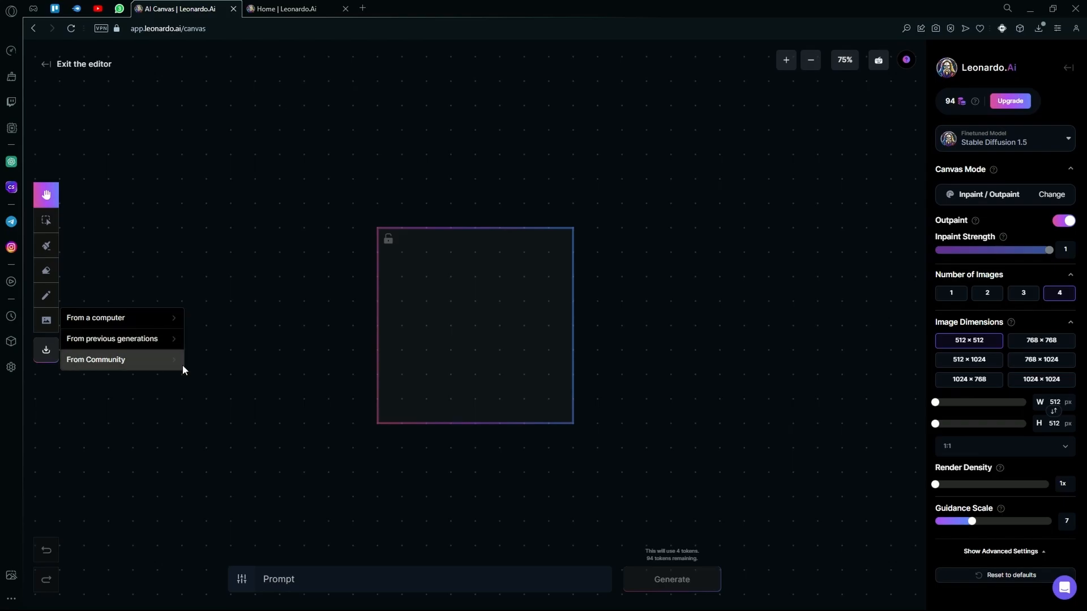
left_click(96, 359)
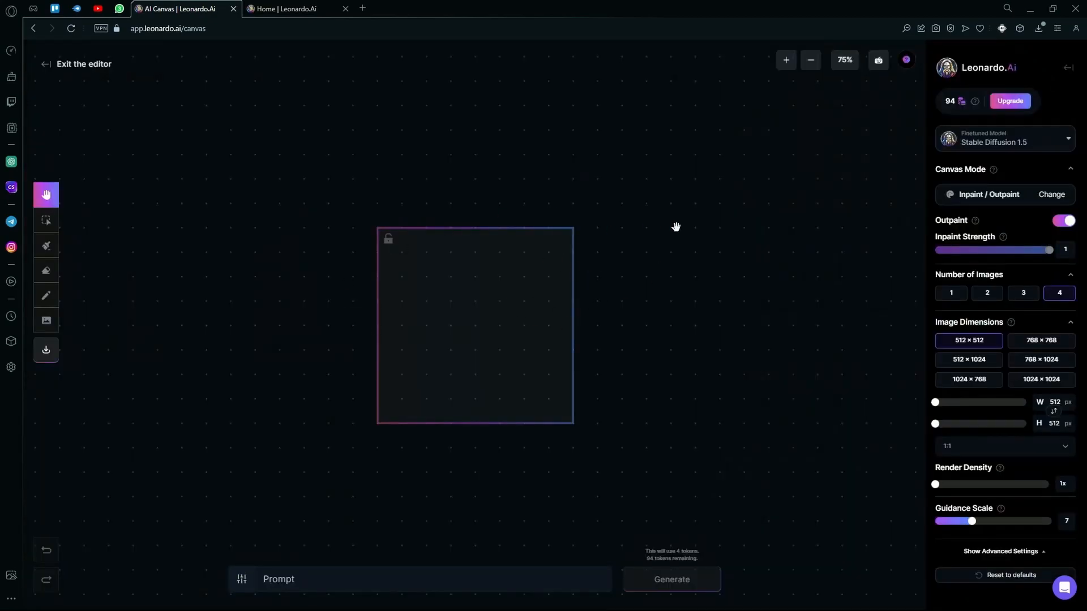
Bring the green tornado image from previous generations onto the canvas and close the model list.
left_click(993, 138)
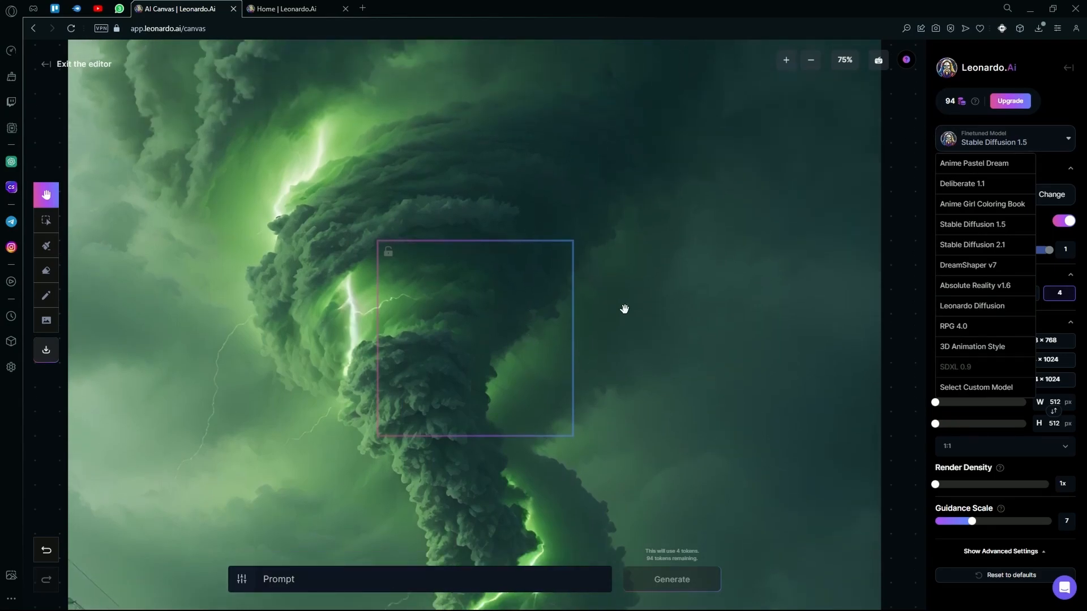
left_click(810, 60)
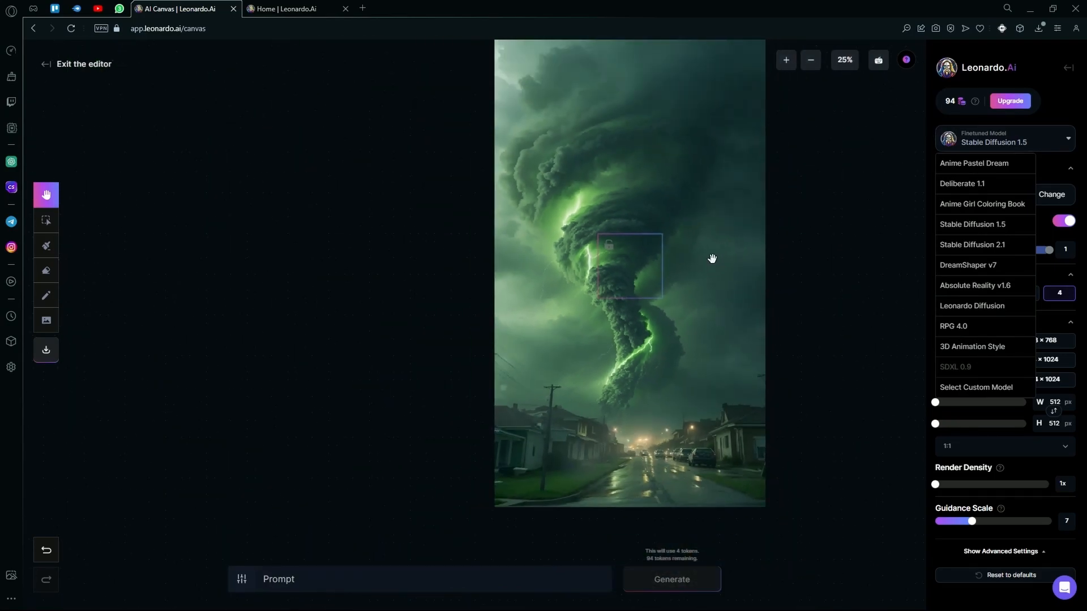
mouse_move(927, 479)
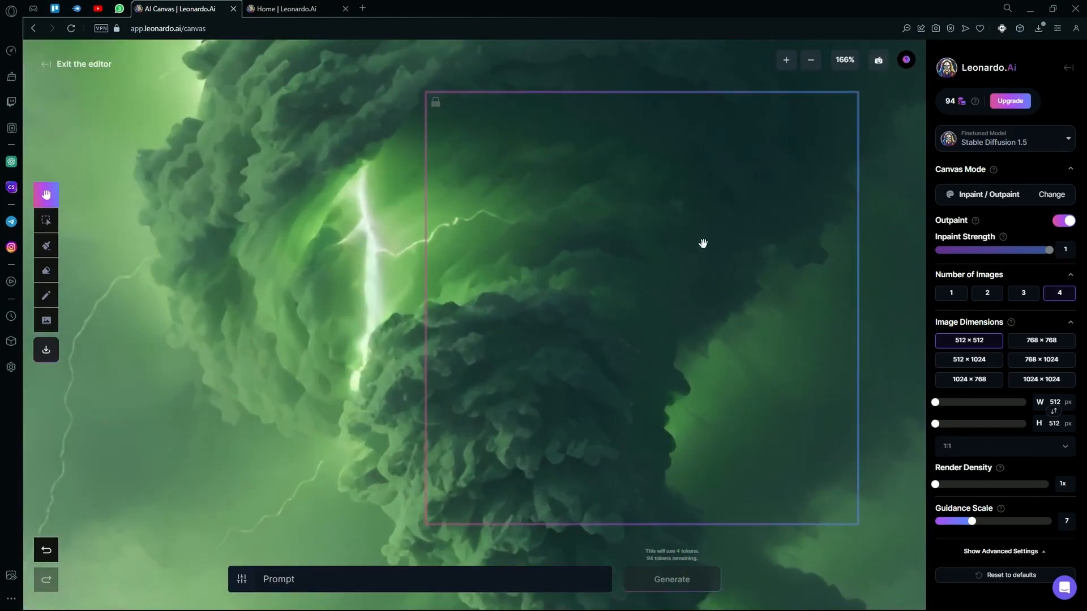
mouse_move(419, 483)
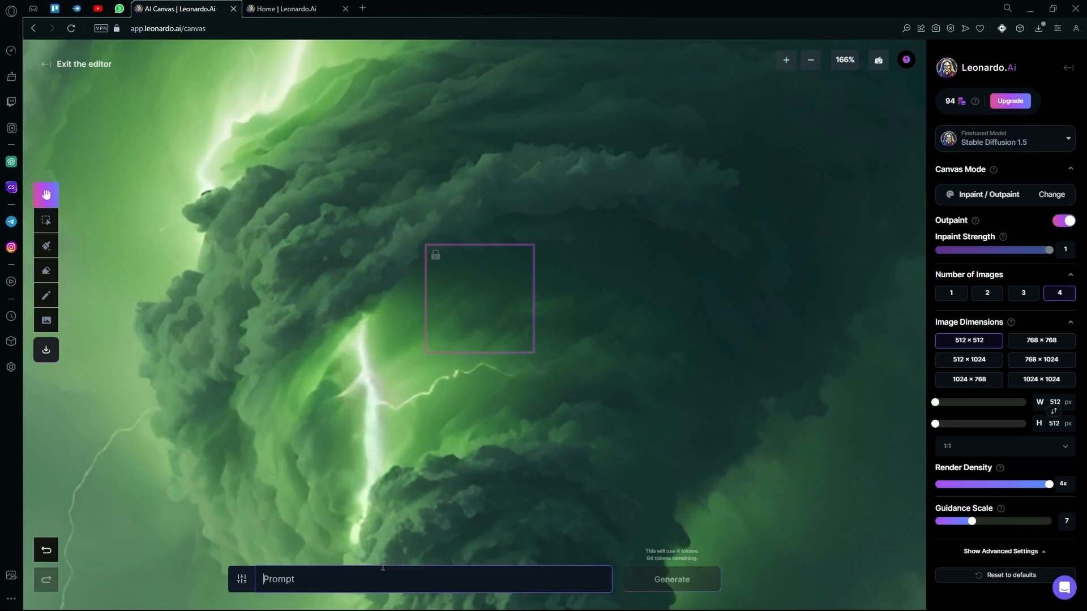
Generate canvas variations for the prompt 'a car flying in the tornado'.
type("a car")
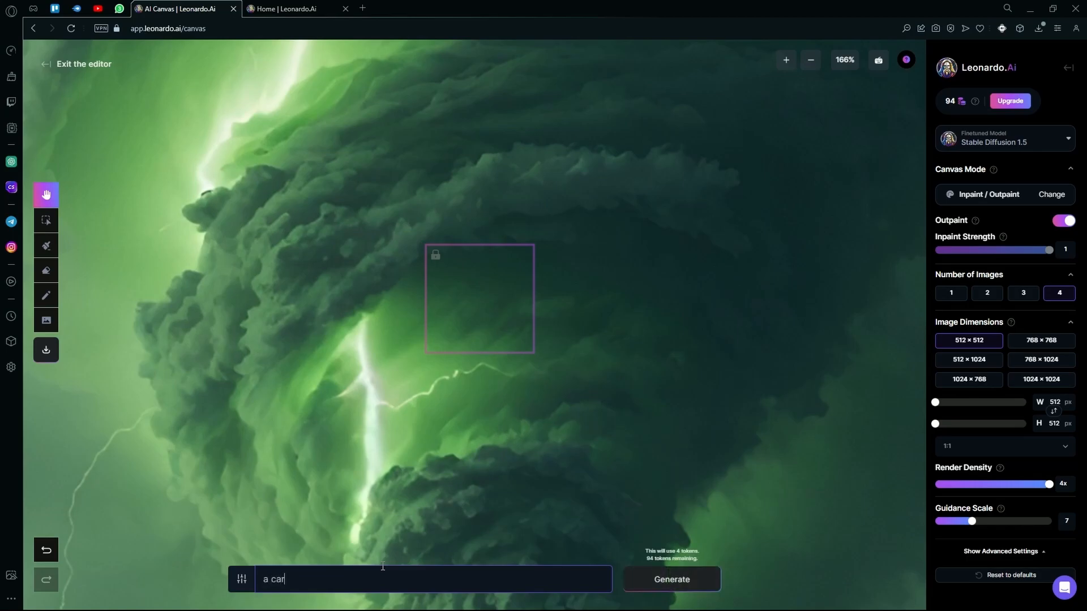
type("flying in the")
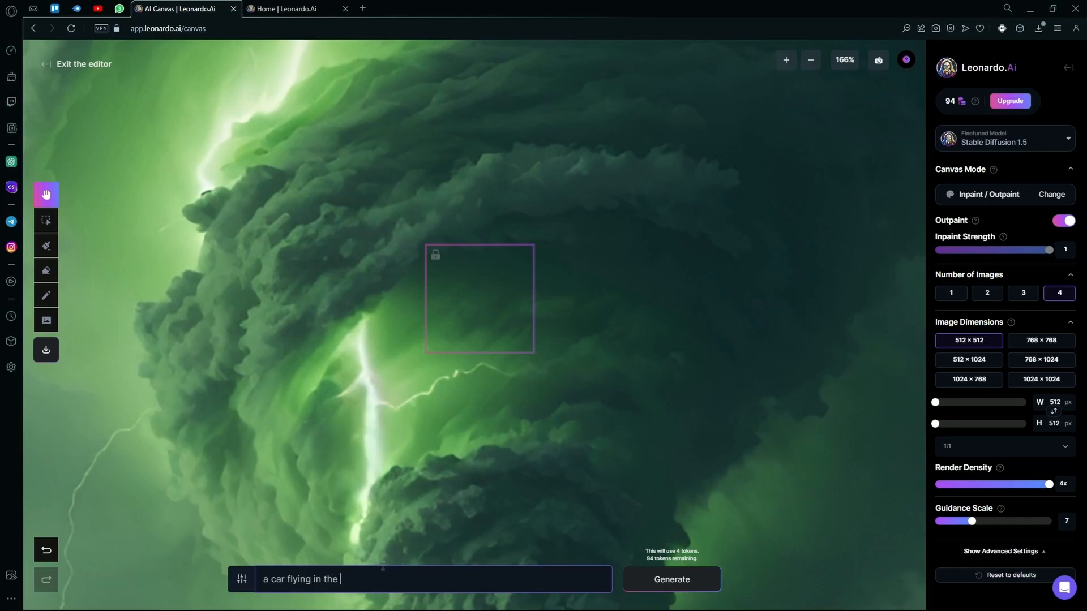
type("tornado")
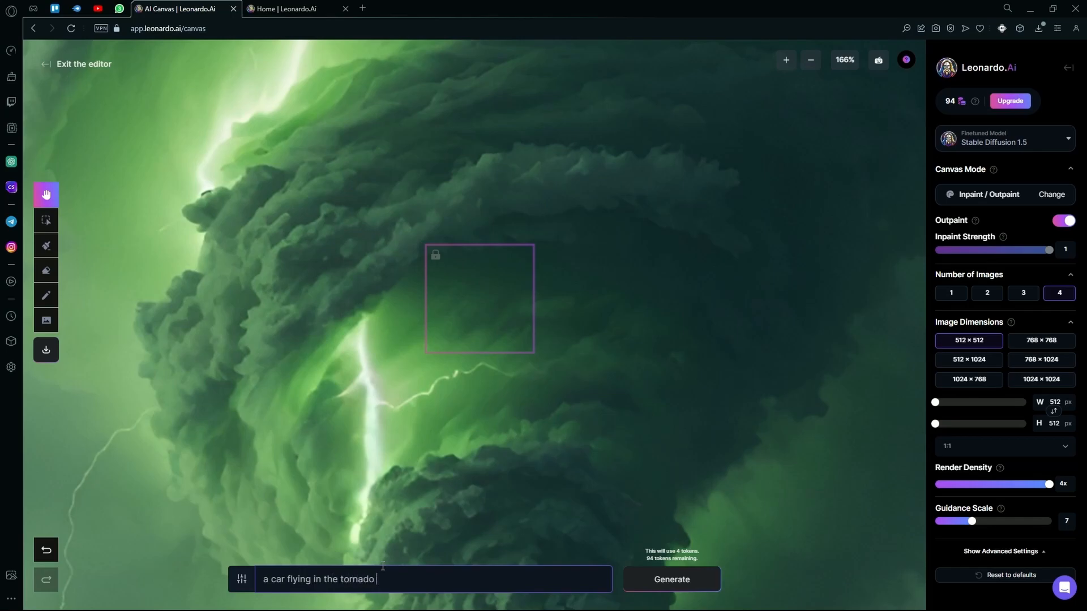
left_click(670, 579)
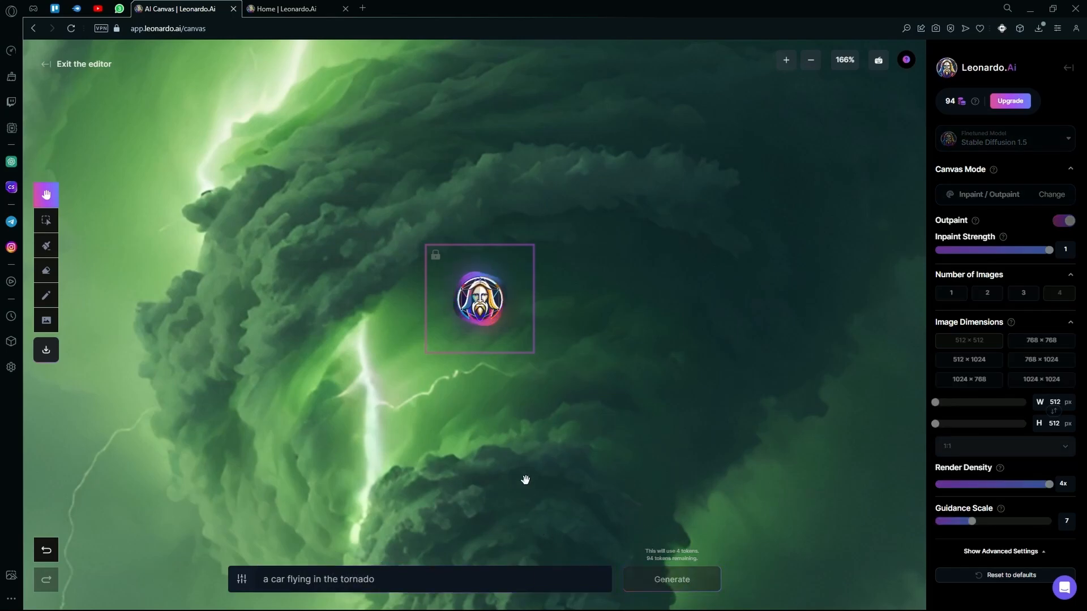
left_click(670, 580)
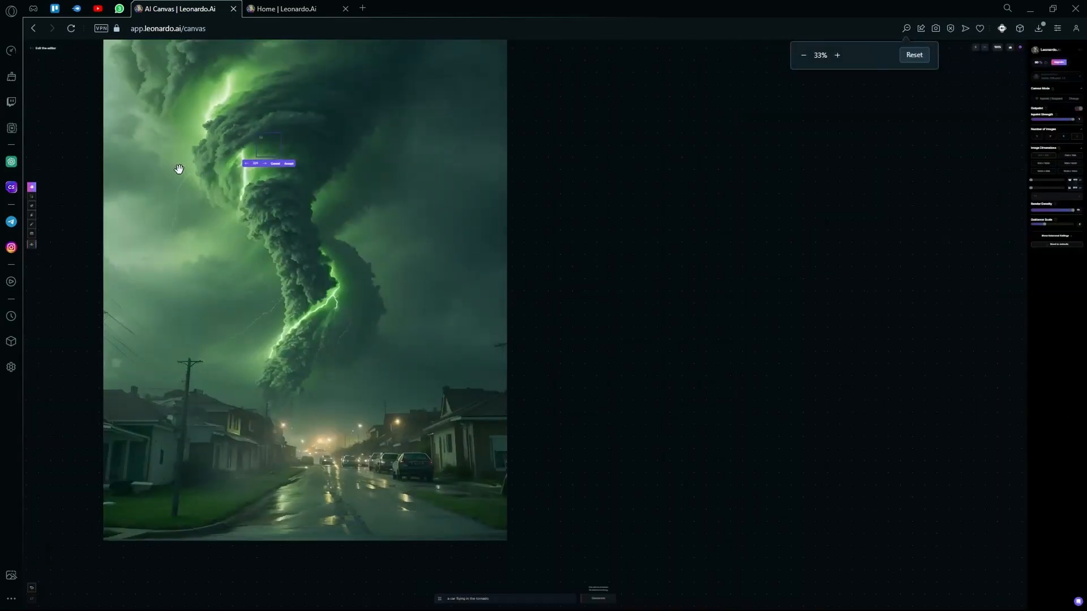
Review the results at different zoom levels, then cancel them to keep the original tornado.
left_click(838, 55)
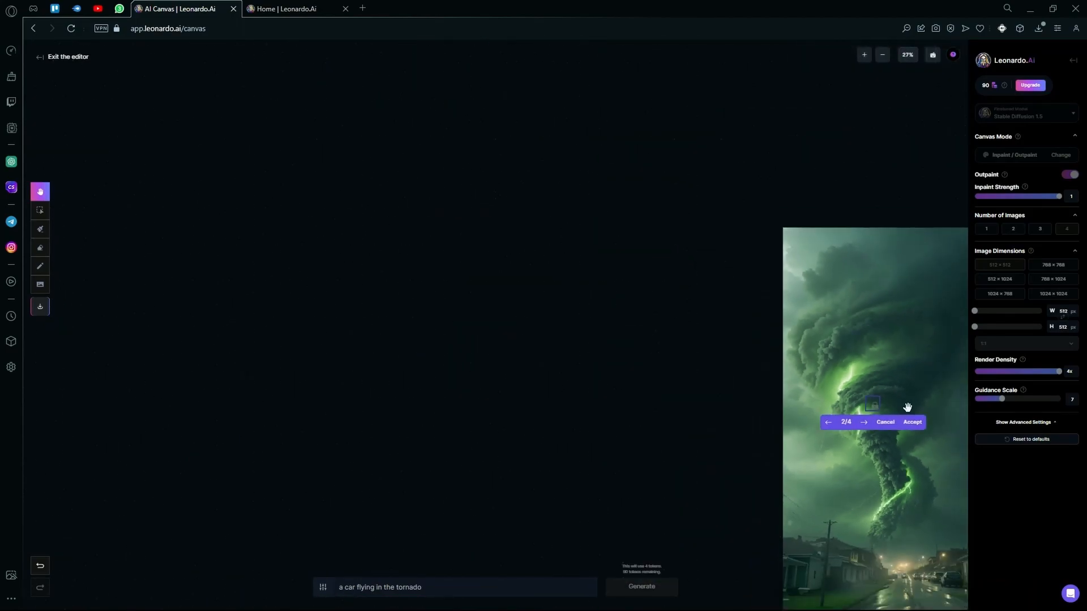
left_click(882, 55)
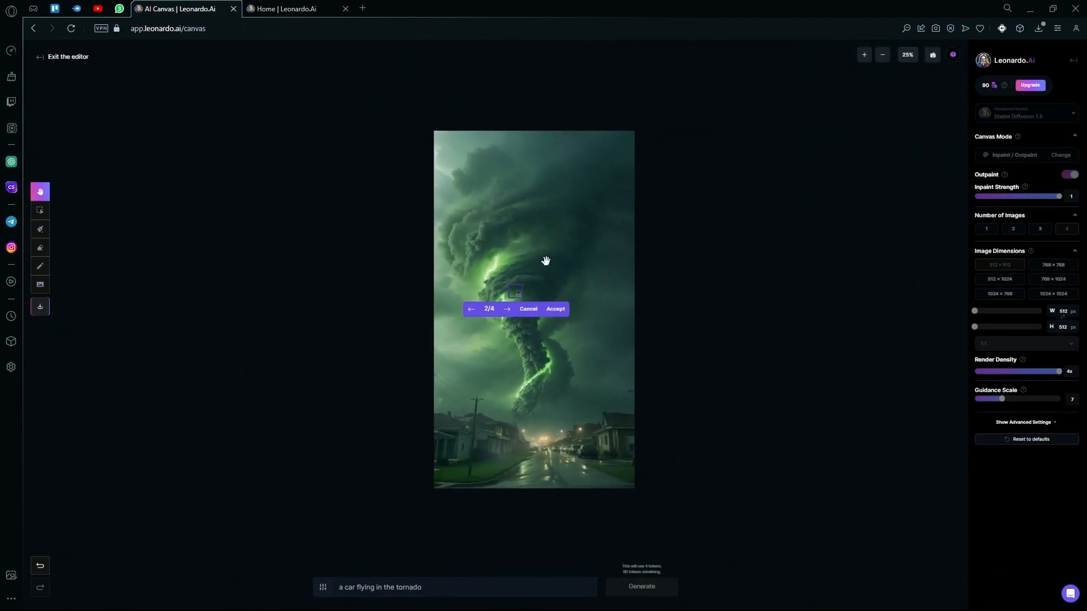
left_click(865, 55)
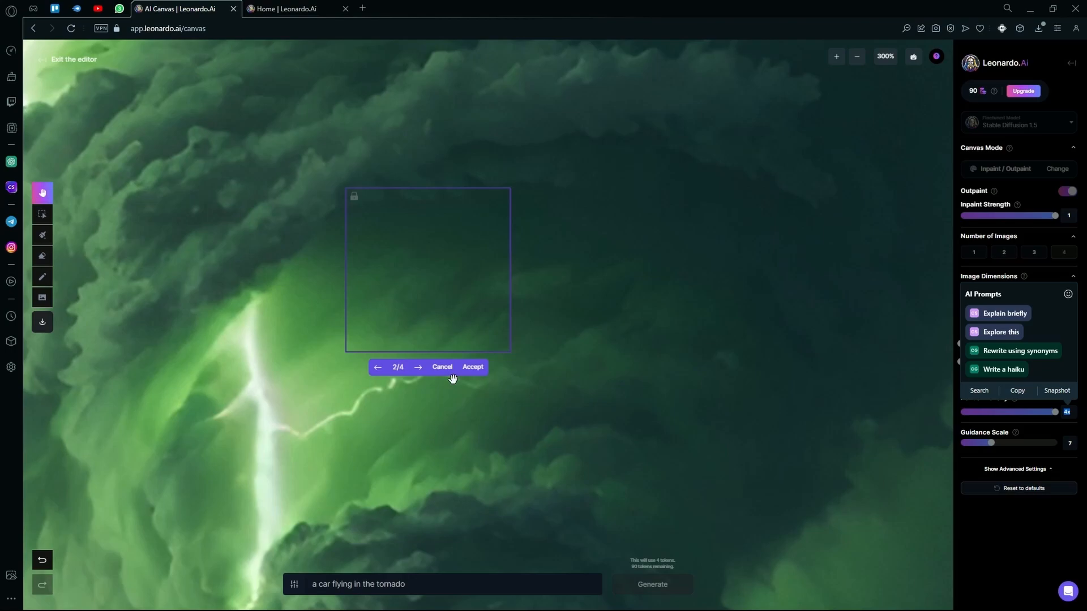
left_click(472, 367)
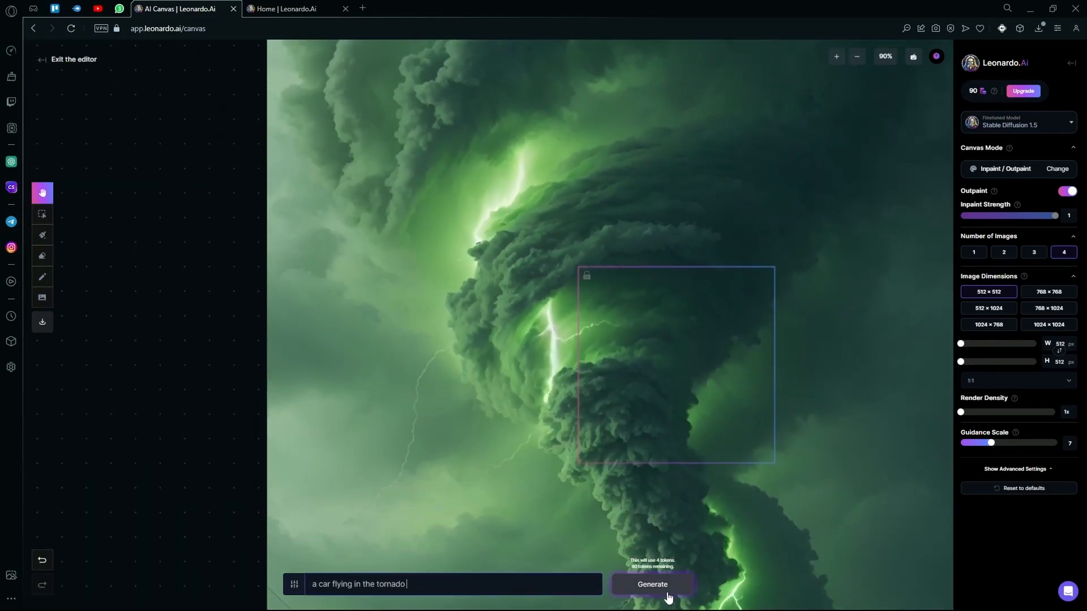
Regenerate 'a car flying in the tornado' and cycle through the four variations back to the first.
left_click(651, 585)
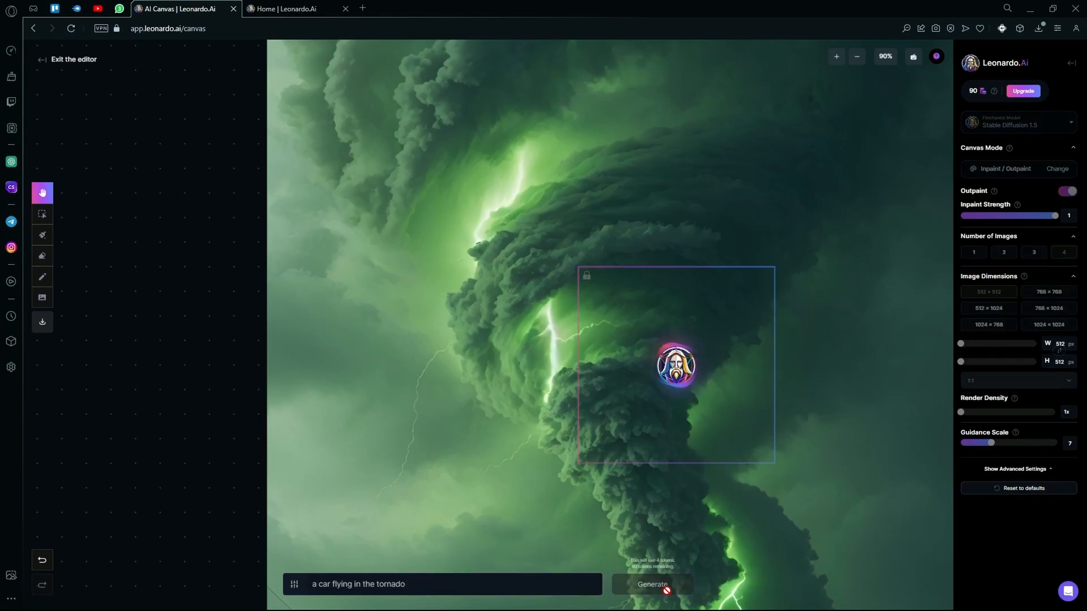
mouse_move(815, 309)
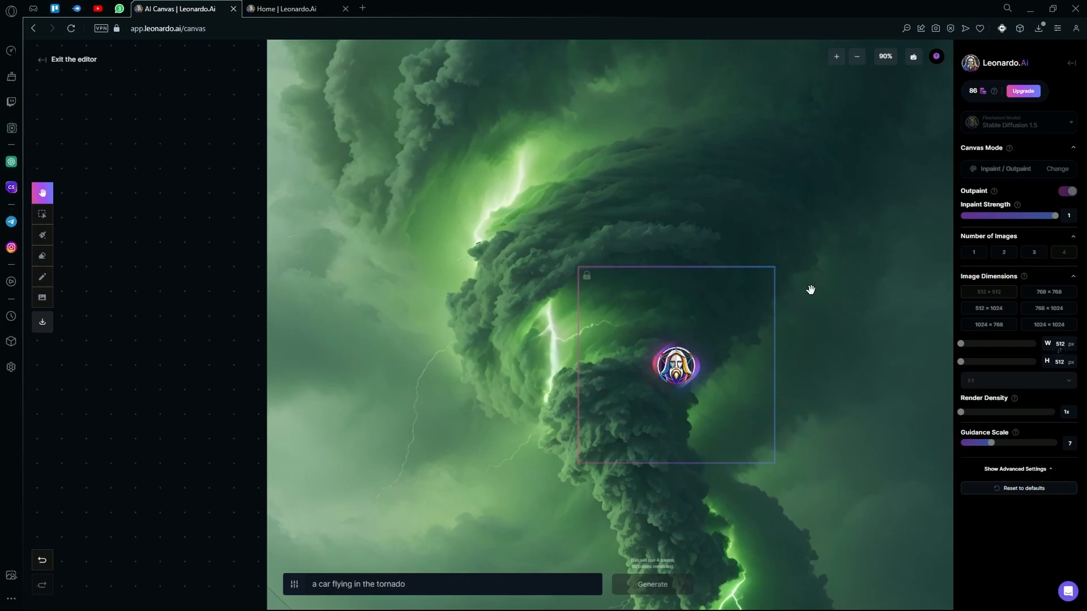
left_click(651, 583)
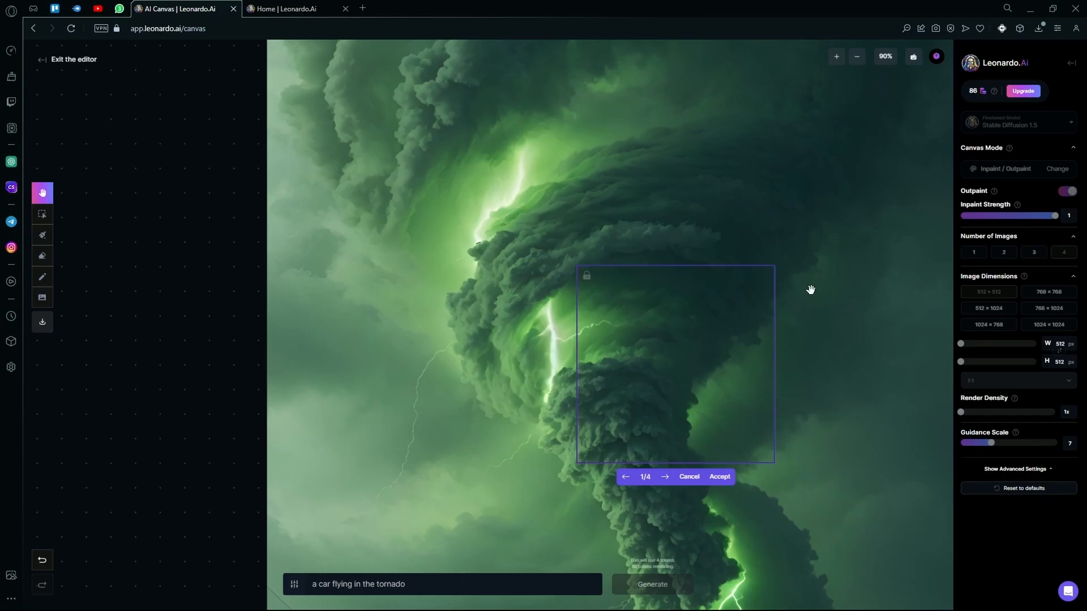
left_click(665, 476)
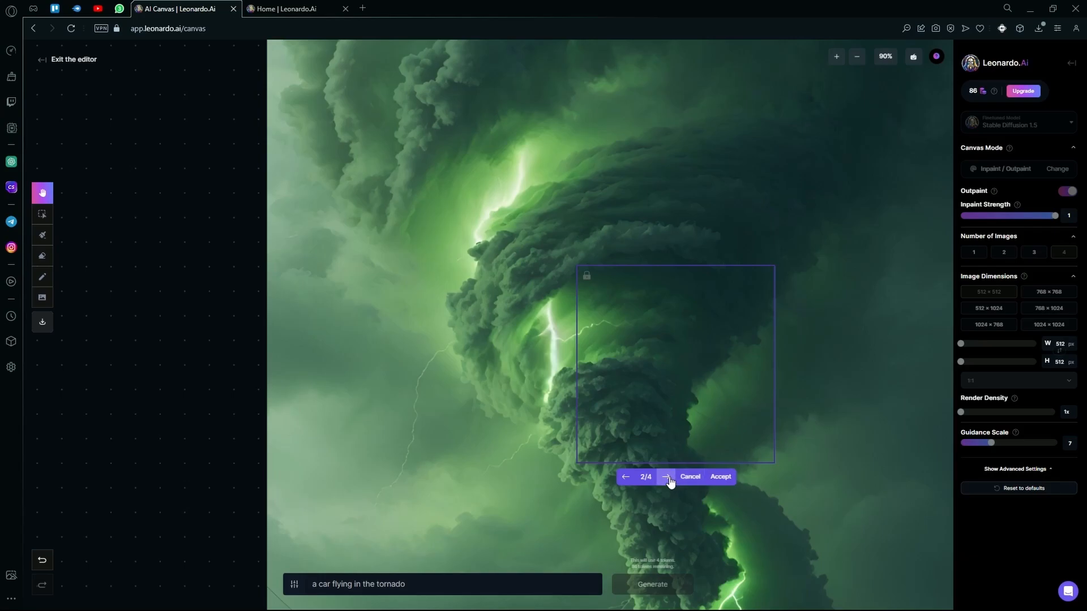
left_click(625, 477)
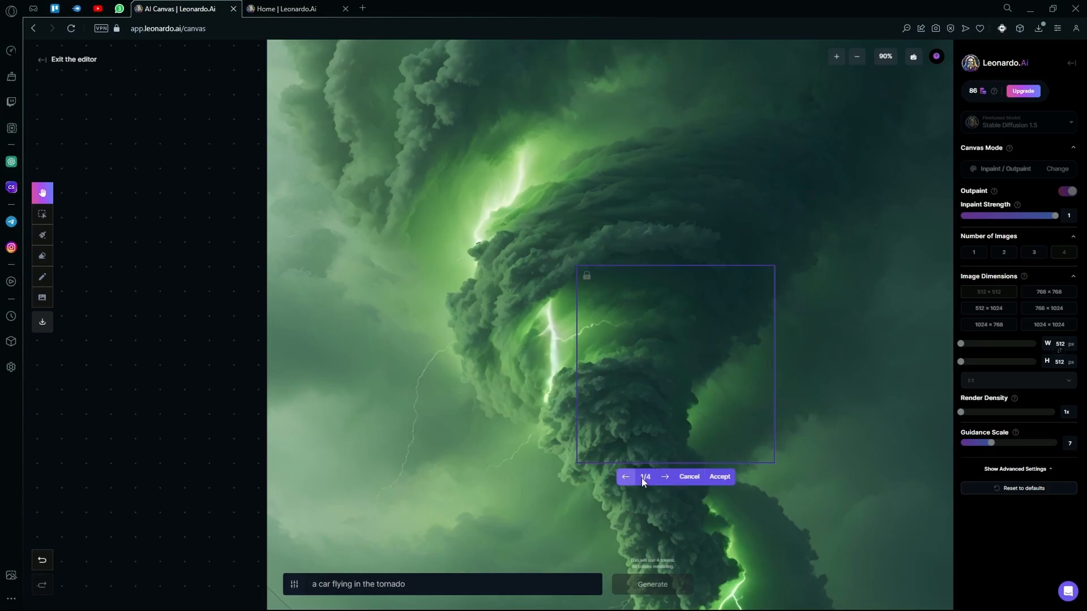
mouse_move(732, 382)
type("car")
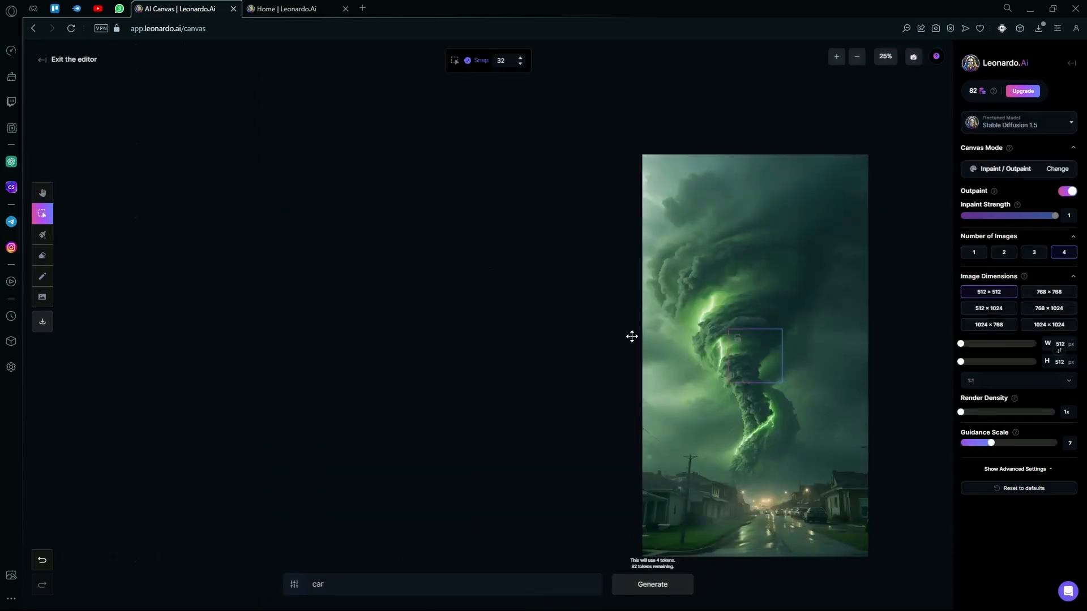
mouse_move(43, 214)
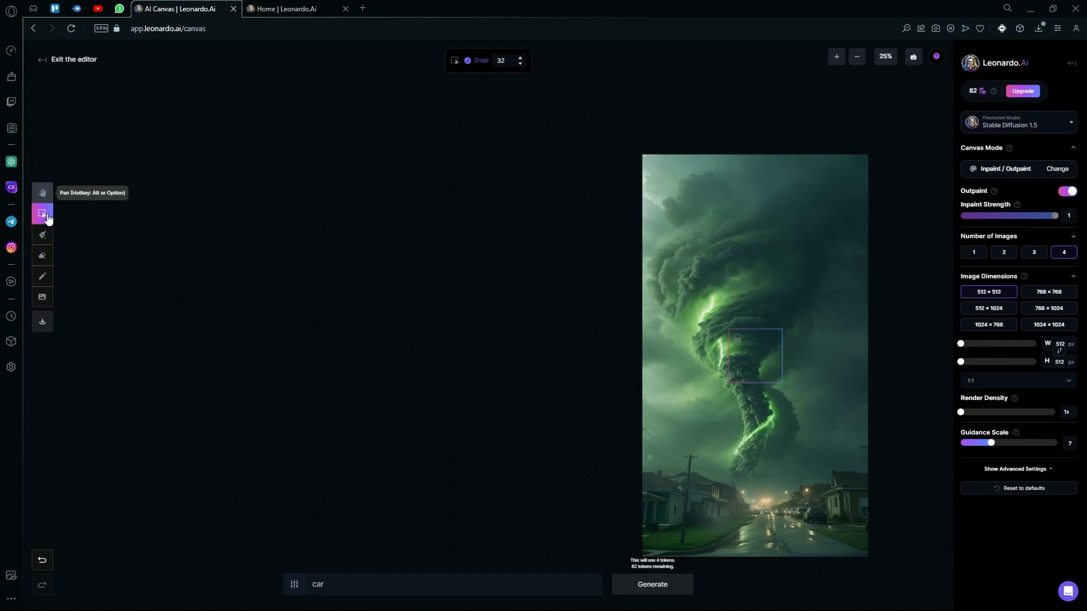
mouse_move(1006, 141)
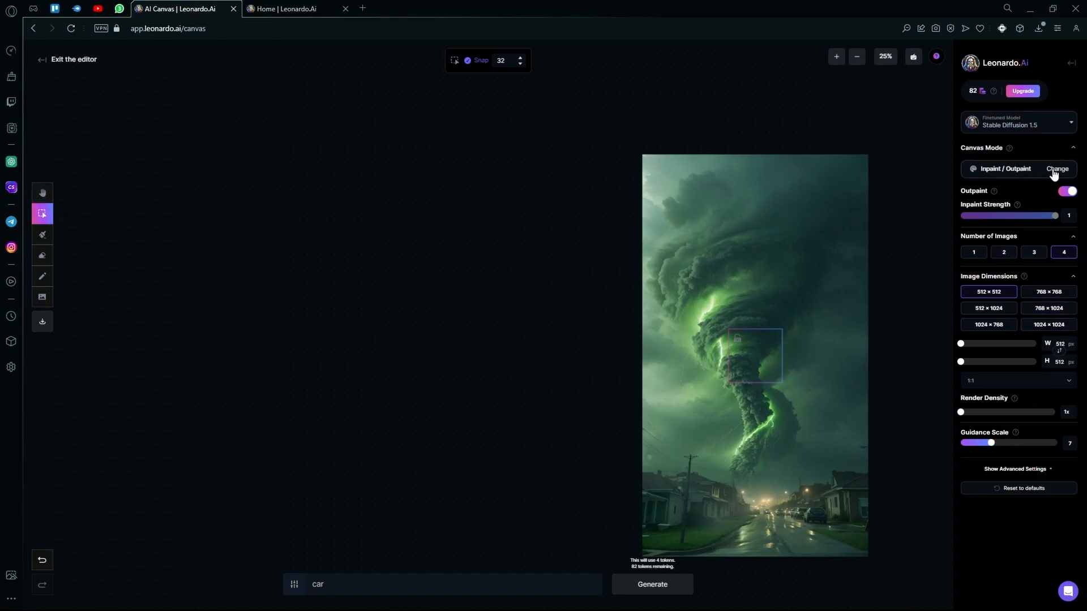
left_click(1057, 168)
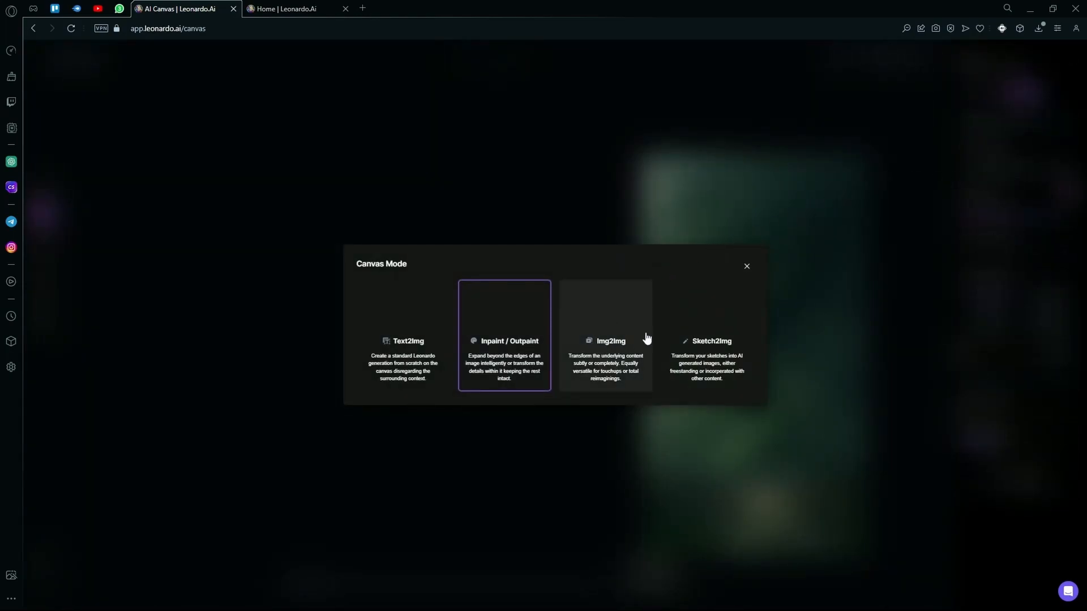
mouse_move(464, 324)
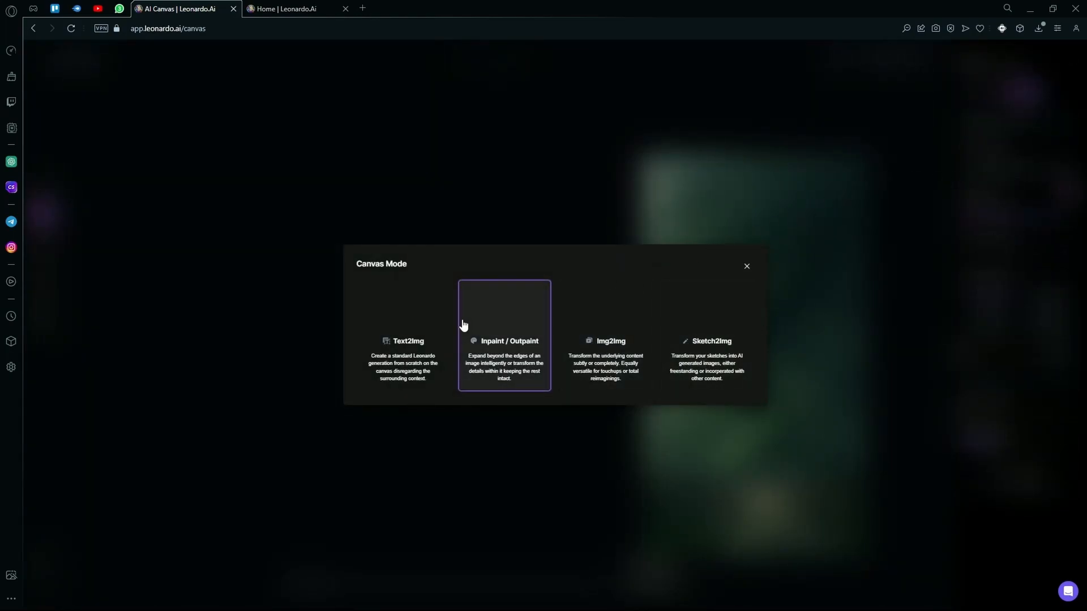
mouse_move(505, 373)
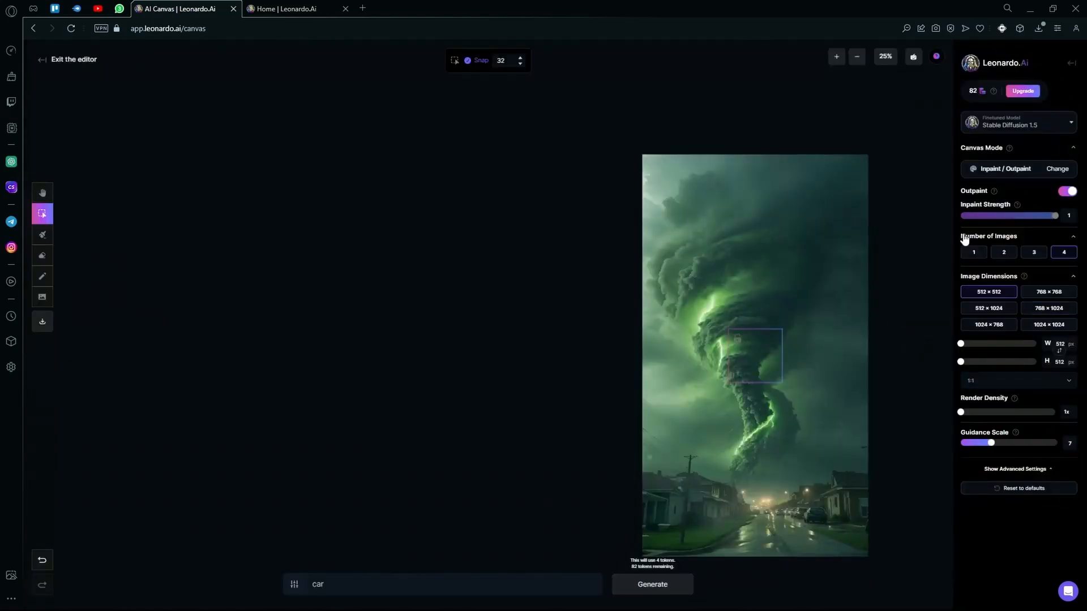
Set the frame to a 16:9 1536×864 preset and toggle Outpaint off and back on.
left_click(1047, 324)
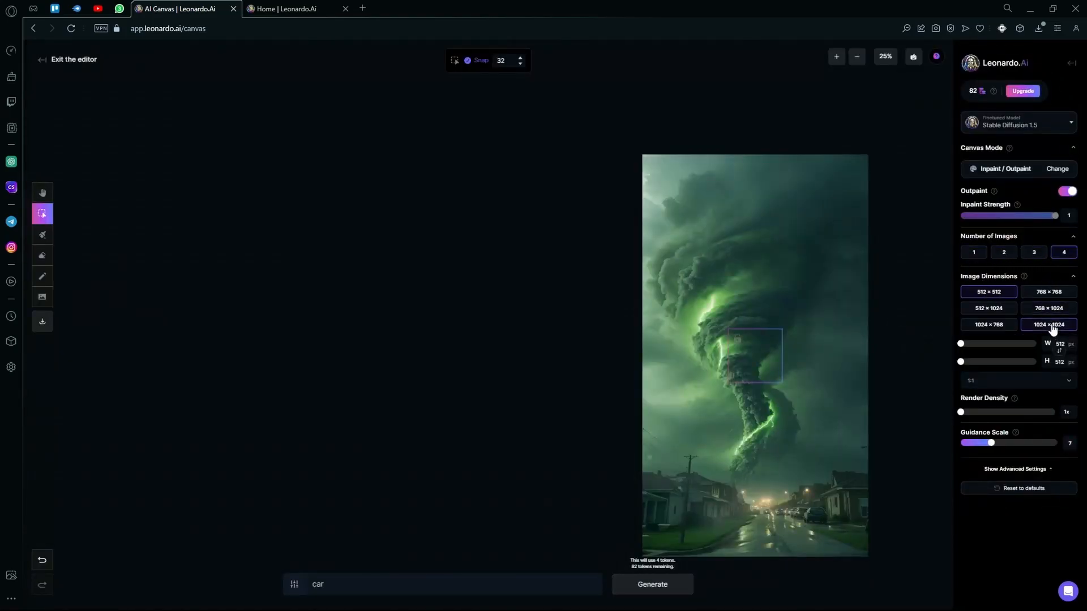
left_click(1047, 324)
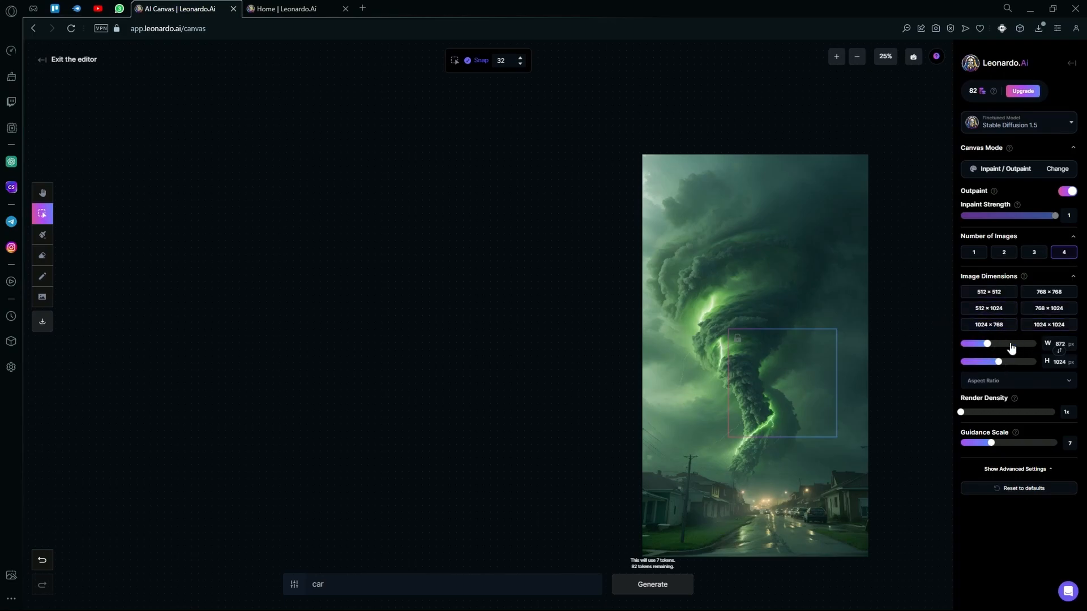
left_click(1012, 380)
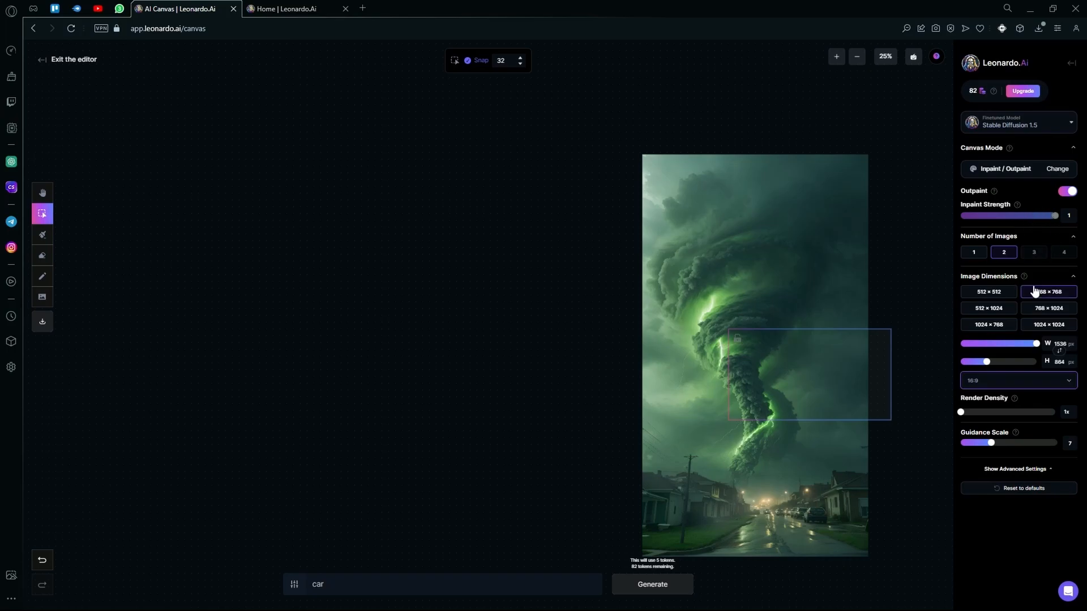
left_click(1066, 192)
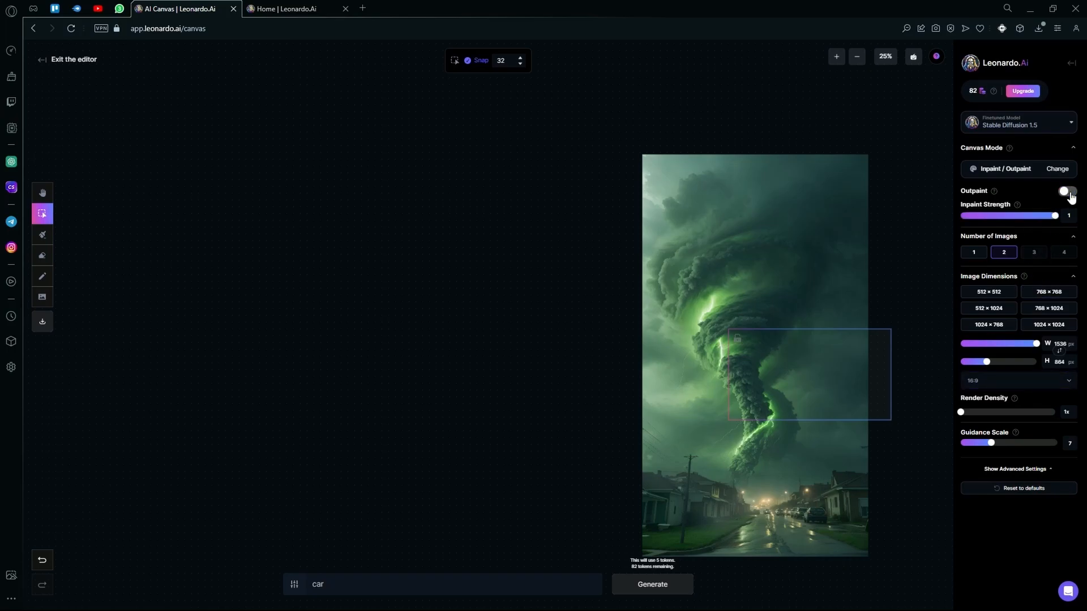
left_click(1065, 191)
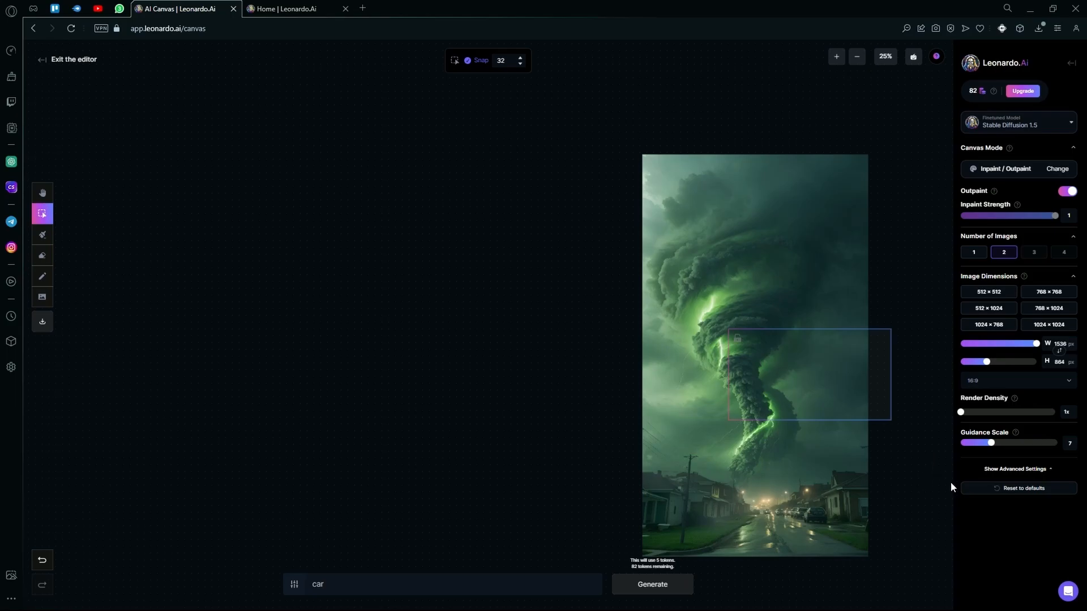
mouse_move(1071, 523)
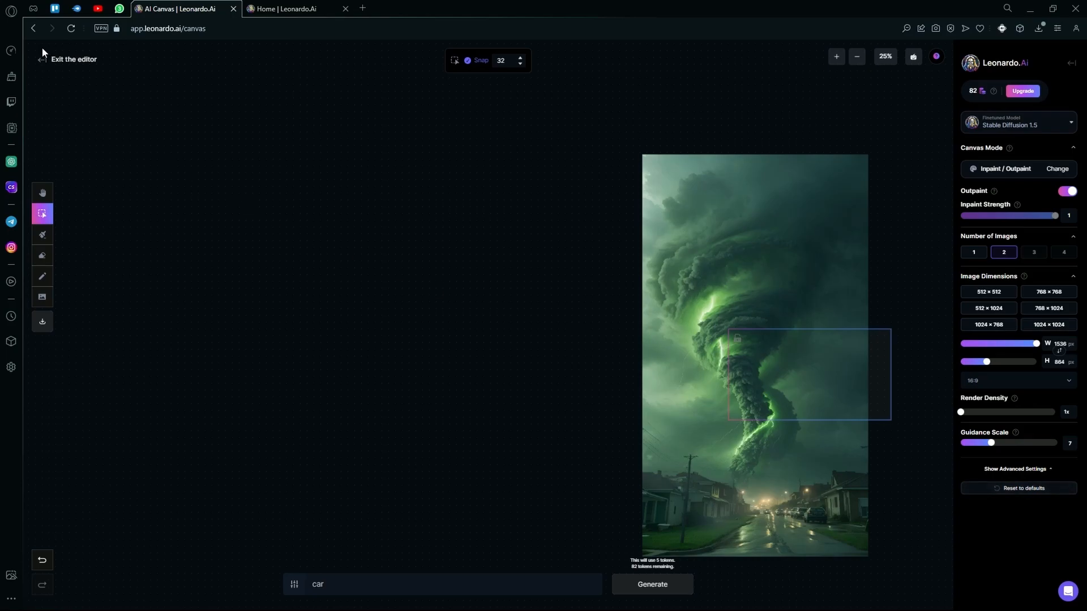
Exit the canvas editor discarding changes and go to the 3D Texture Generation page.
left_click(73, 59)
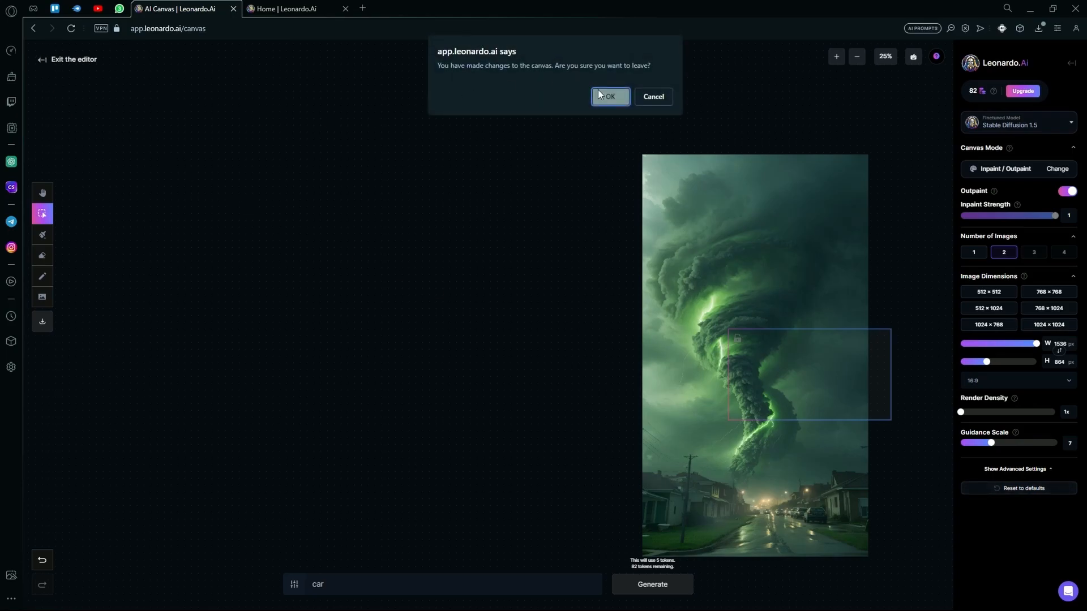
left_click(610, 96)
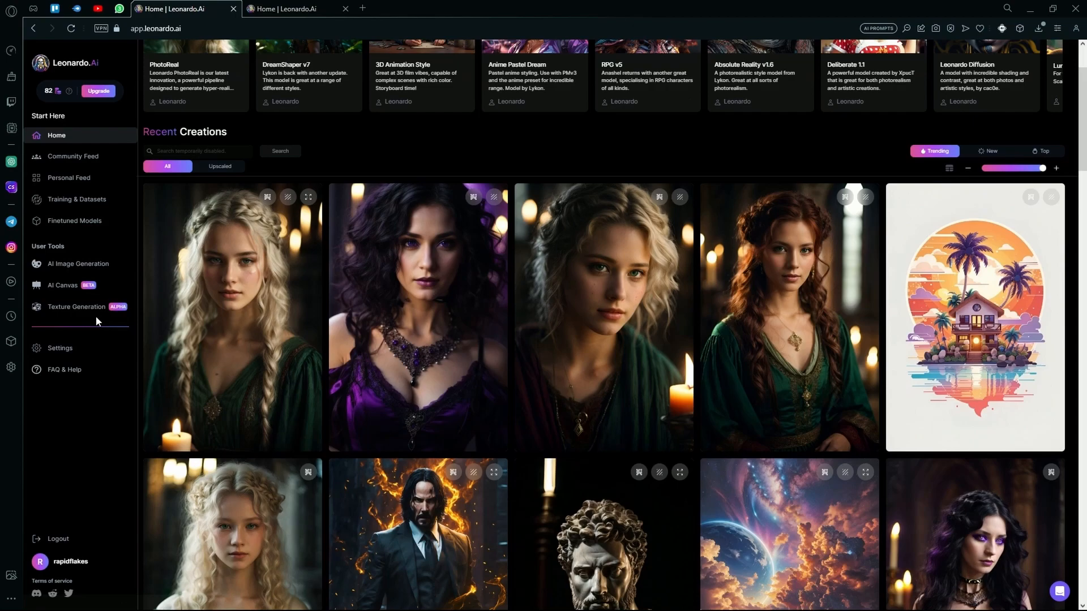
left_click(77, 306)
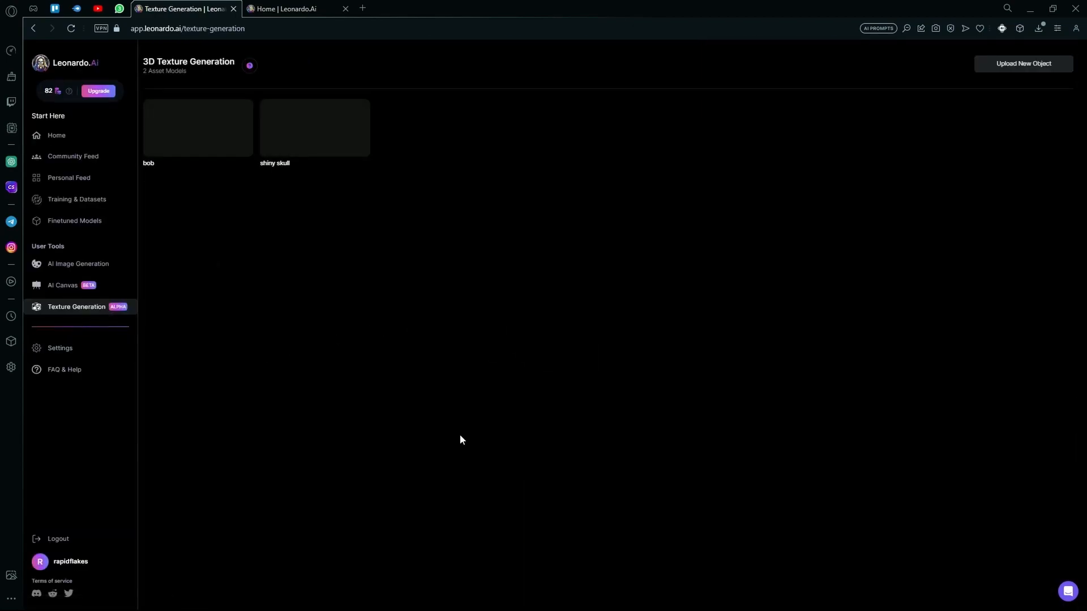
mouse_move(551, 447)
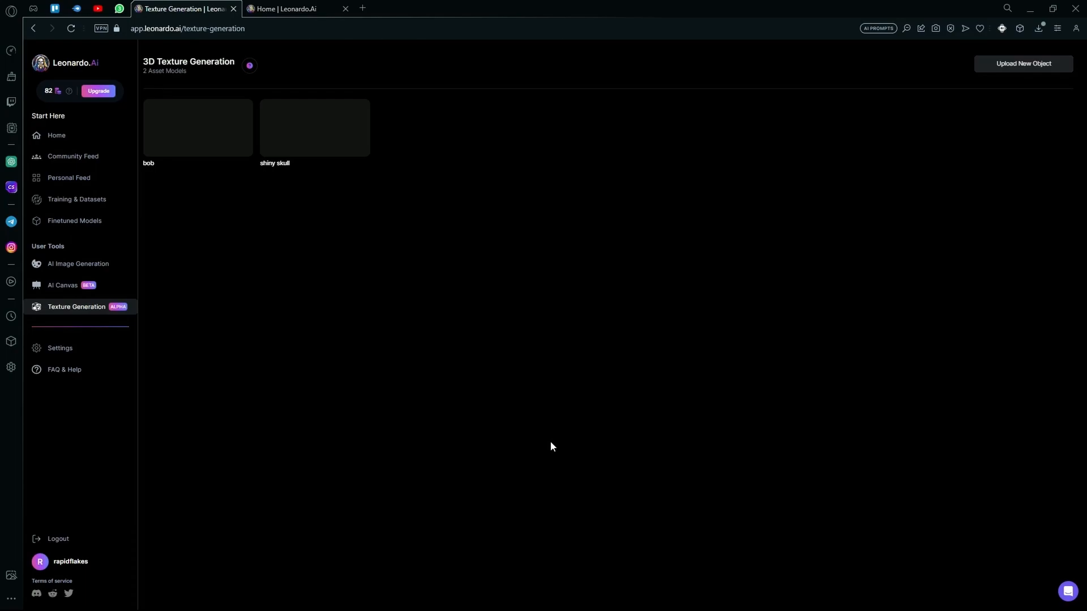
mouse_move(467, 188)
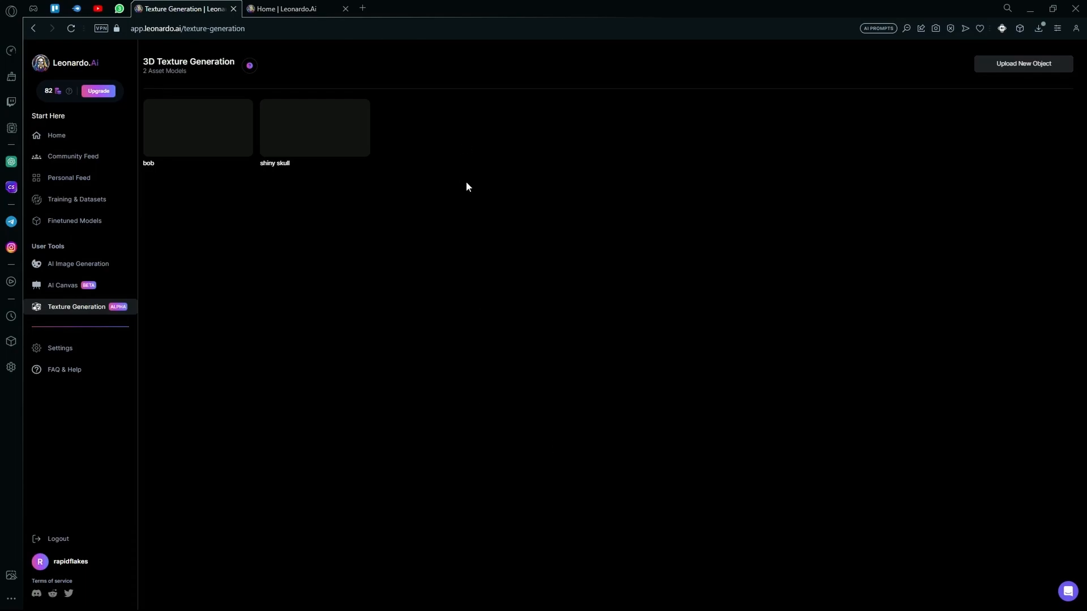
mouse_move(229, 143)
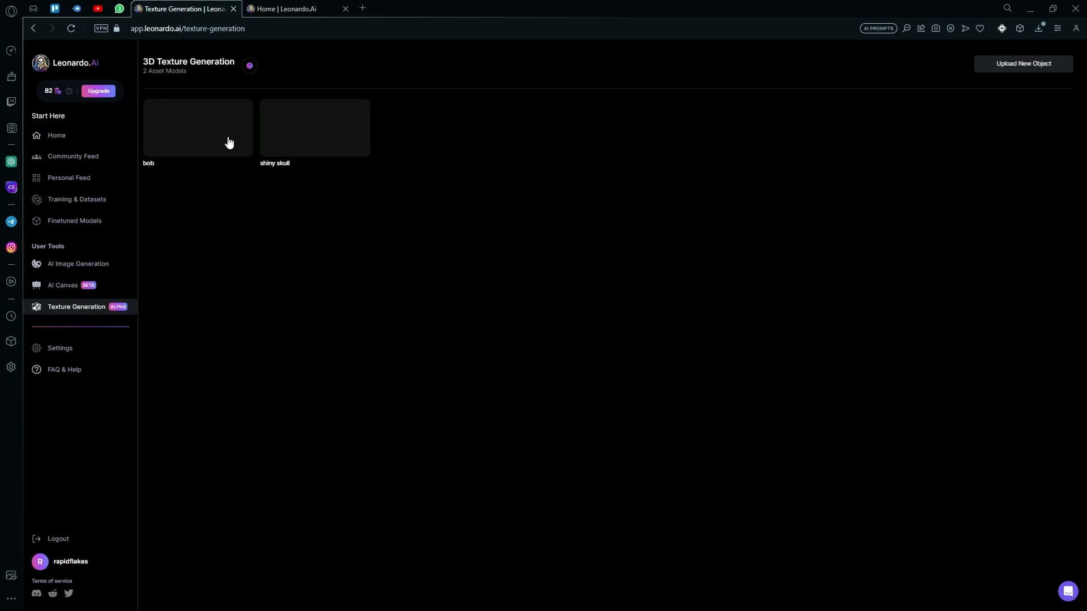
mouse_move(258, 176)
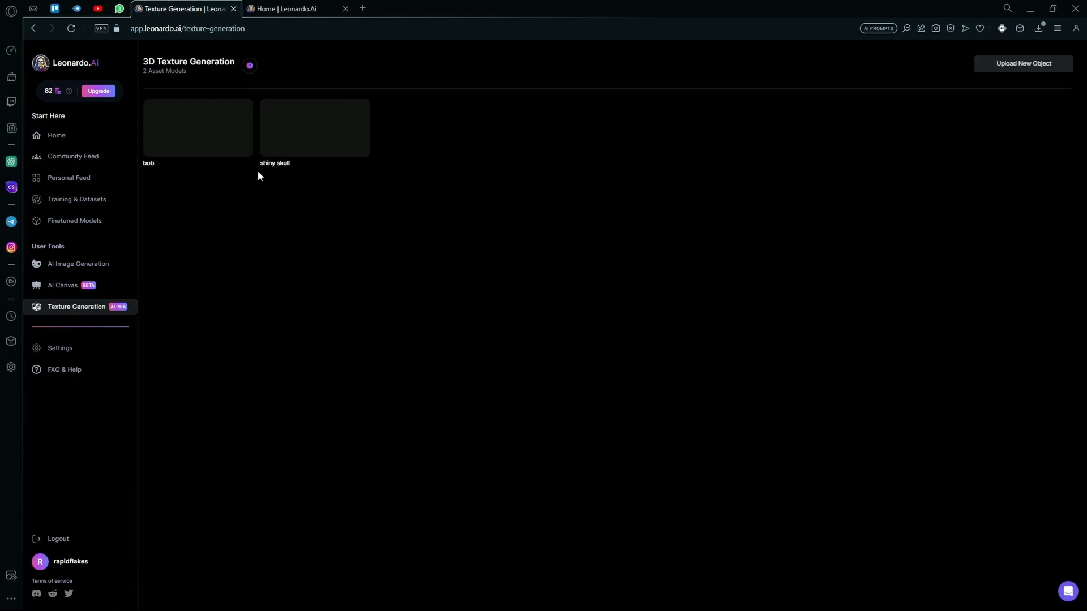
mouse_move(958, 465)
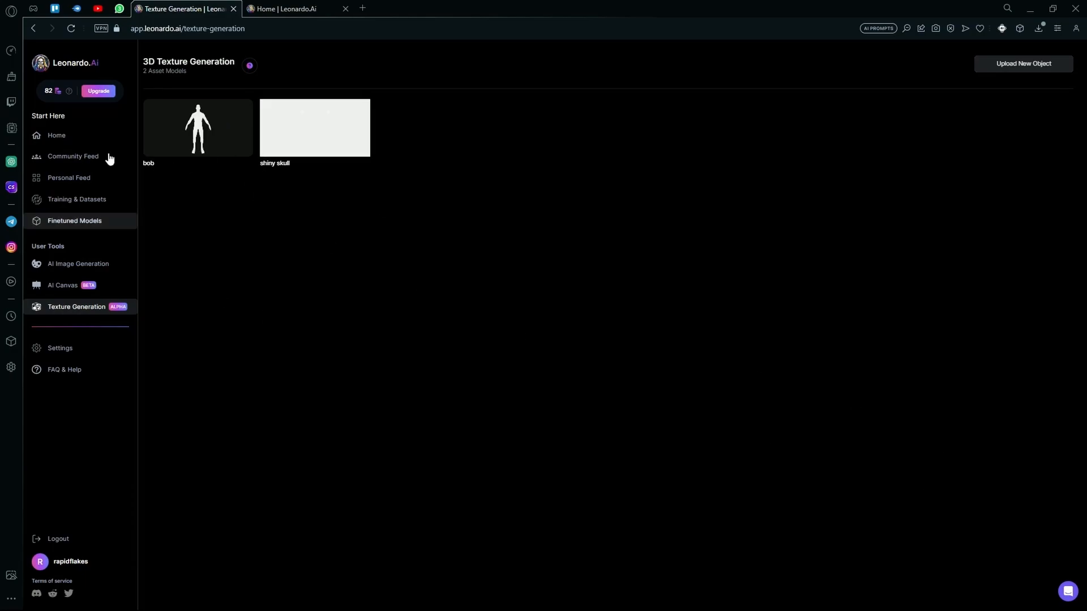
mouse_move(408, 176)
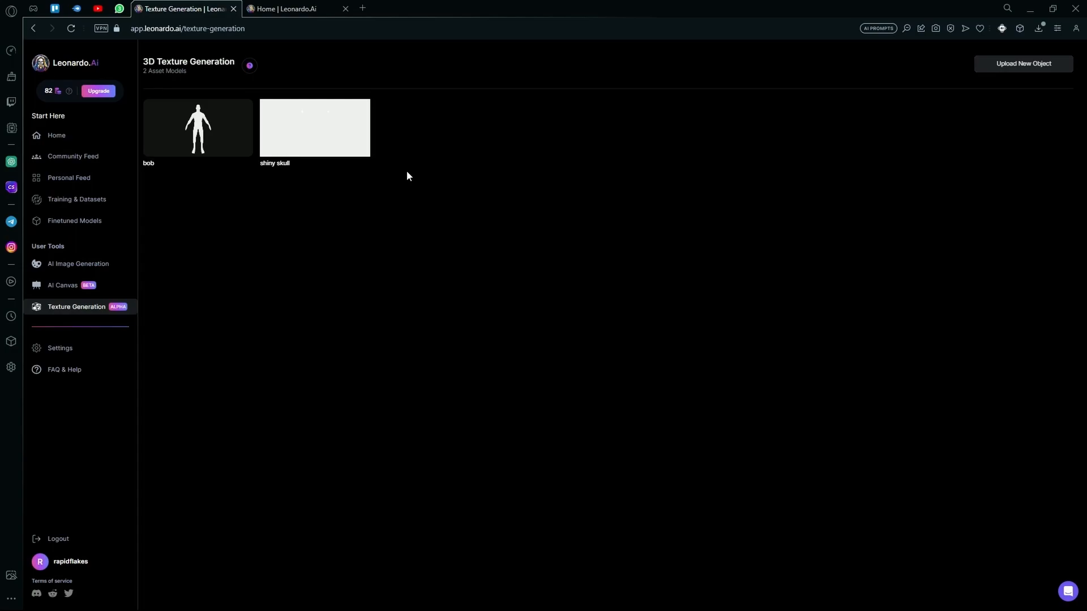
mouse_move(324, 95)
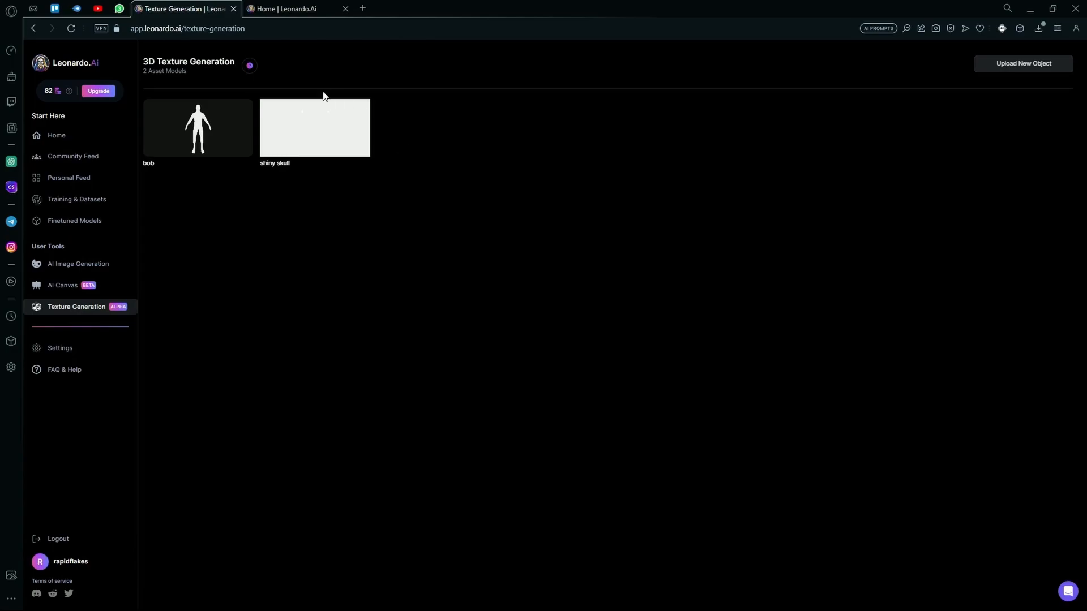
mouse_move(269, 259)
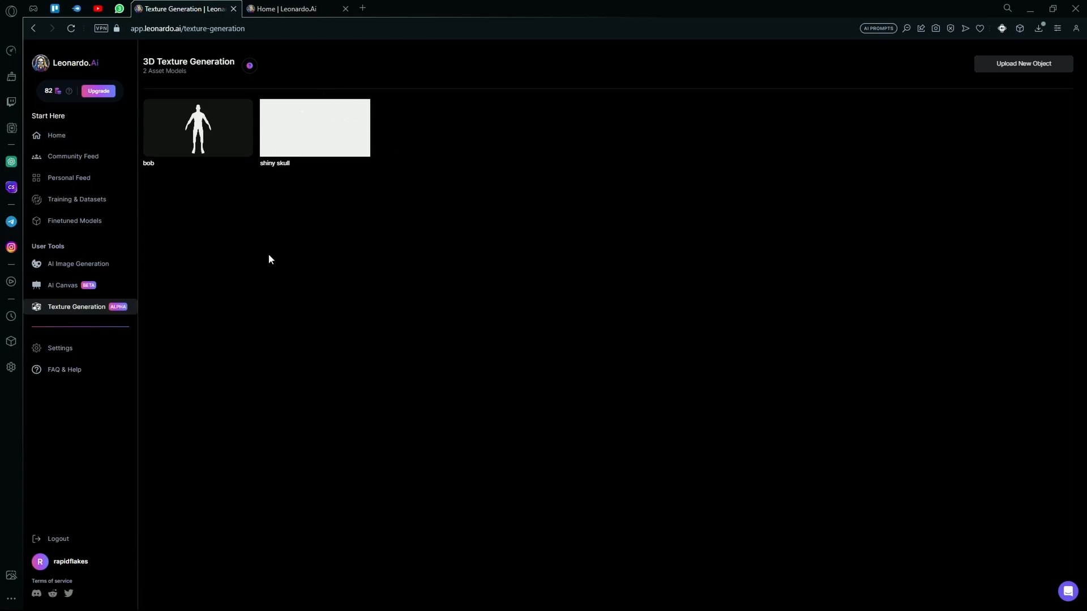